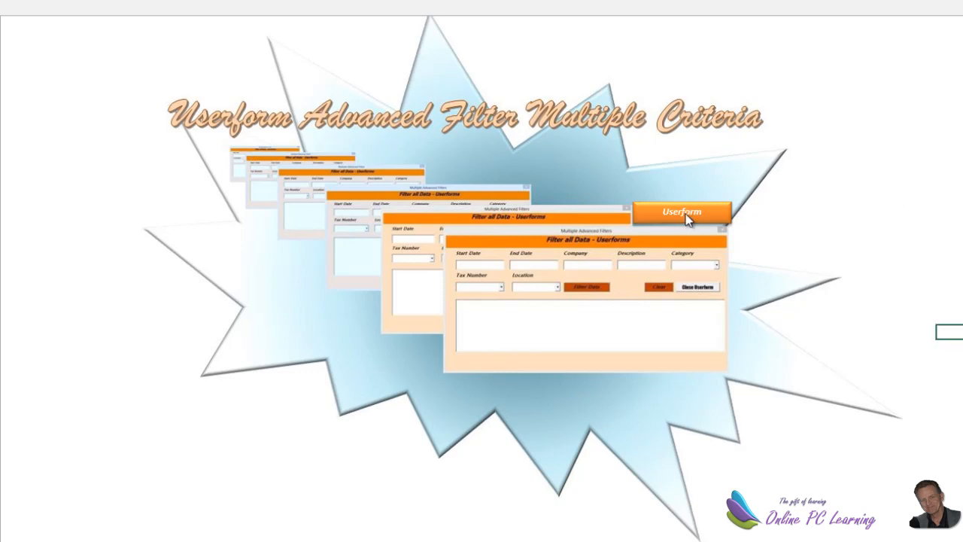
Step: Launch the advanced filter form from the Userform shape and filter companies matching c
left_click(680, 211)
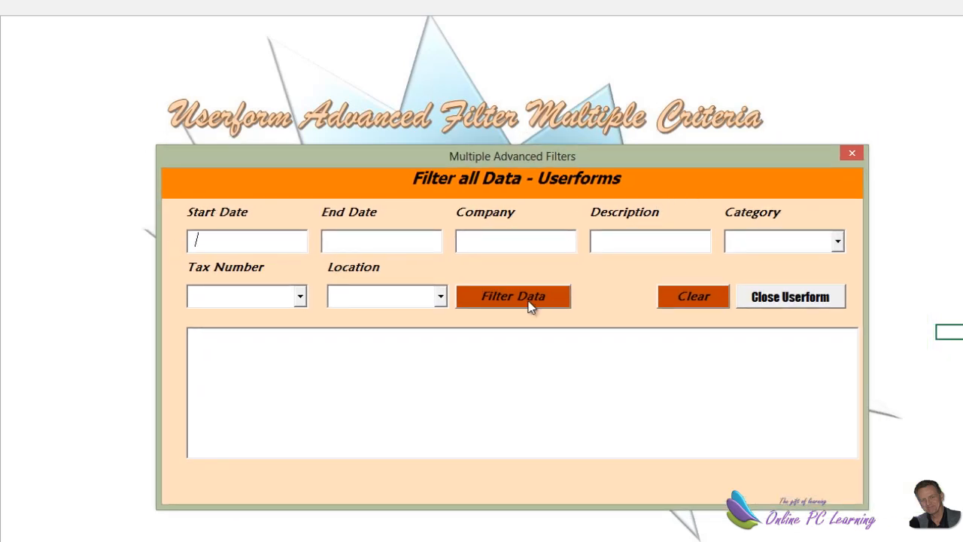
left_click(511, 295)
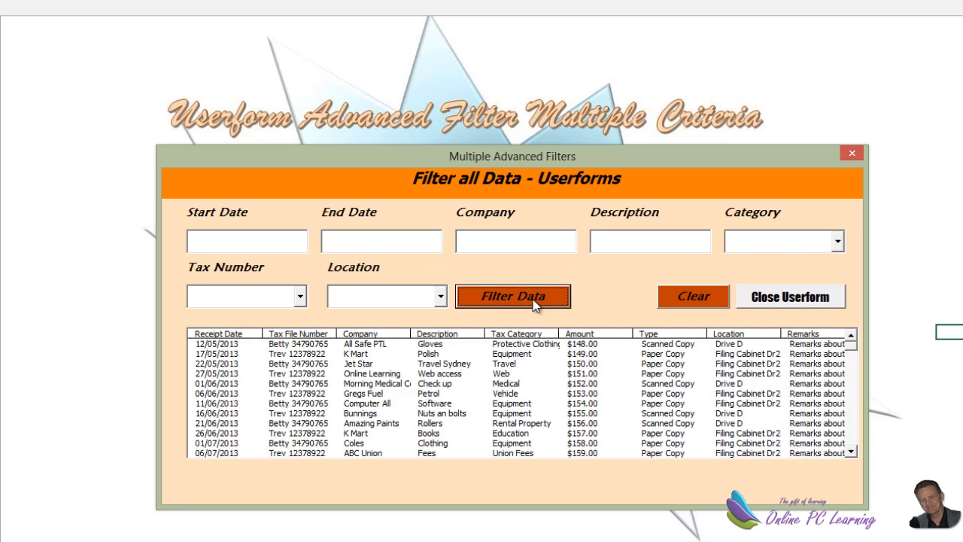
mouse_move(540, 311)
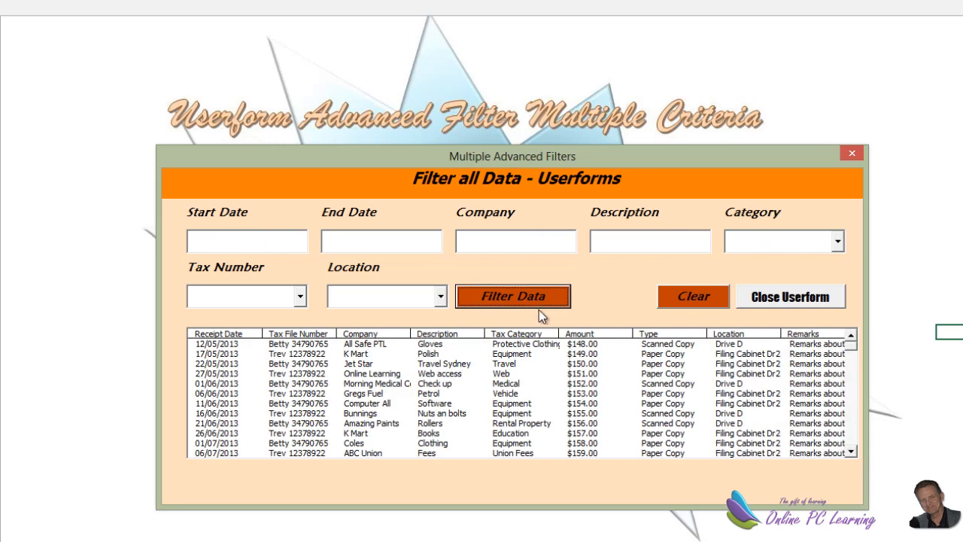
left_click(515, 241)
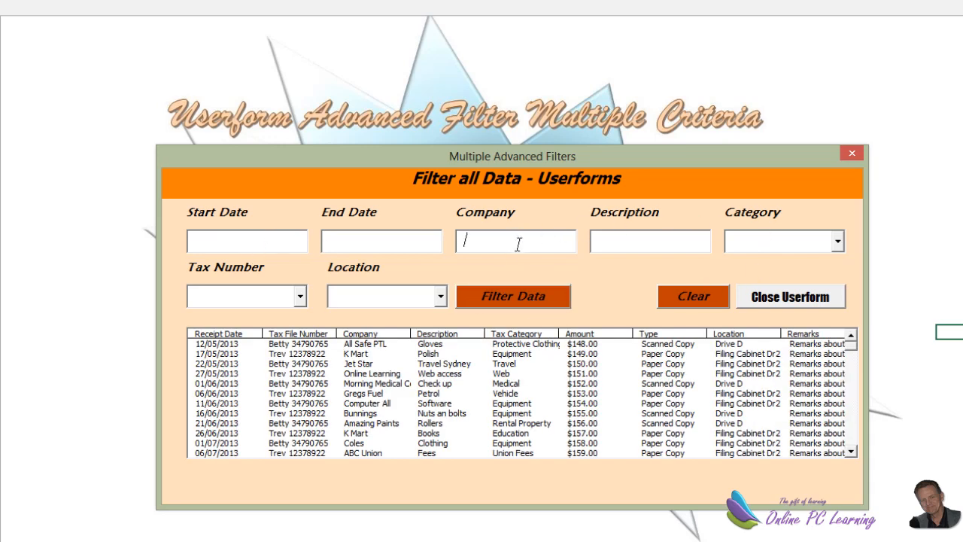
left_click(512, 295)
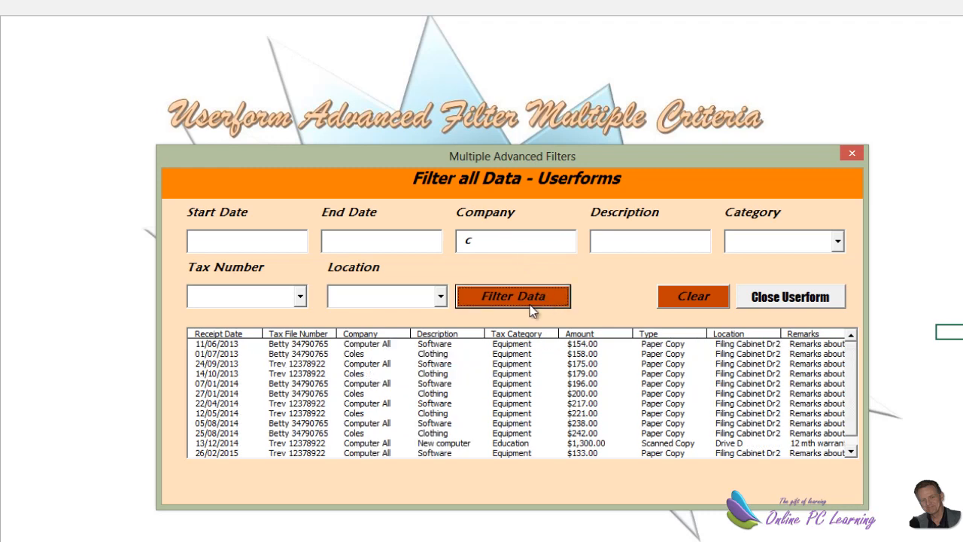
mouse_move(518, 253)
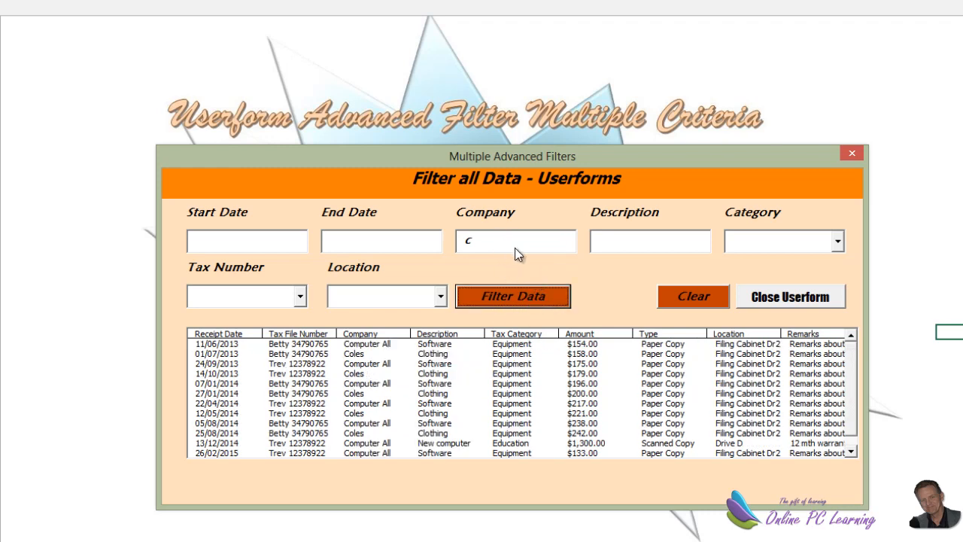
mouse_move(613, 277)
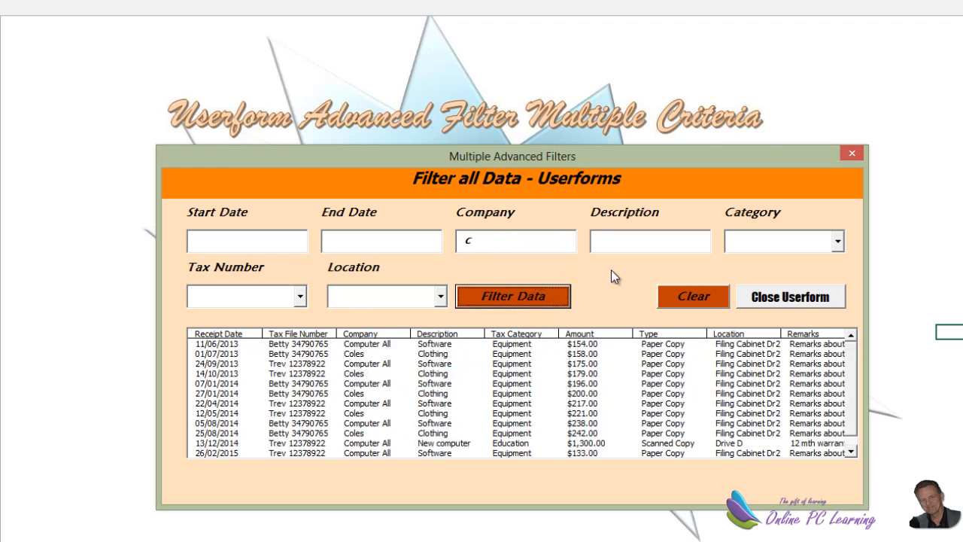
mouse_move(489, 225)
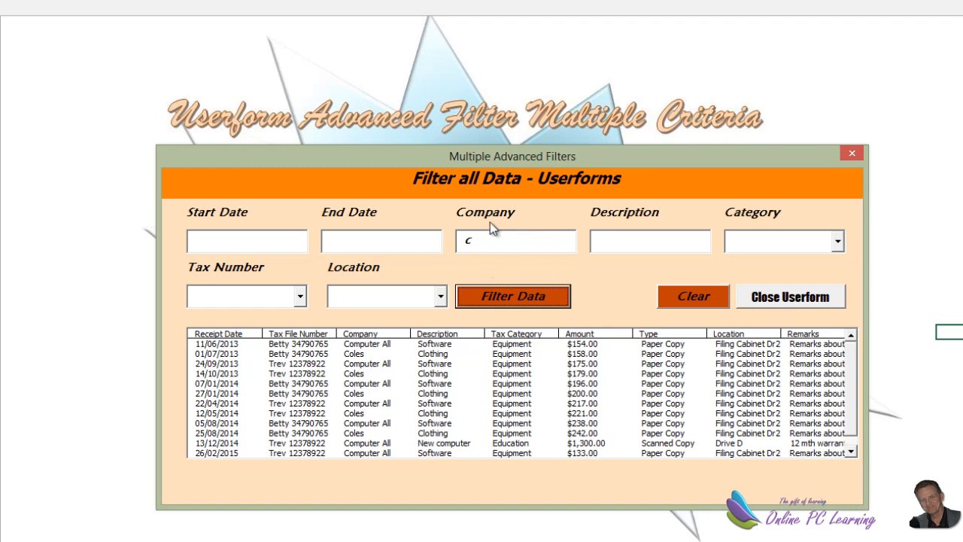
mouse_move(301, 309)
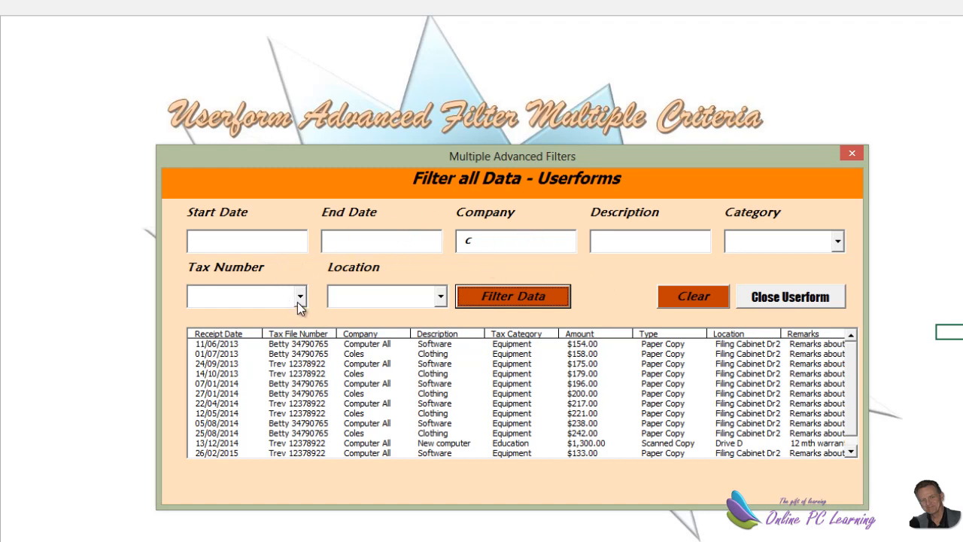
left_click(512, 295)
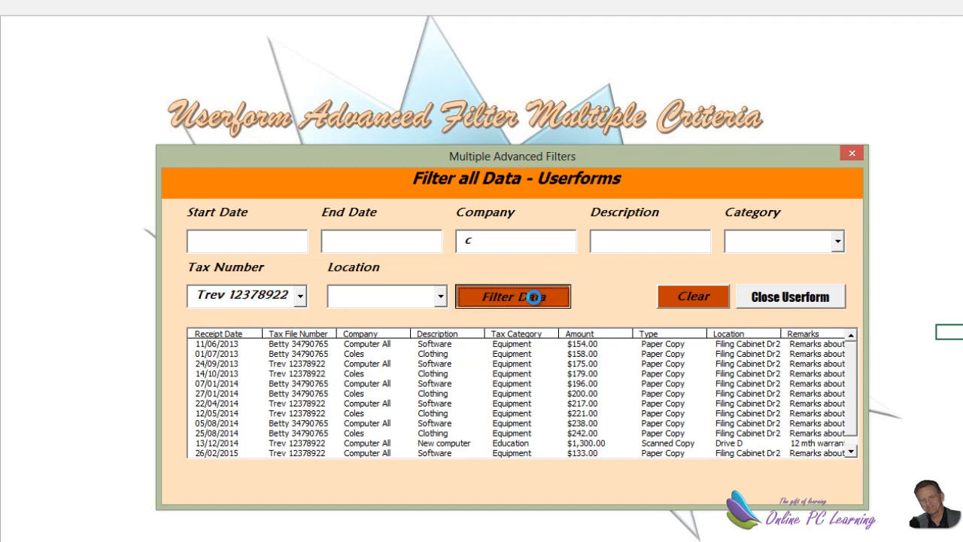
left_click(512, 295)
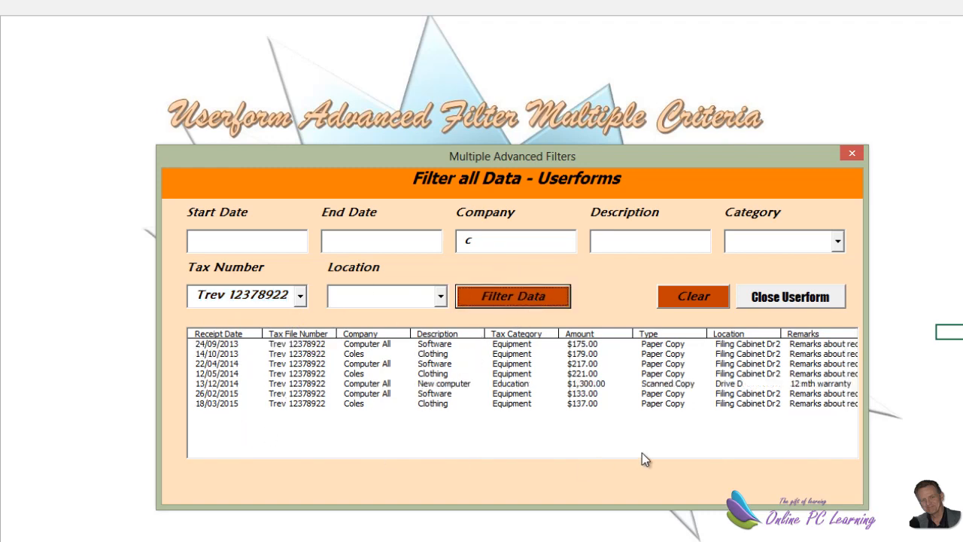
mouse_move(721, 450)
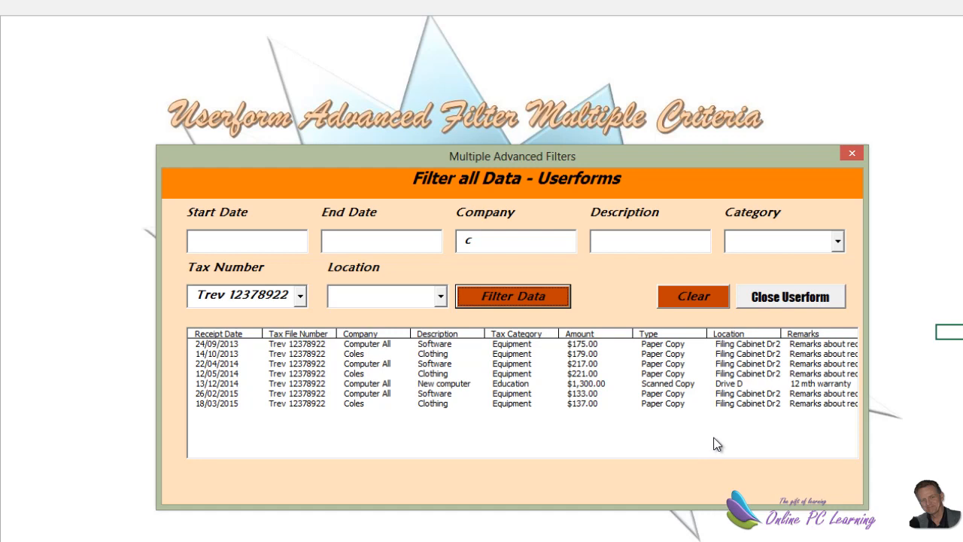
mouse_move(745, 394)
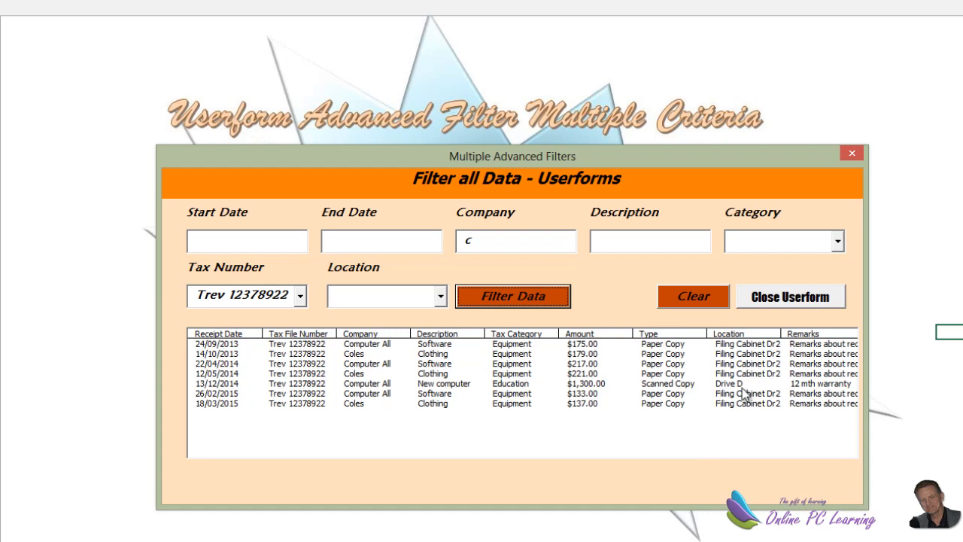
mouse_move(770, 379)
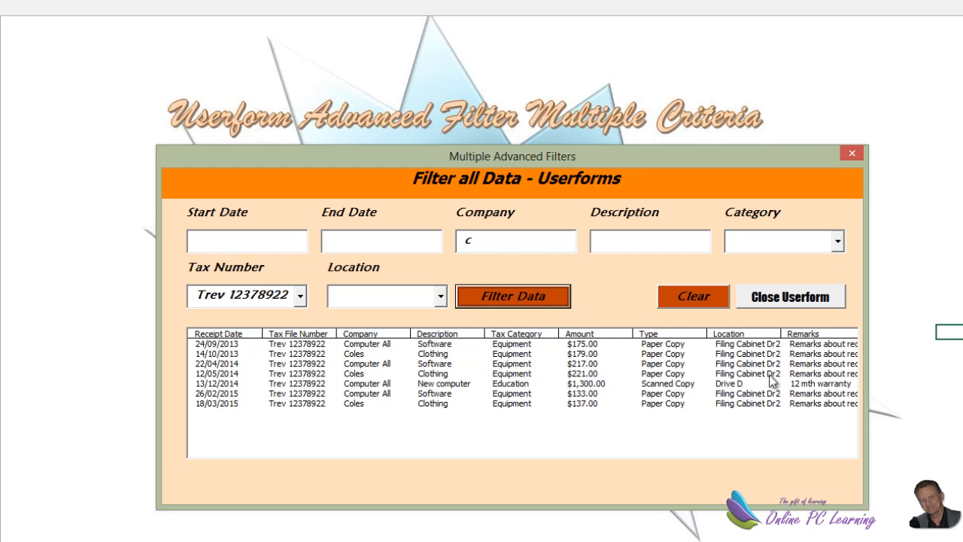
left_click(692, 295)
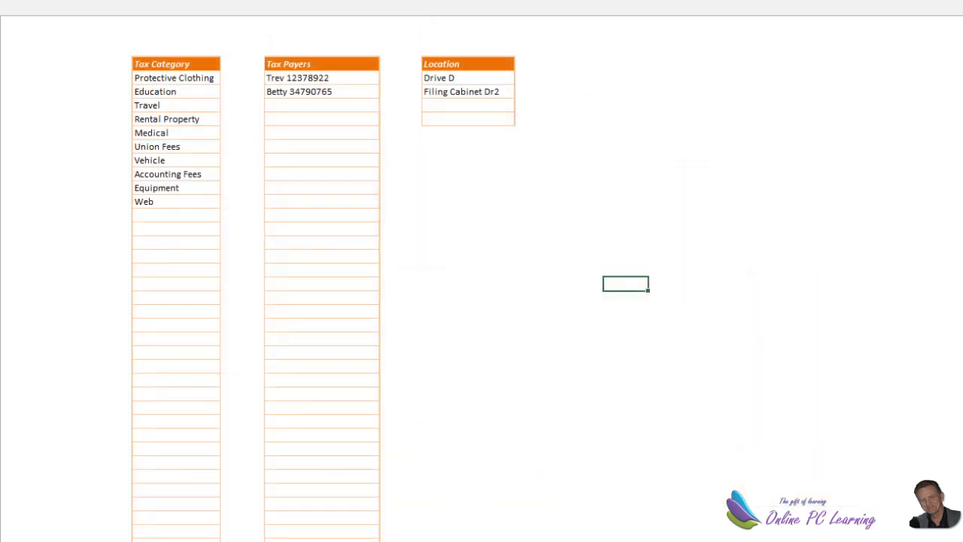
mouse_move(250, 358)
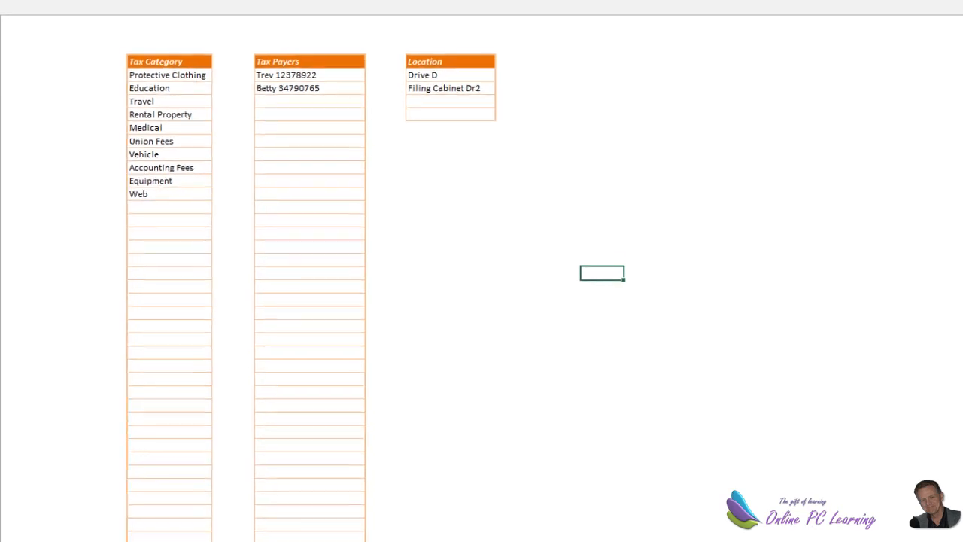
left_click(180, 536)
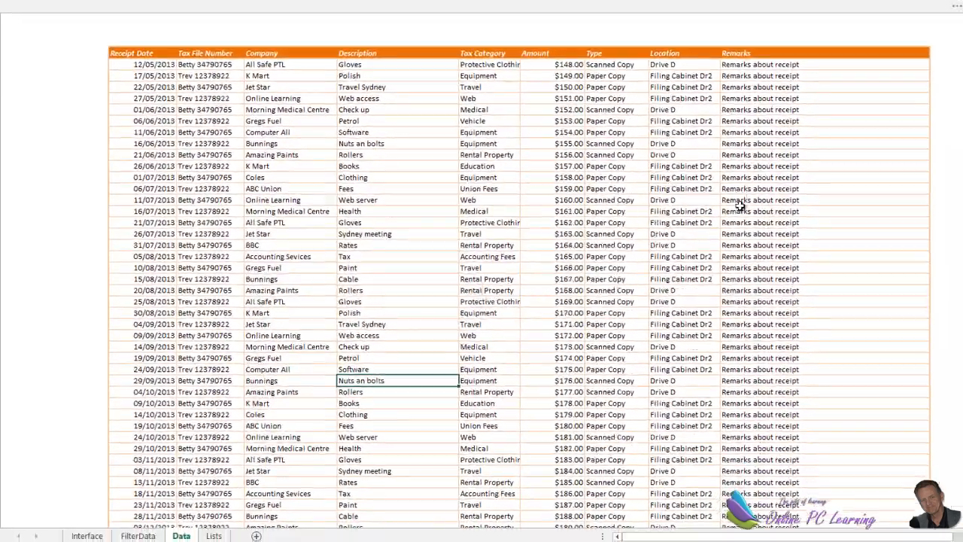
left_click(132, 514)
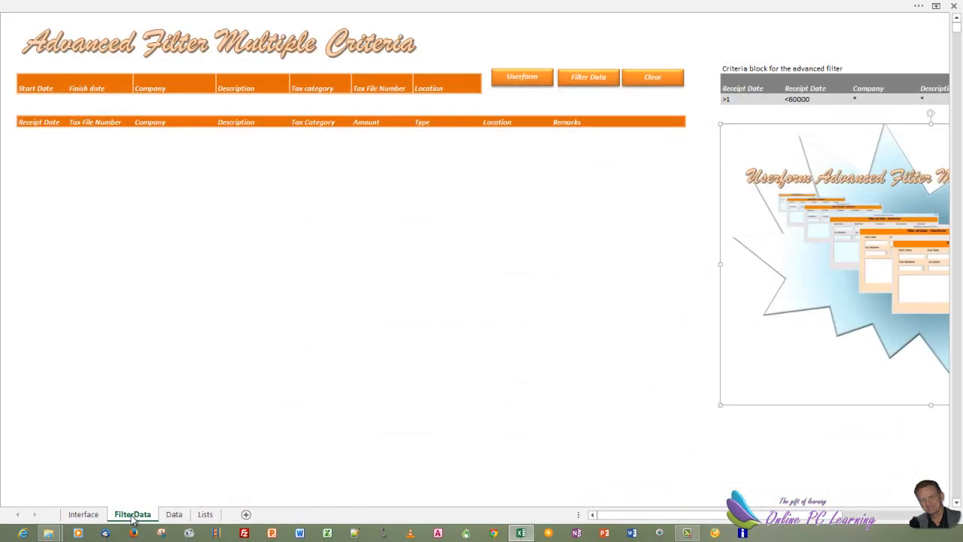
mouse_move(98, 107)
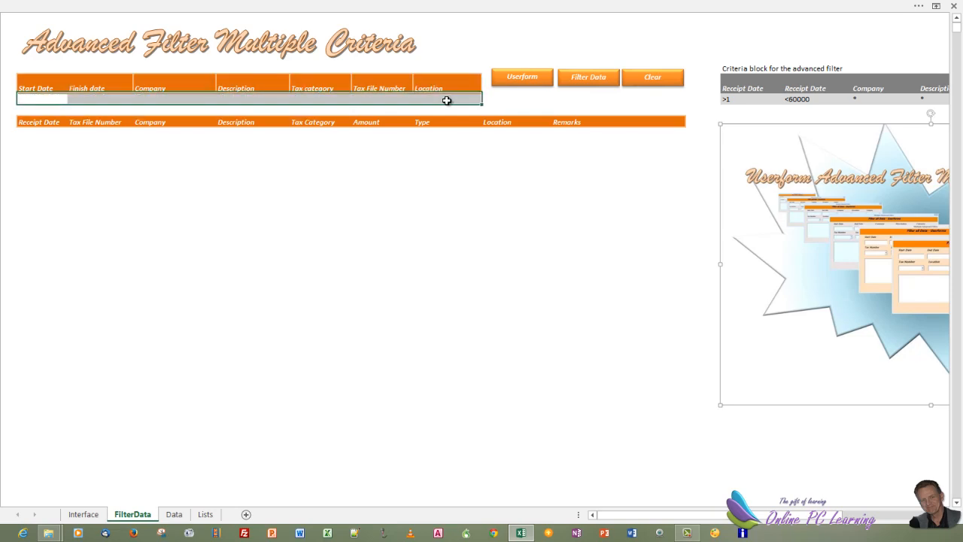
left_click(587, 77)
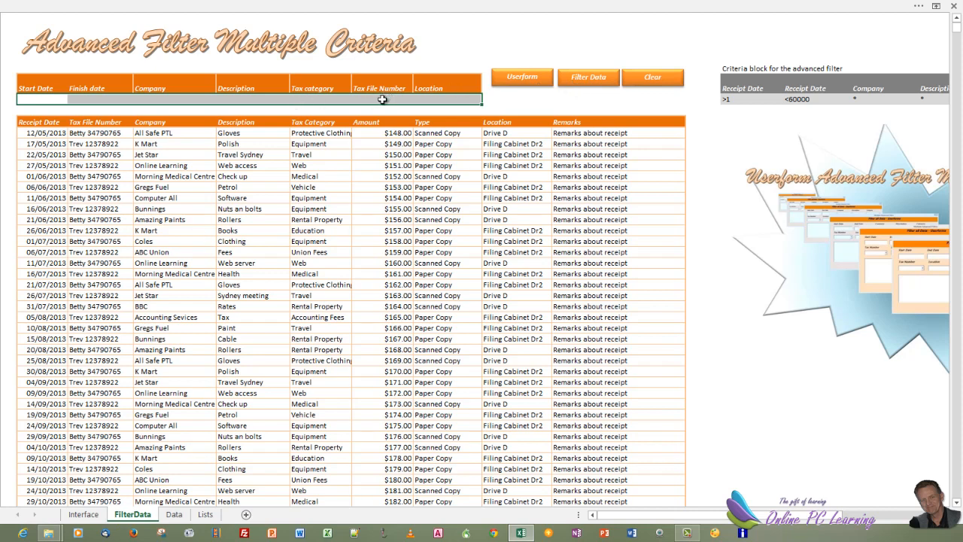
left_click(418, 99)
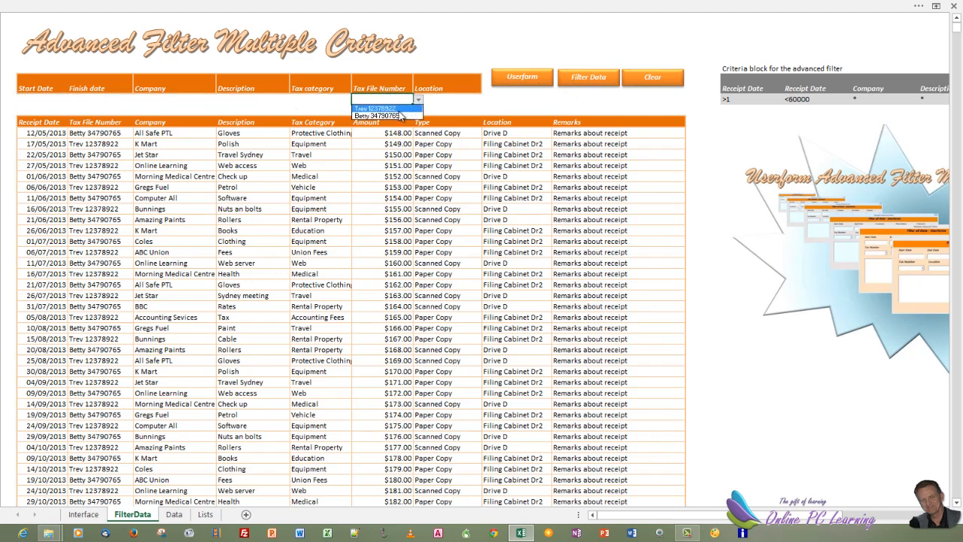
left_click(376, 109)
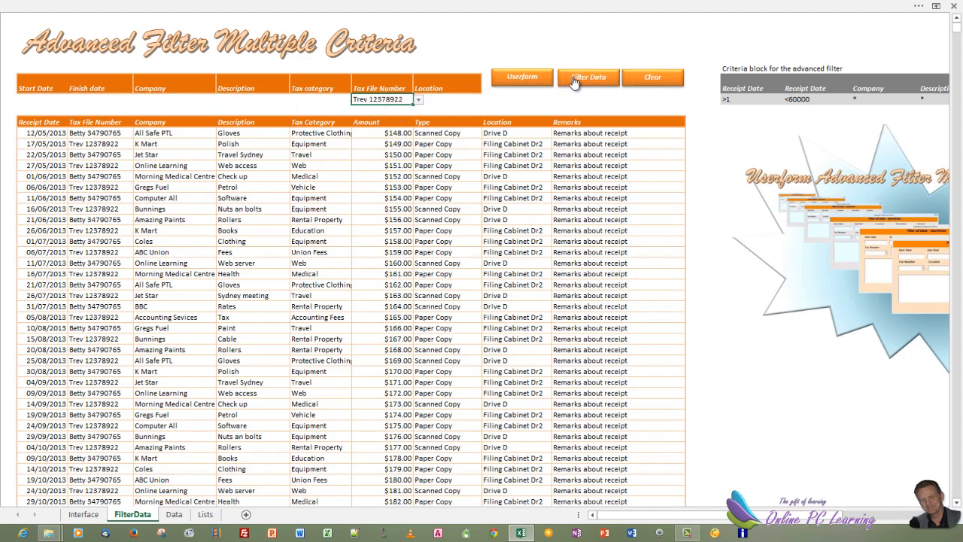
left_click(587, 75)
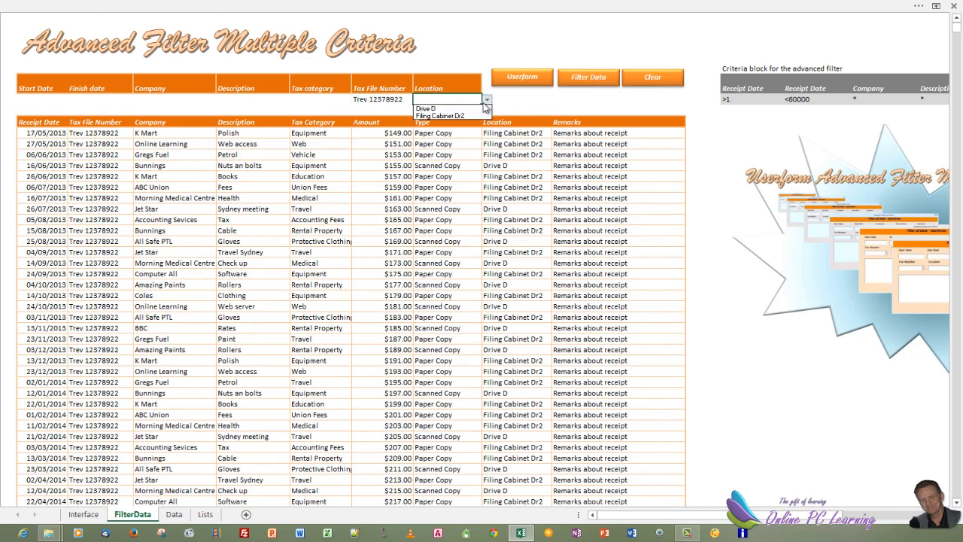
Step: Narrow to Drive D, then clear all criteria and the filtered receipt rows
left_click(444, 108)
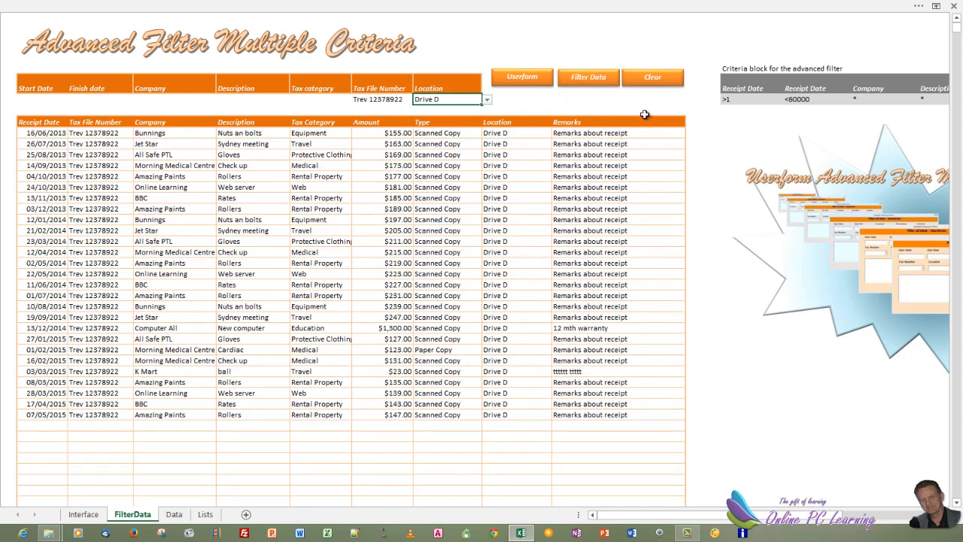
mouse_move(632, 115)
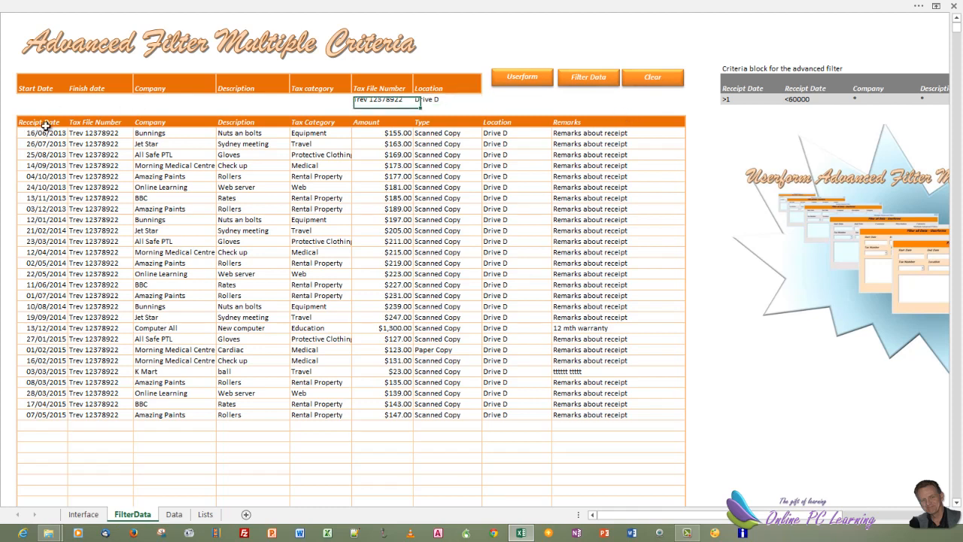
left_click(39, 122)
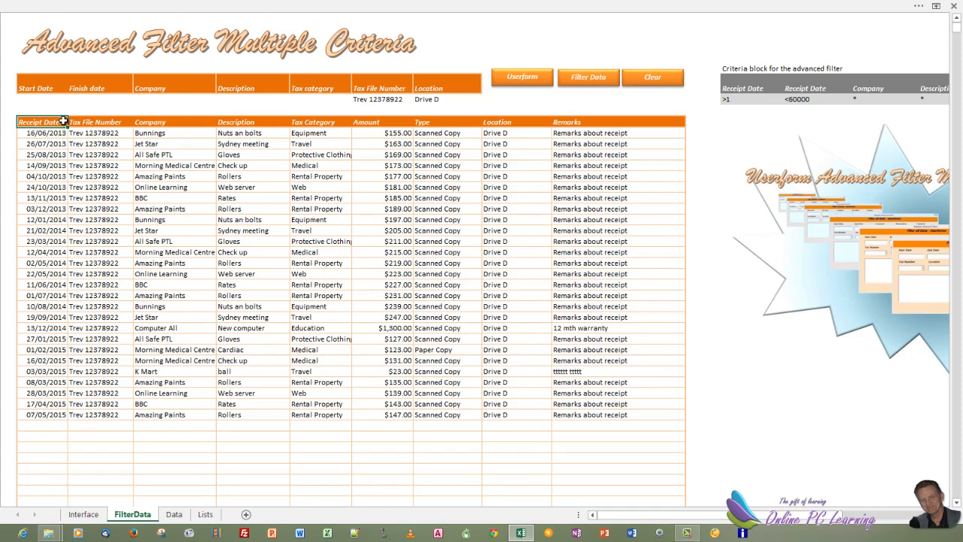
left_click(99, 100)
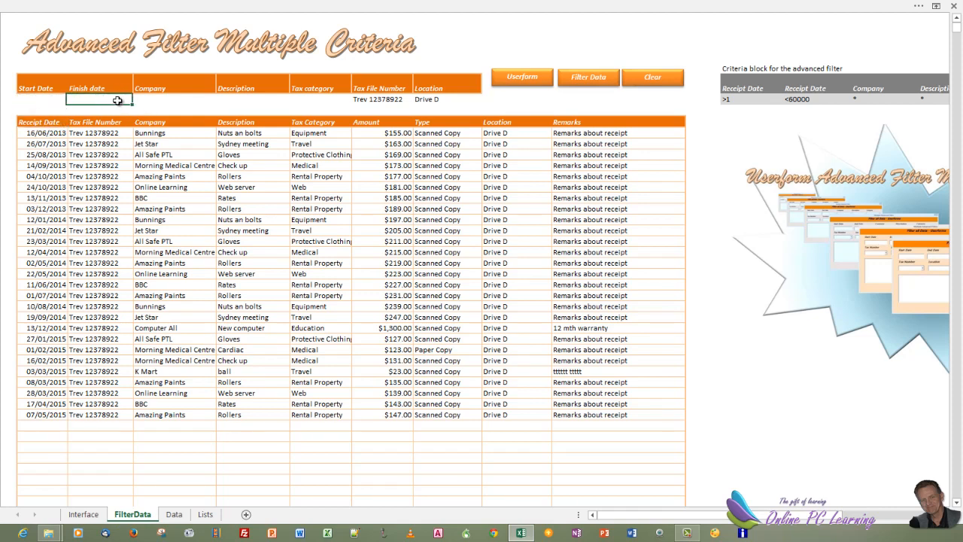
left_click(253, 100)
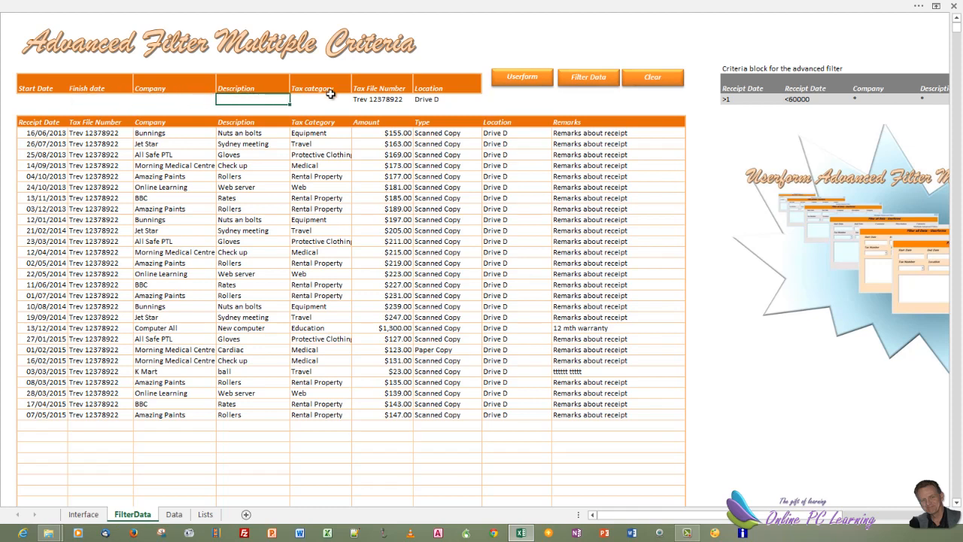
left_click(652, 77)
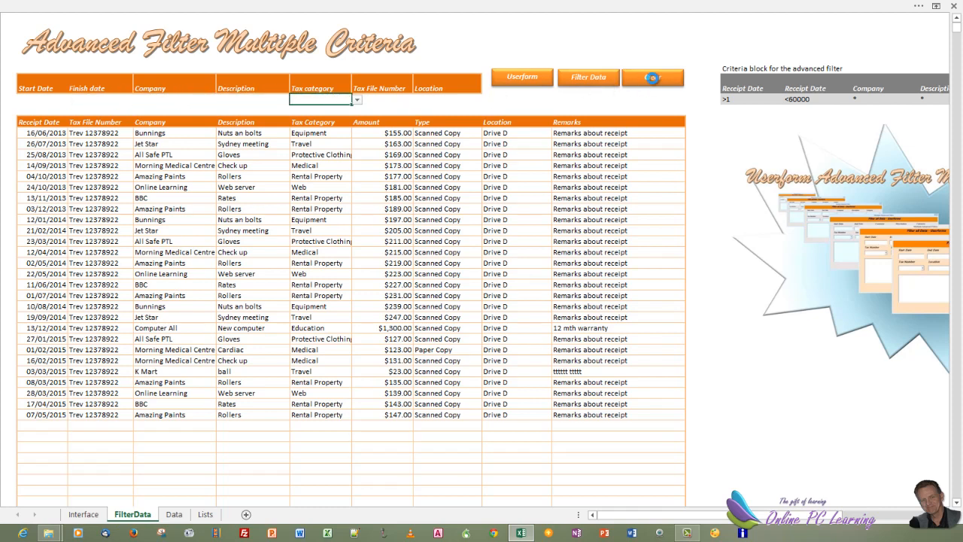
left_click(652, 76)
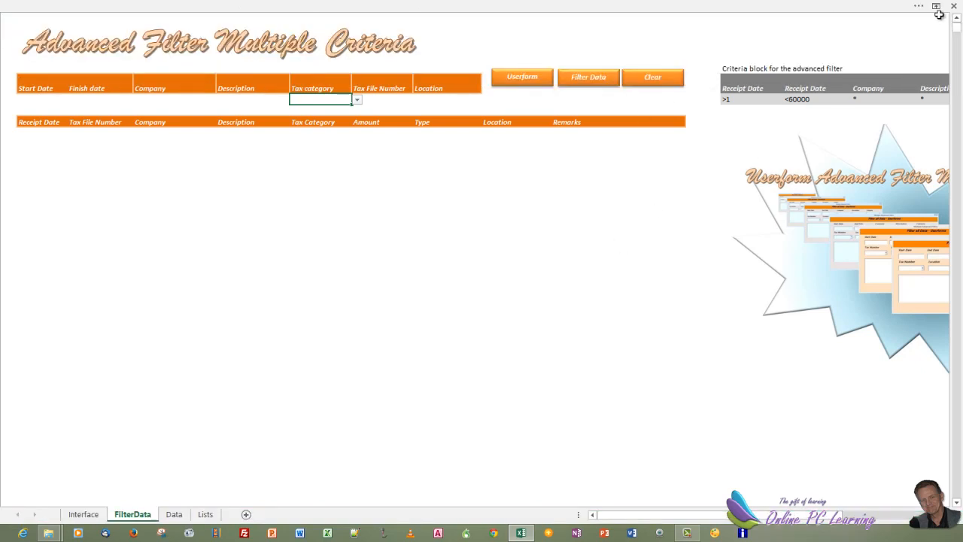
Step: Restore the ribbon, formula bar and headings, then move to the formula tools
left_click(936, 6)
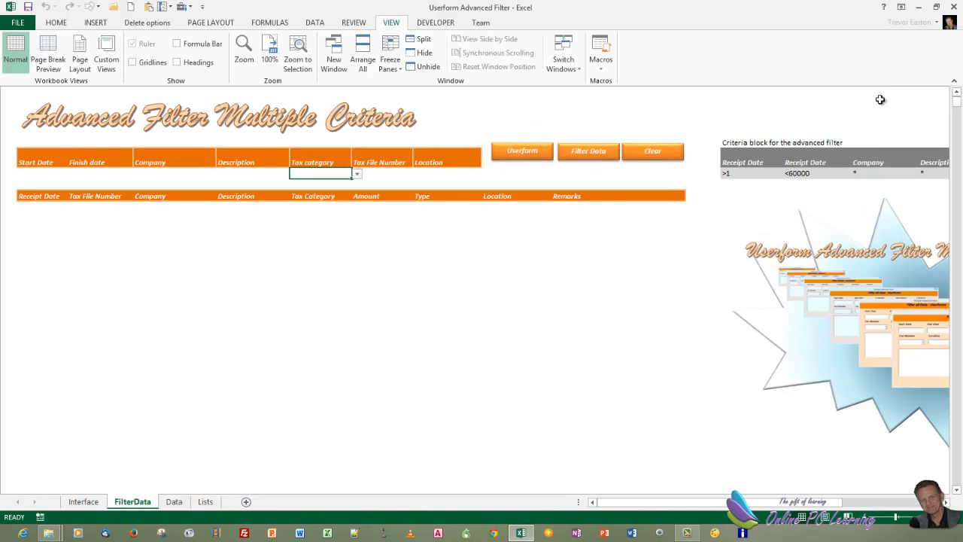
mouse_move(298, 21)
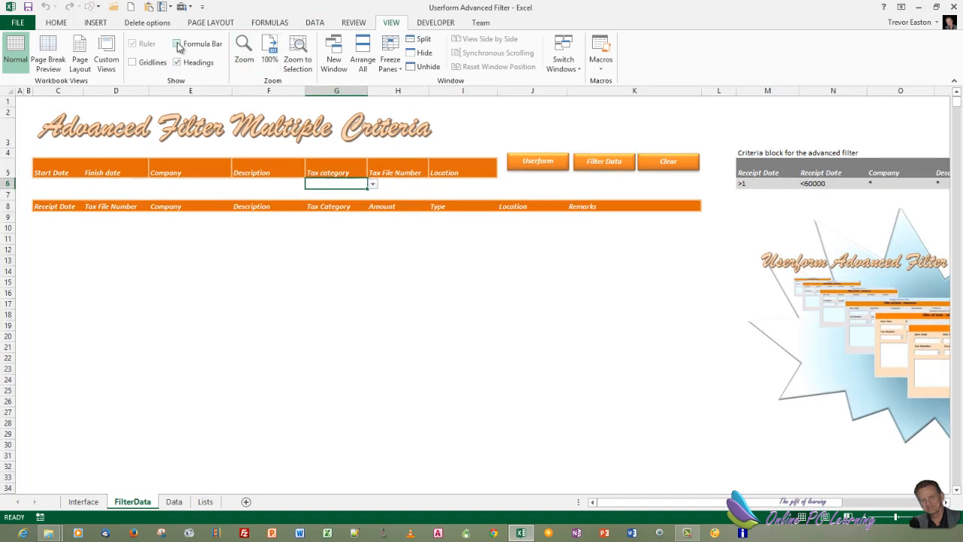
left_click(177, 42)
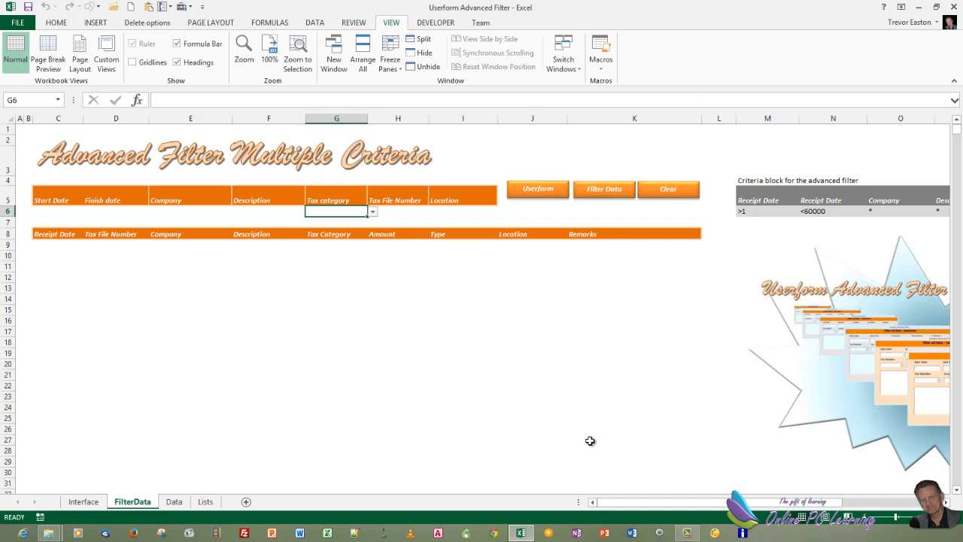
mouse_move(523, 434)
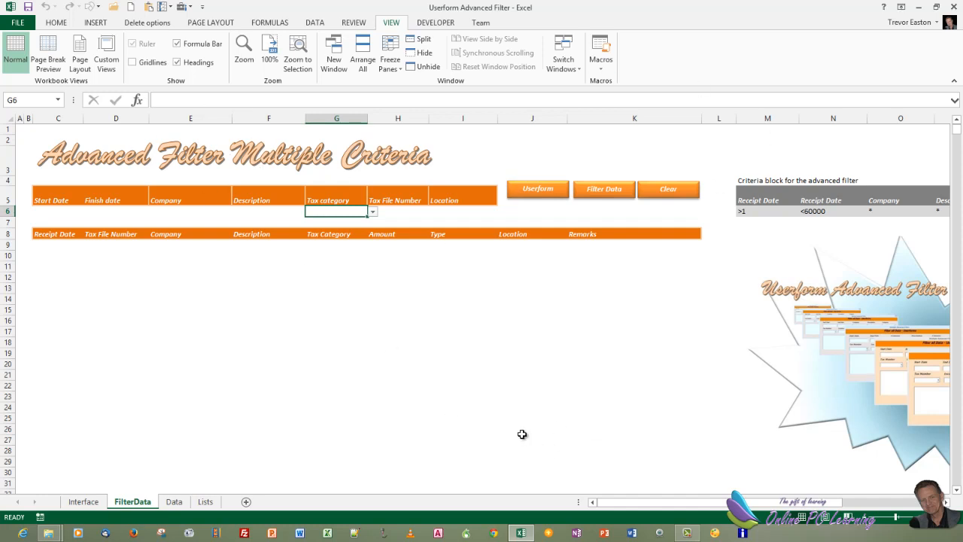
left_click(269, 22)
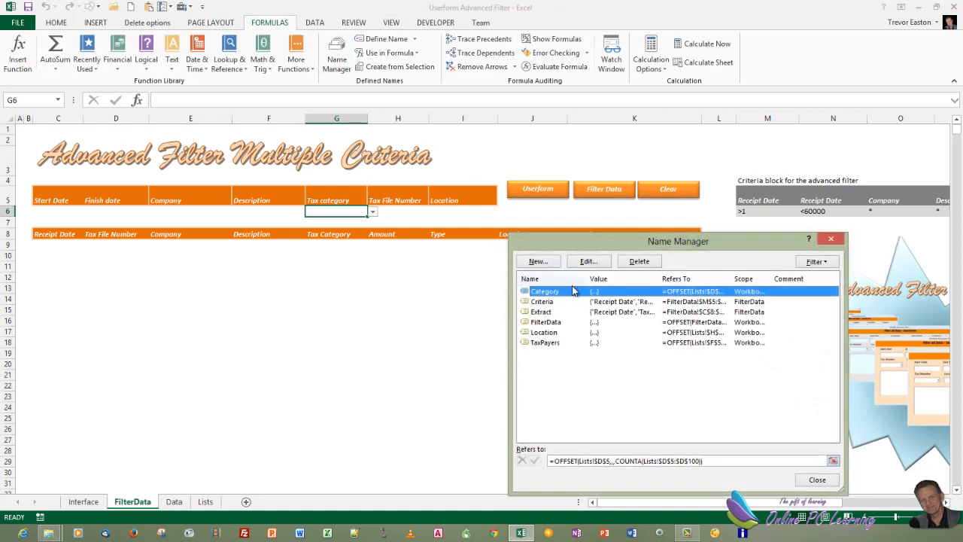
mouse_move(644, 242)
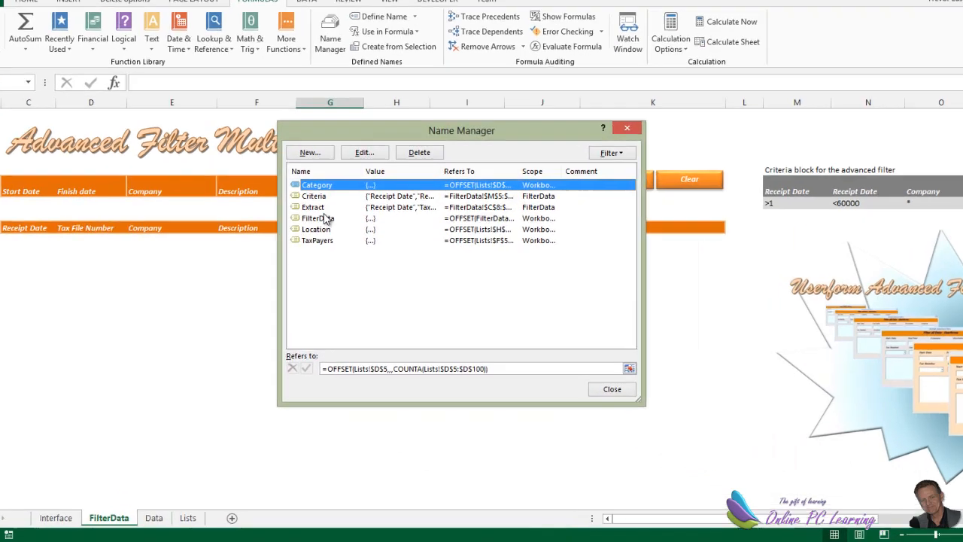
left_click(318, 218)
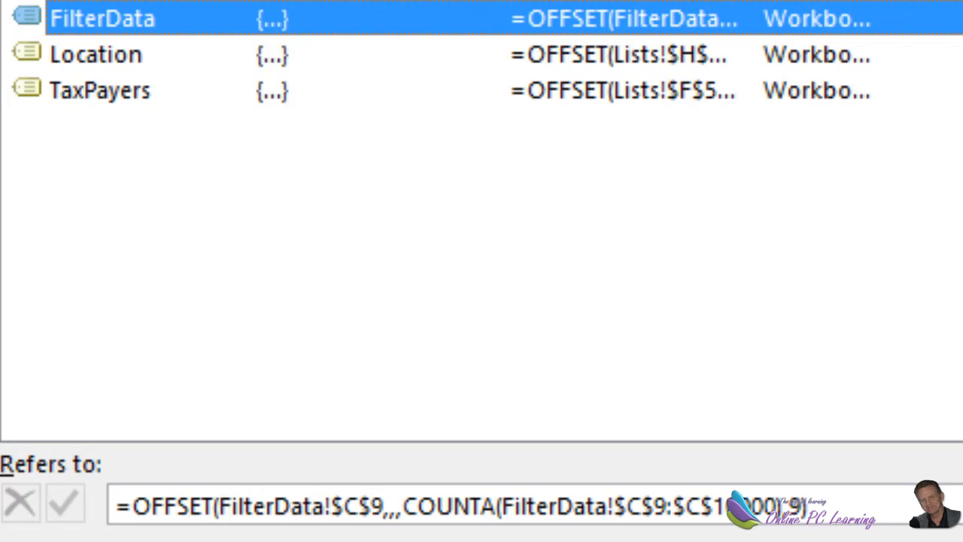
mouse_move(418, 434)
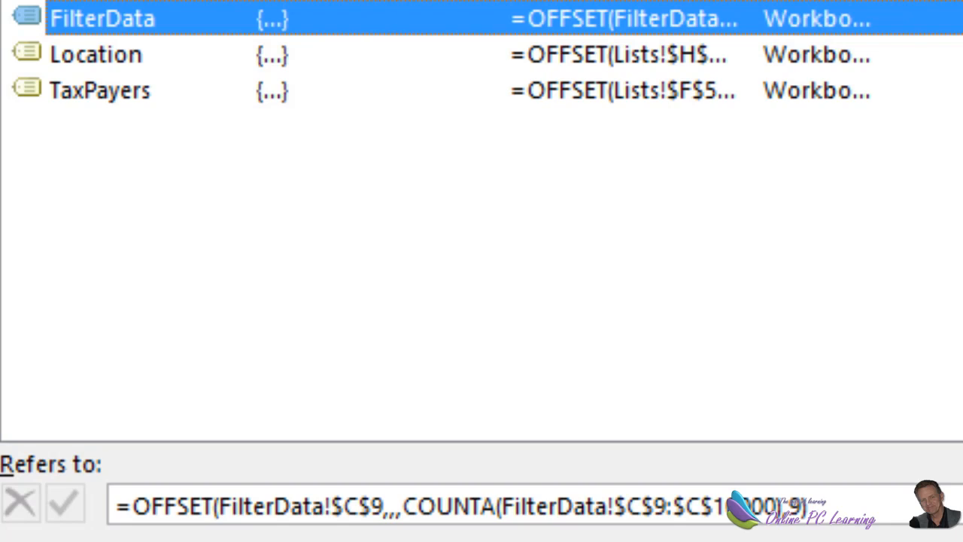
mouse_move(369, 527)
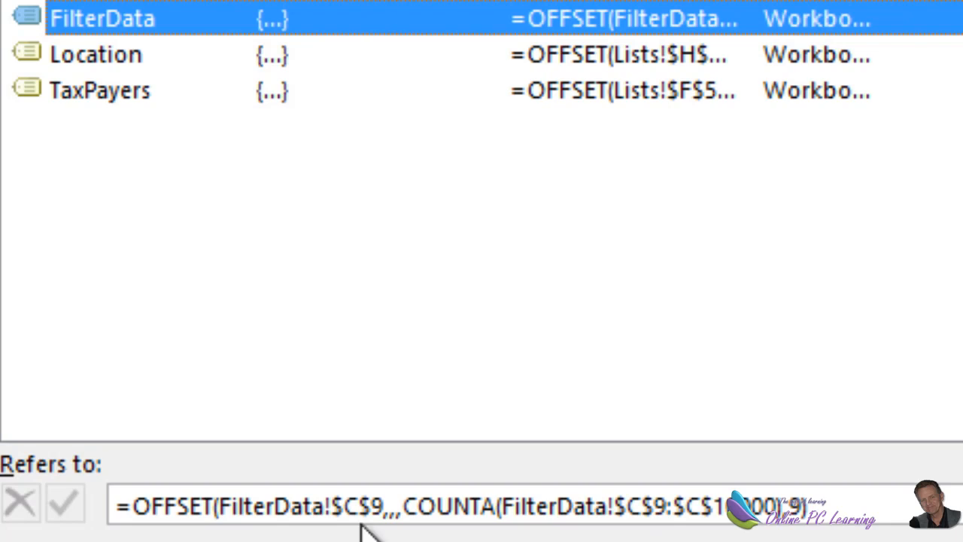
mouse_move(189, 228)
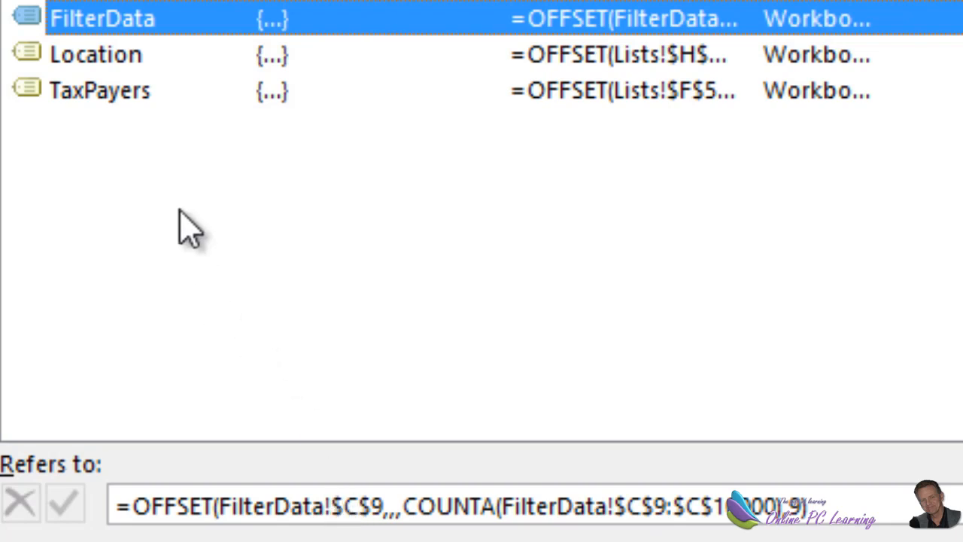
mouse_move(158, 38)
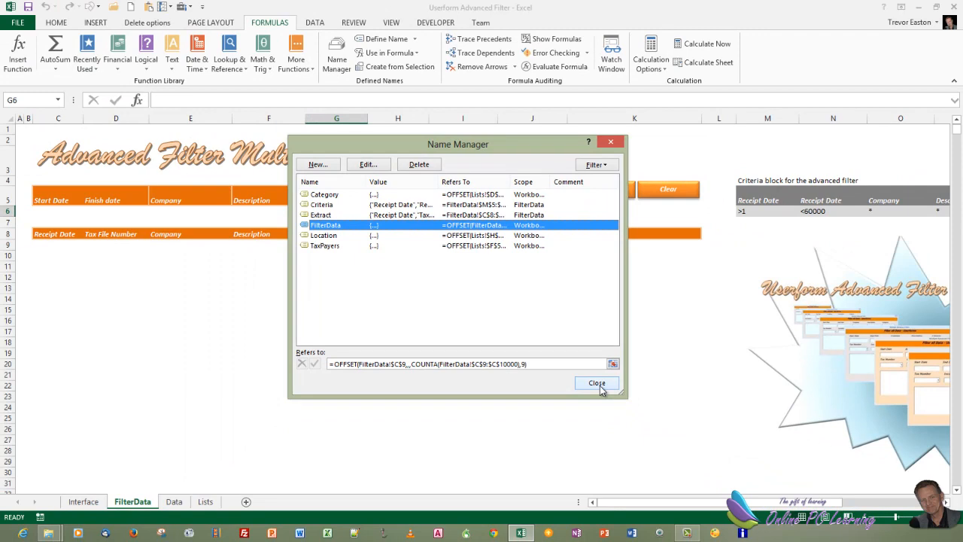
left_click(596, 384)
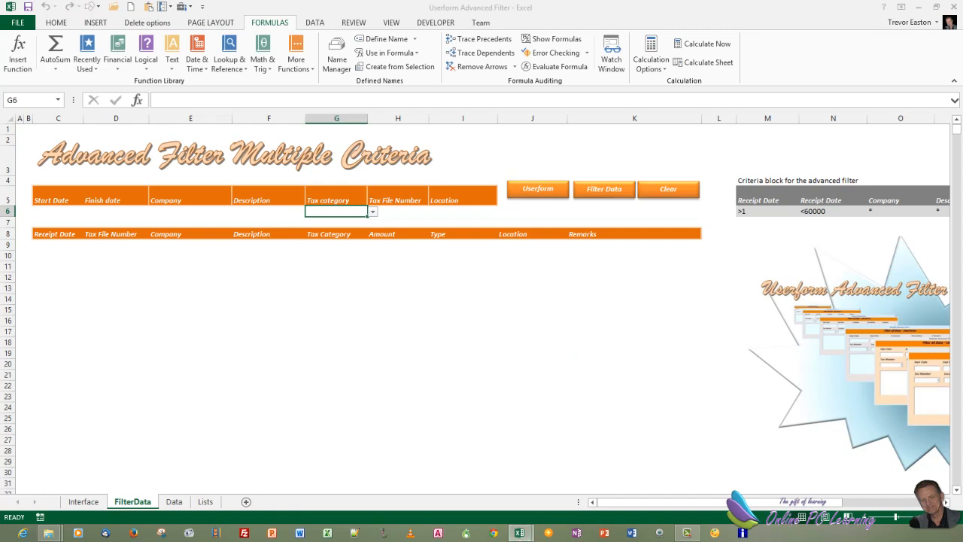
Step: Open the VBA editor full screen with Alt+F11 and show the frmFilter design
key("Alt+F11")
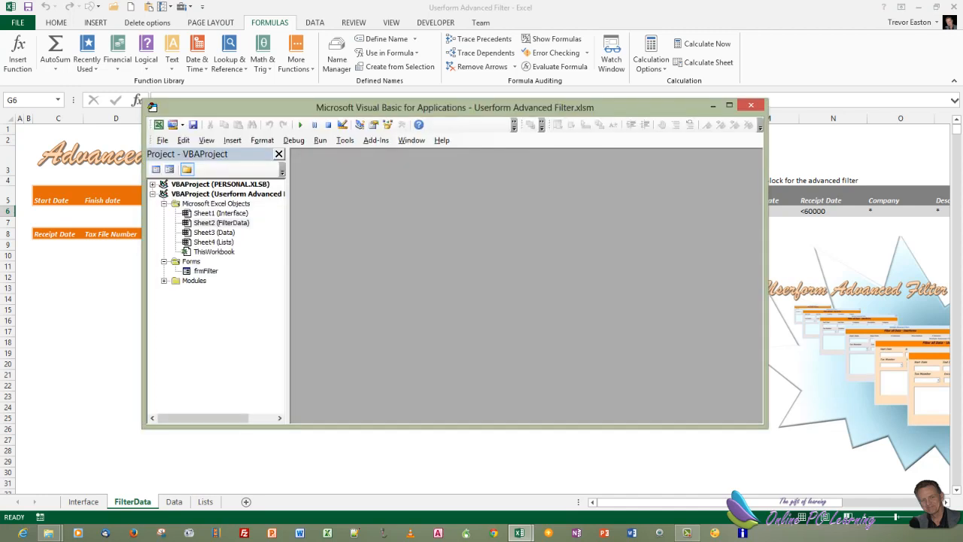
mouse_move(801, 361)
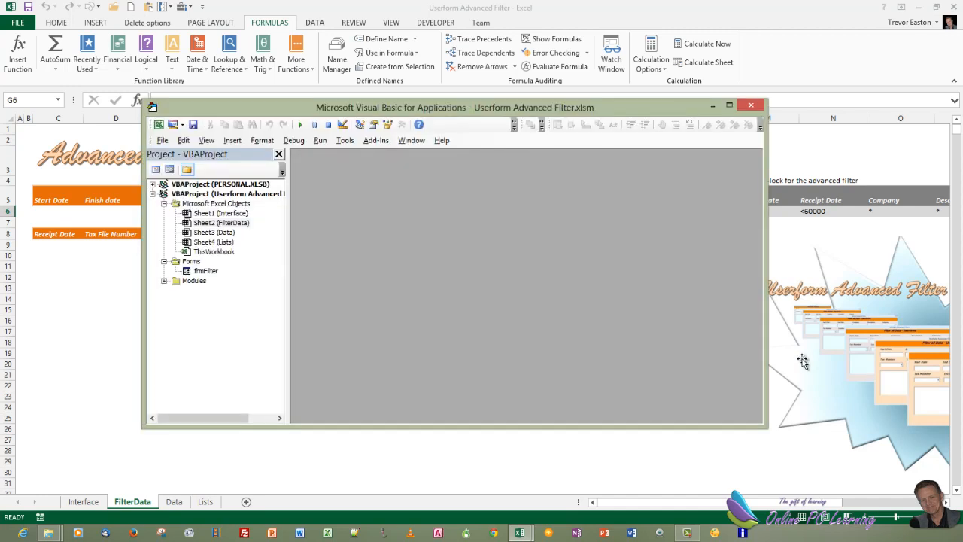
mouse_move(217, 262)
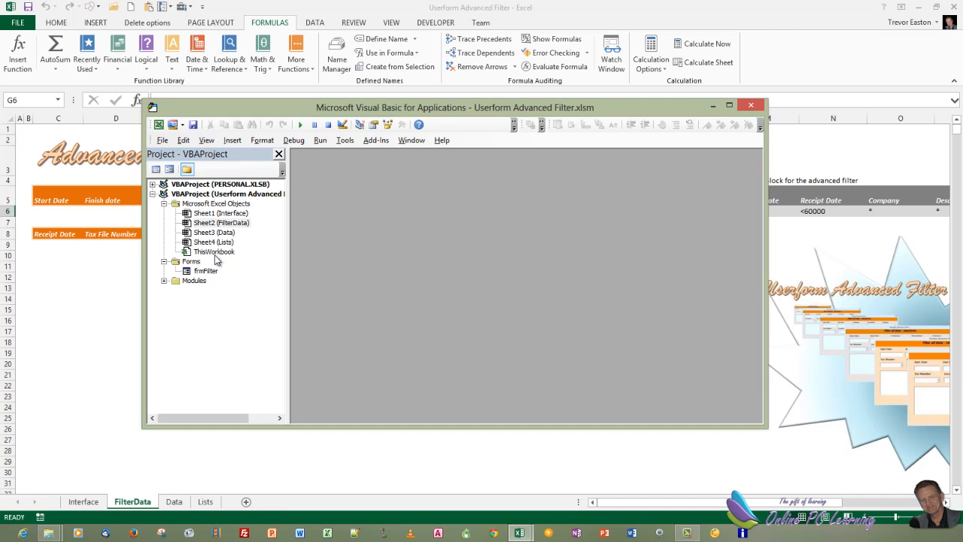
left_click(729, 105)
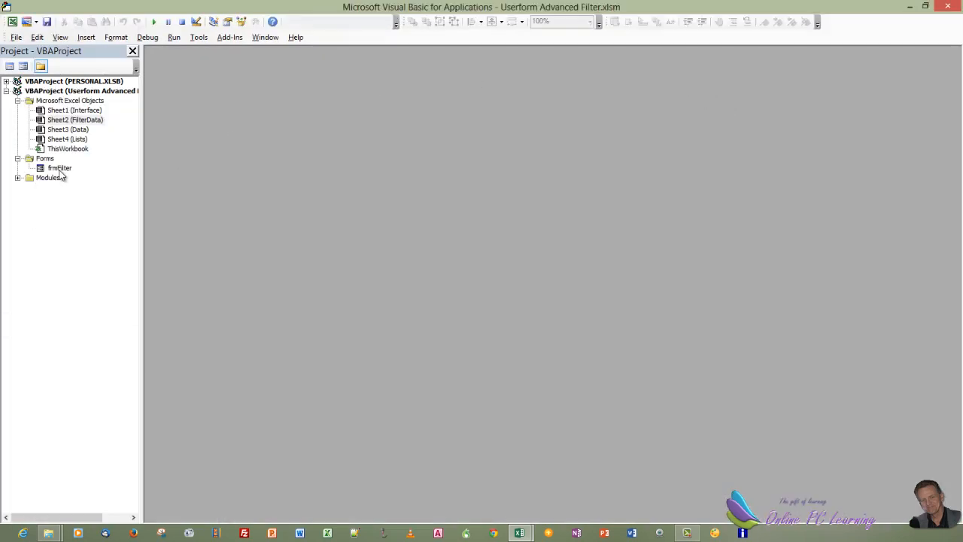
double_click(59, 168)
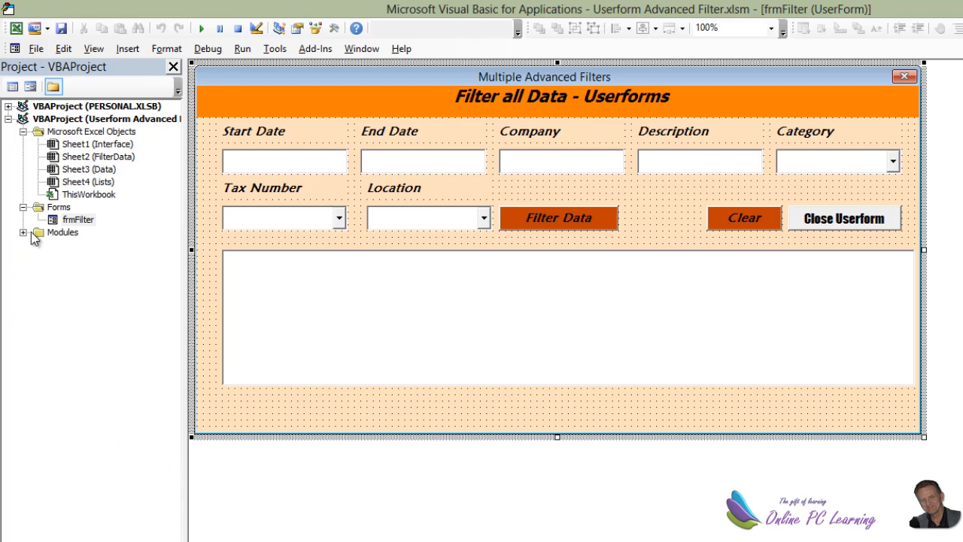
Step: Review the Filtered module's code, then return to the frmFilter design
left_click(24, 231)
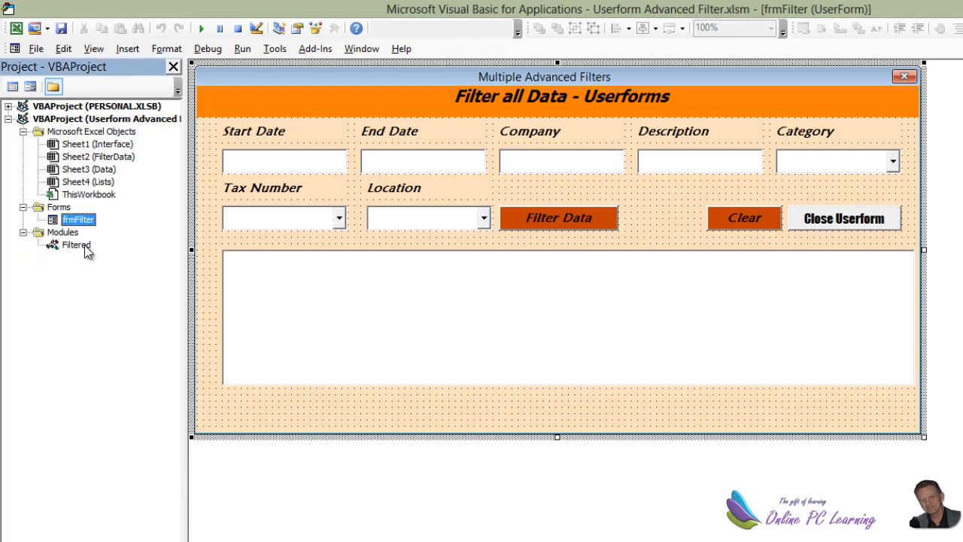
double_click(75, 243)
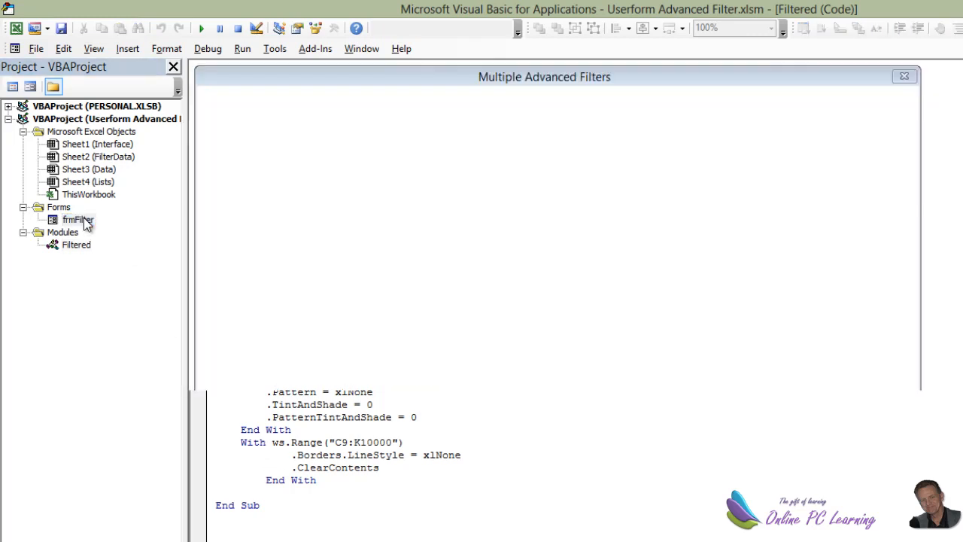
double_click(79, 220)
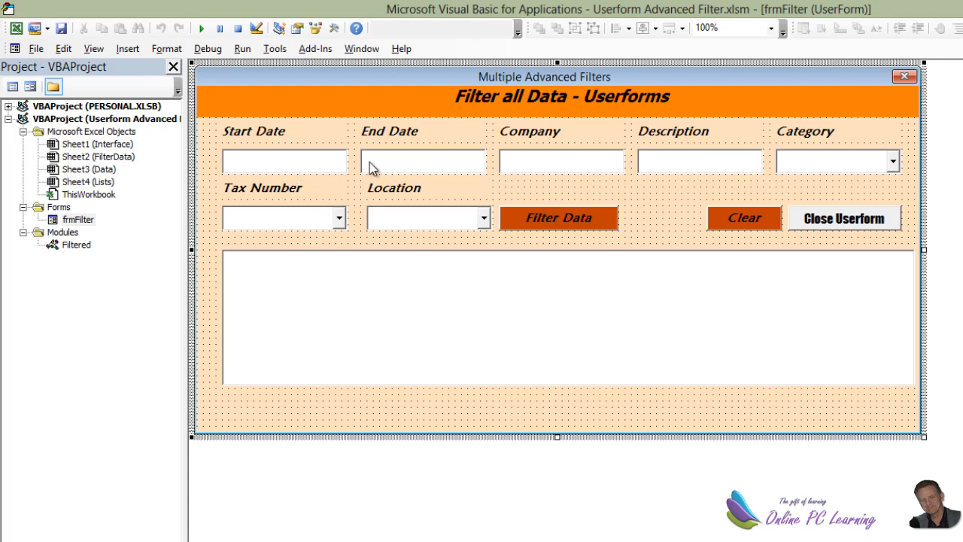
mouse_move(45, 47)
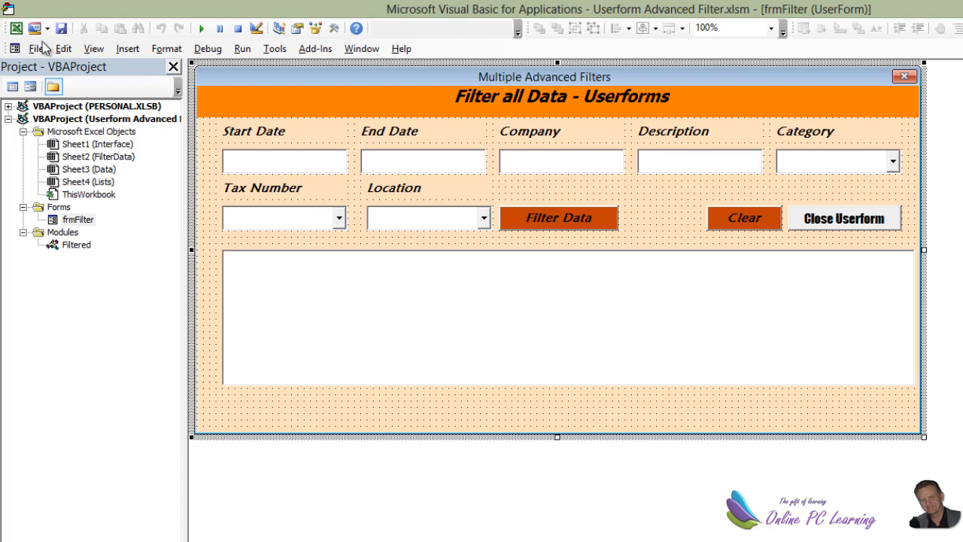
Step: Insert a new blank UserForm1 and drag its right edge to widen it
left_click(126, 49)
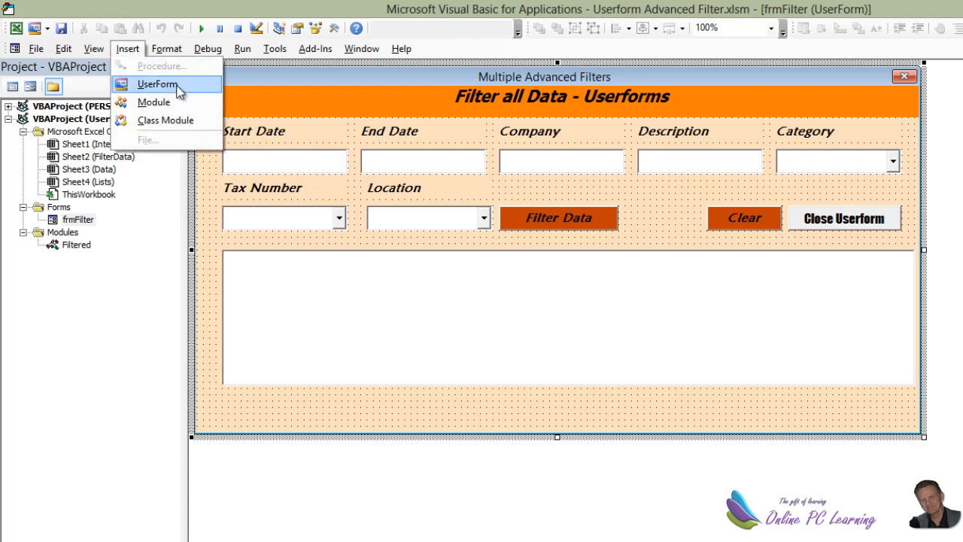
left_click(157, 84)
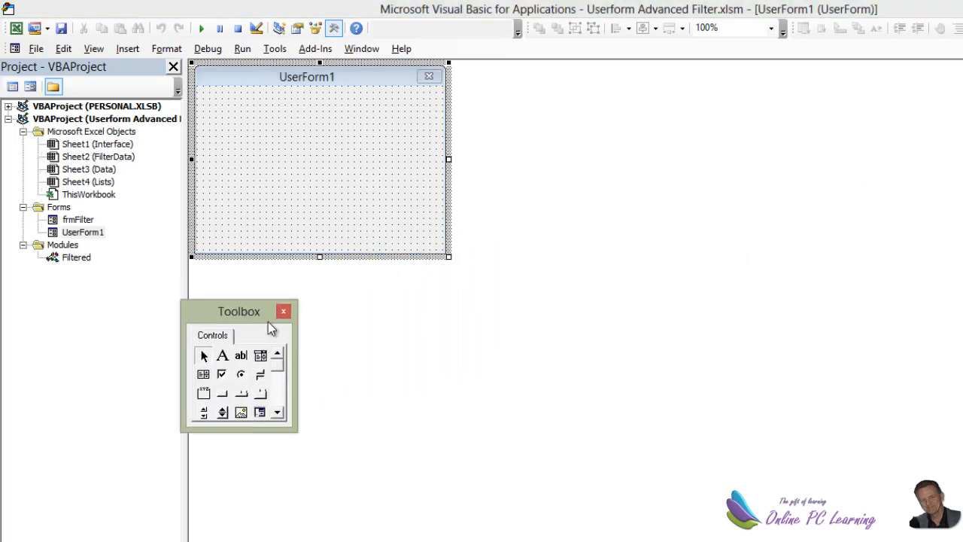
left_click_drag(237, 310, 283, 316)
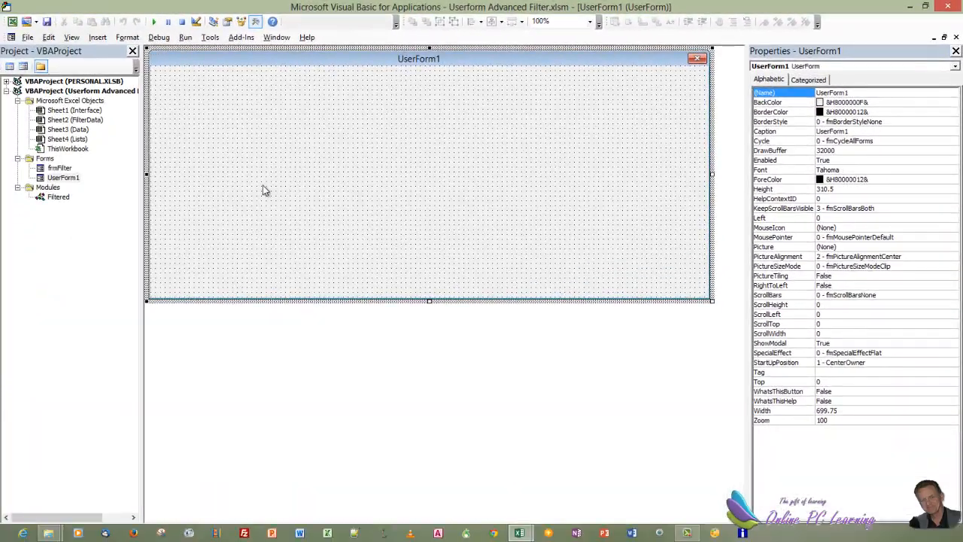
Step: Remove UserForm1 from the project without exporting it
right_click(64, 178)
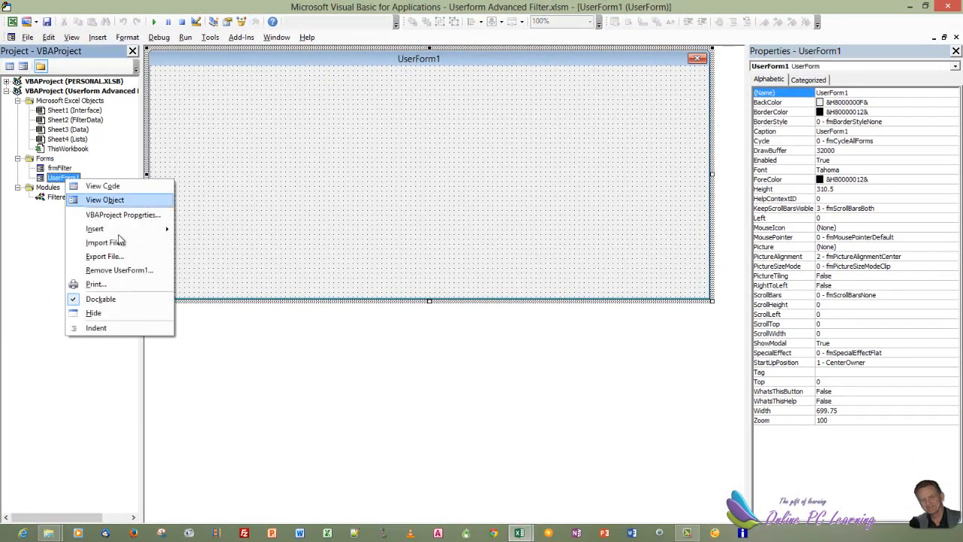
left_click(118, 270)
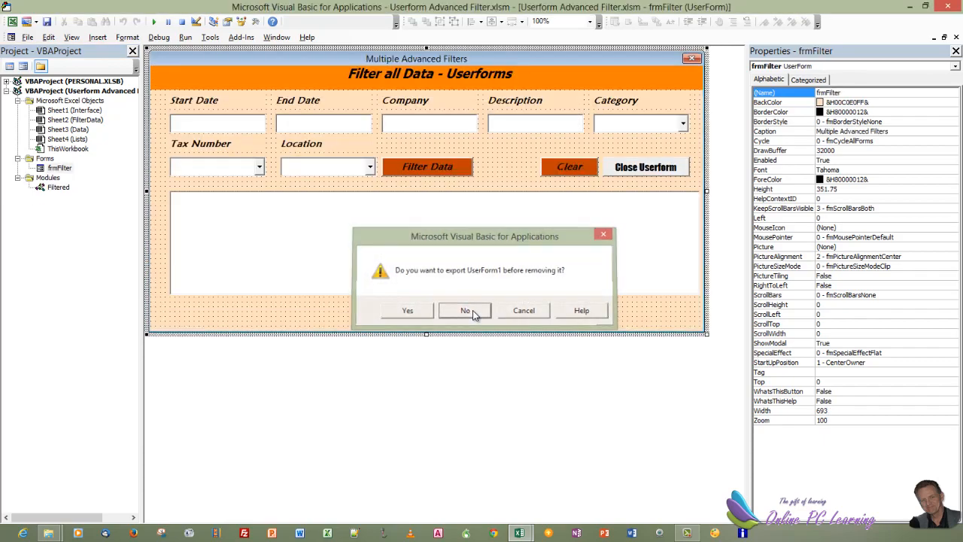
left_click(465, 310)
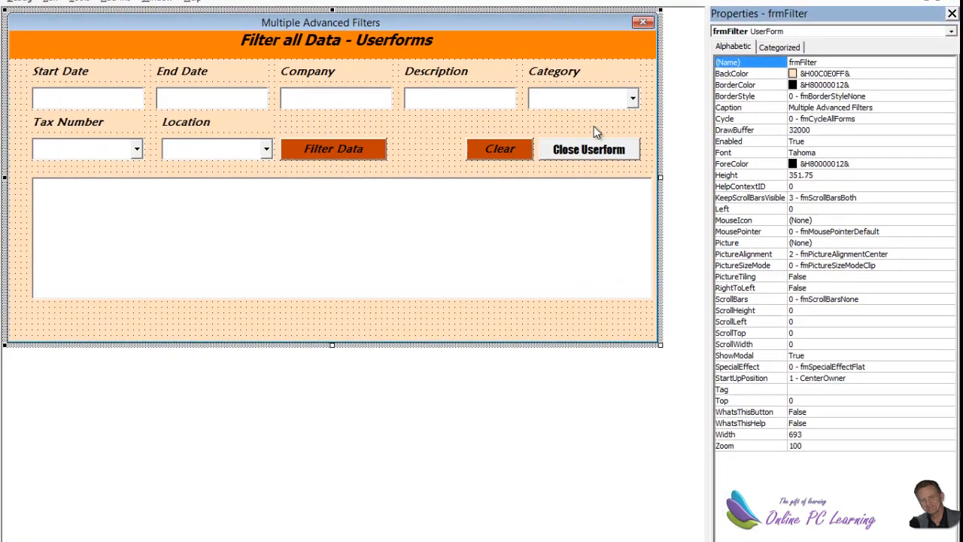
mouse_move(538, 46)
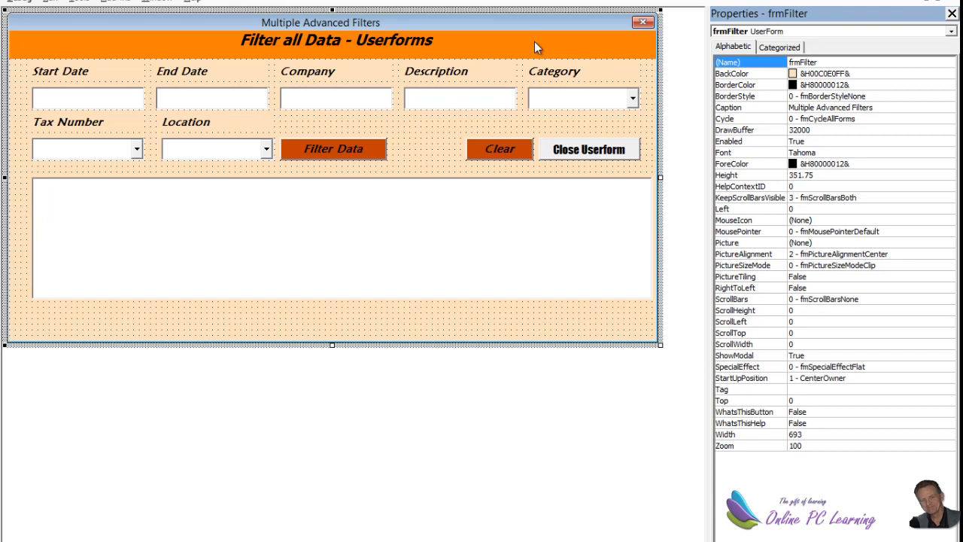
mouse_move(534, 47)
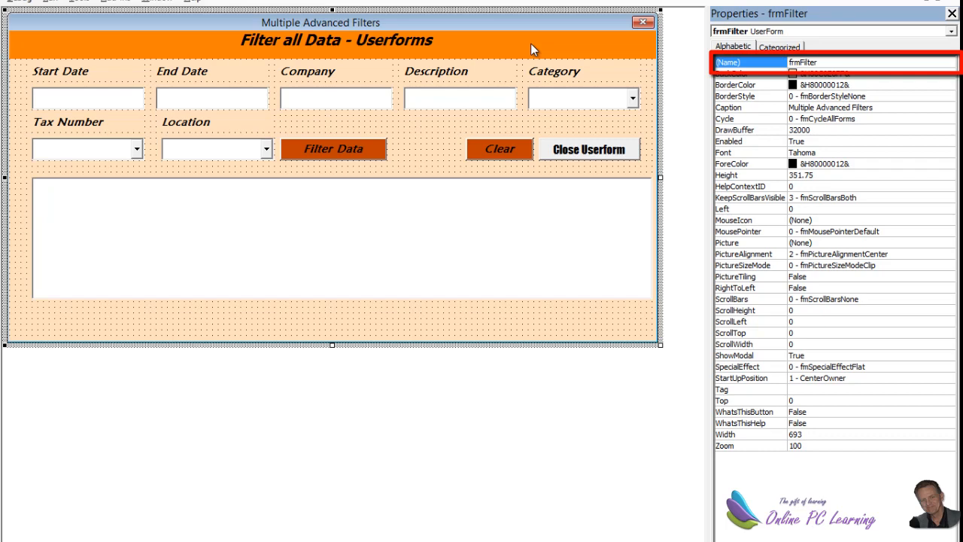
mouse_move(540, 43)
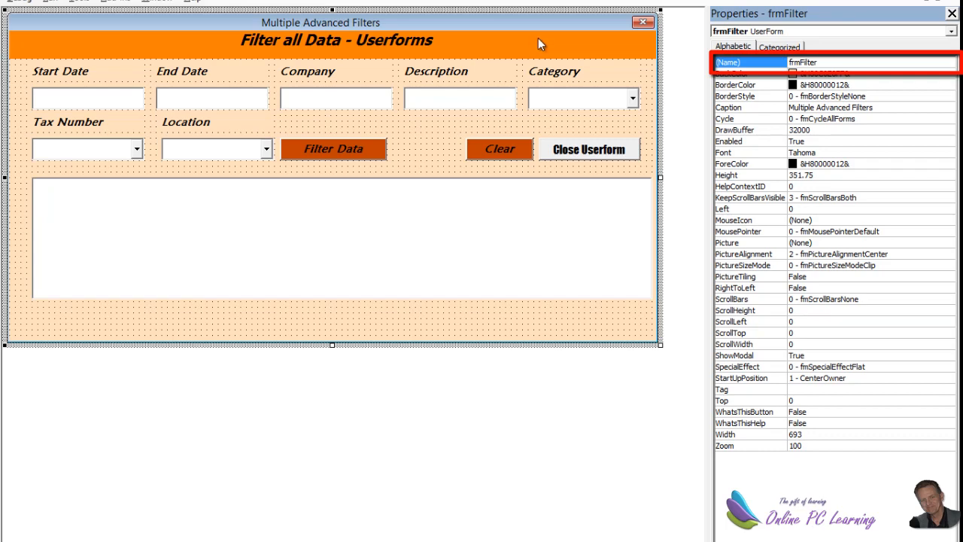
mouse_move(567, 36)
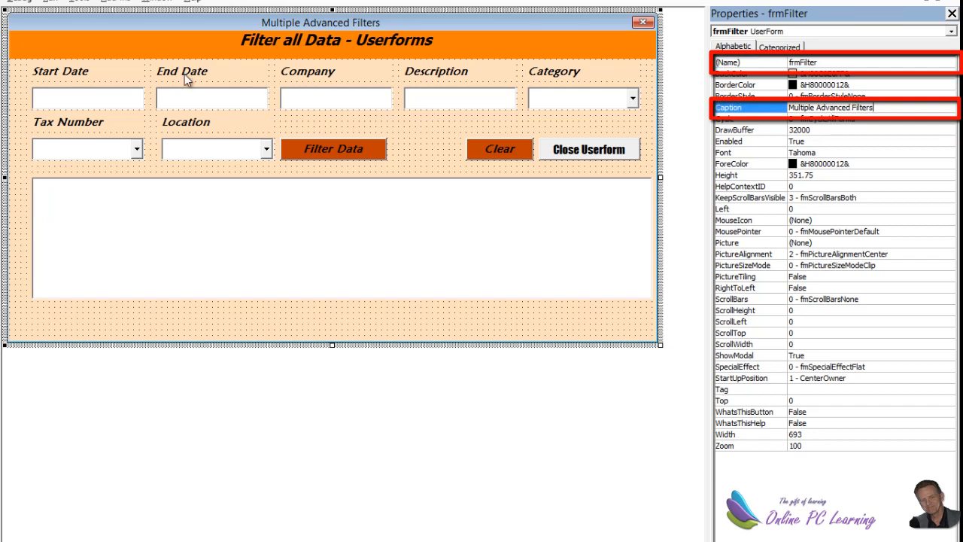
mouse_move(431, 17)
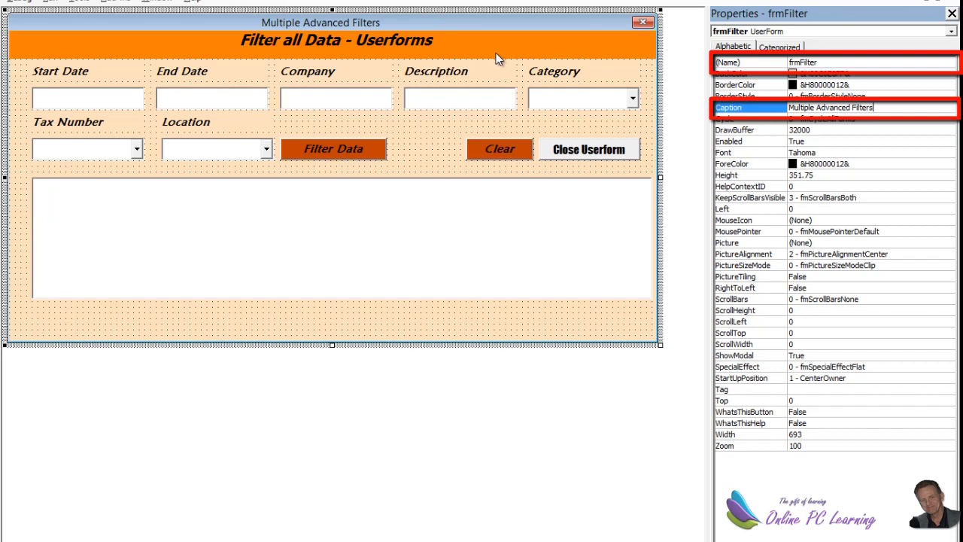
mouse_move(494, 75)
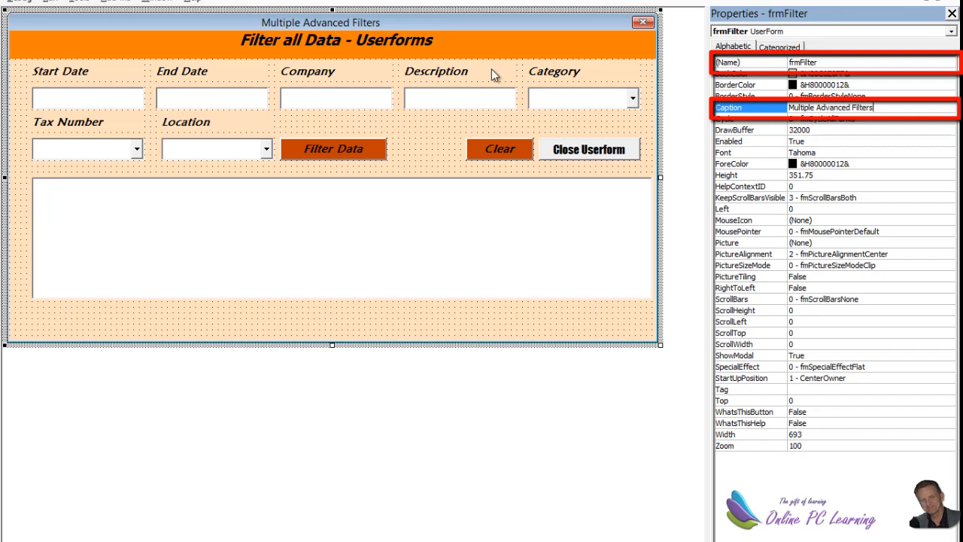
left_click(60, 70)
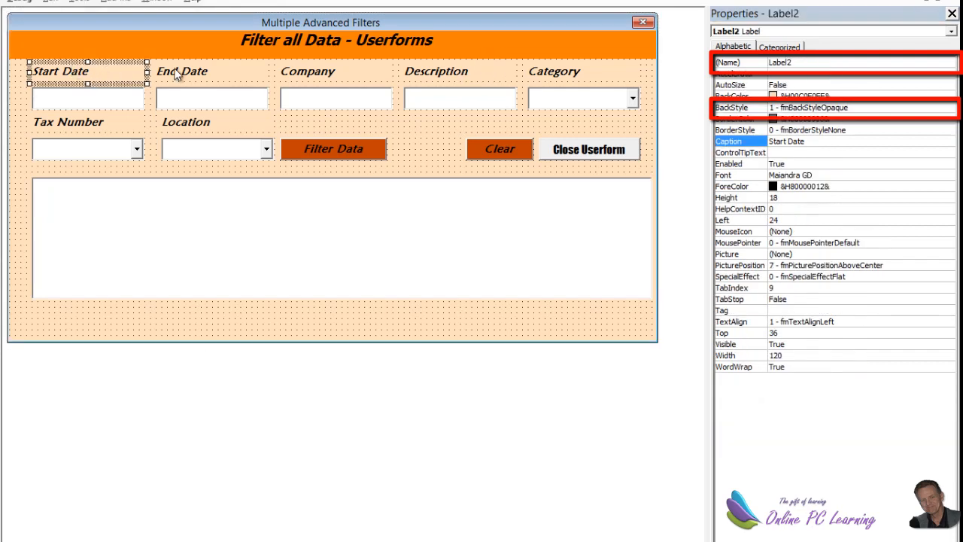
left_click(307, 70)
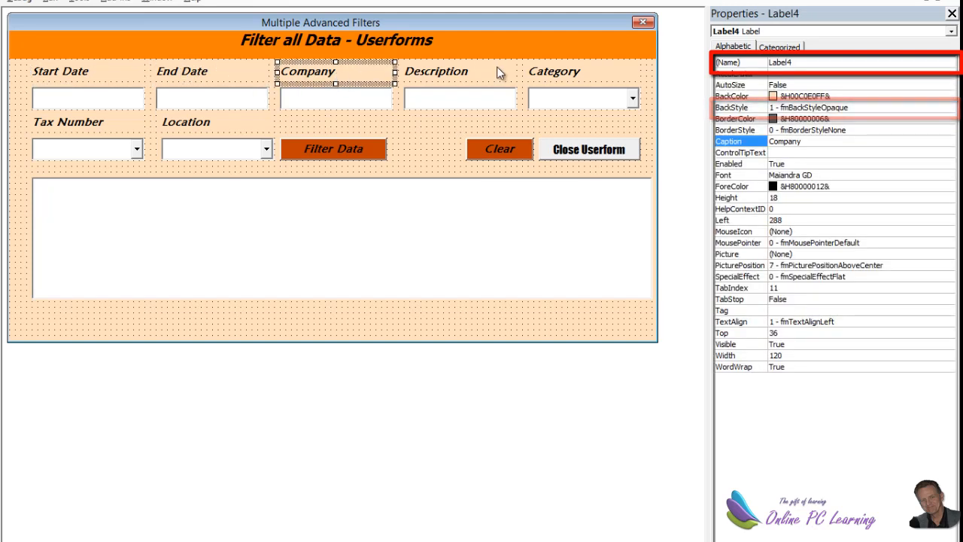
left_click(435, 70)
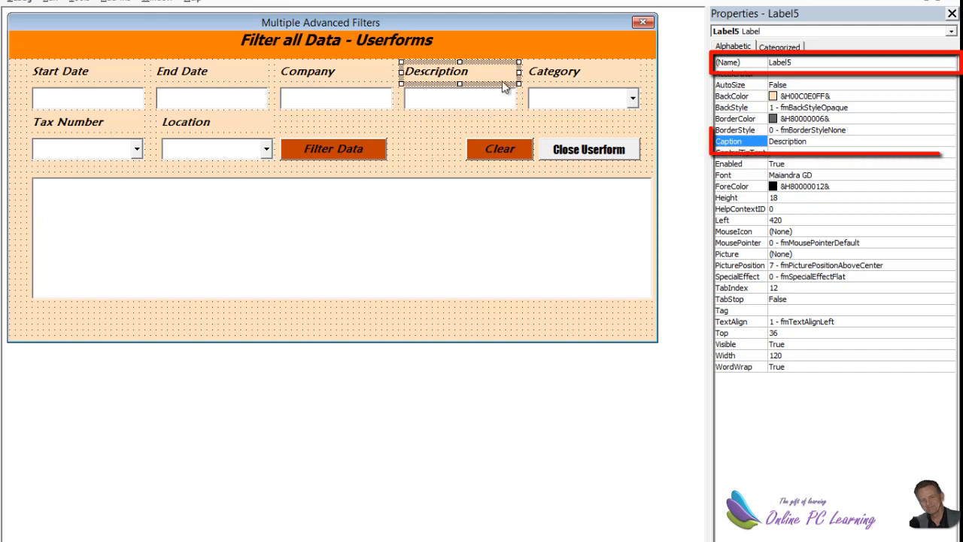
left_click(554, 71)
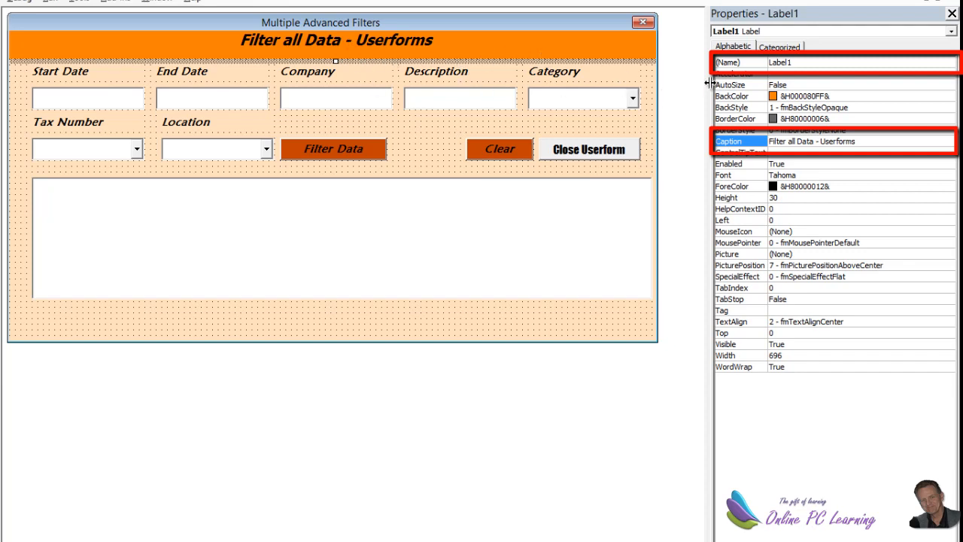
mouse_move(852, 25)
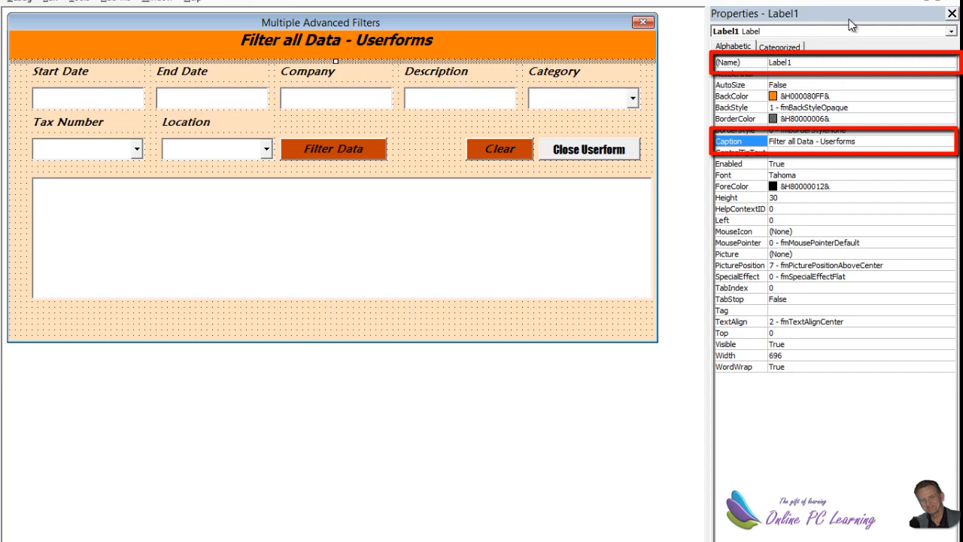
left_click(181, 71)
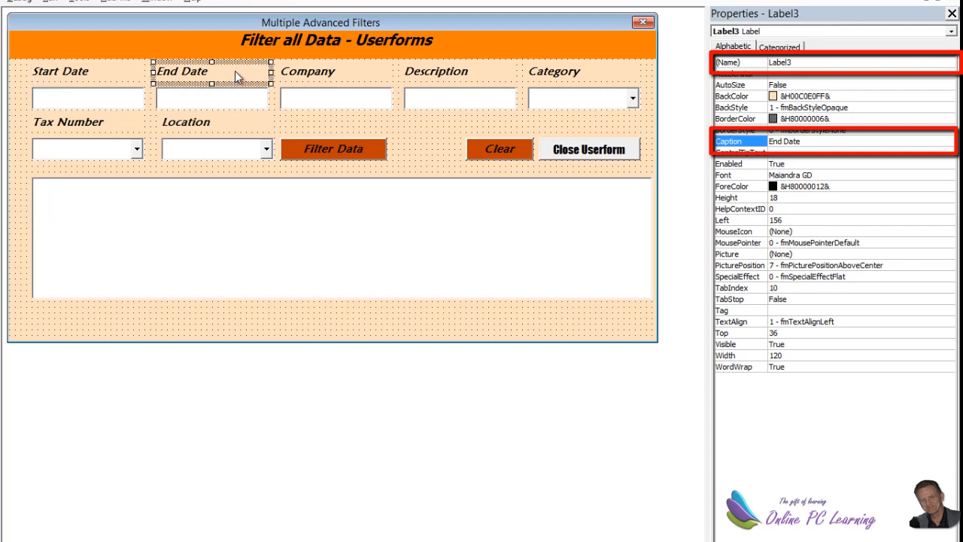
left_click(307, 71)
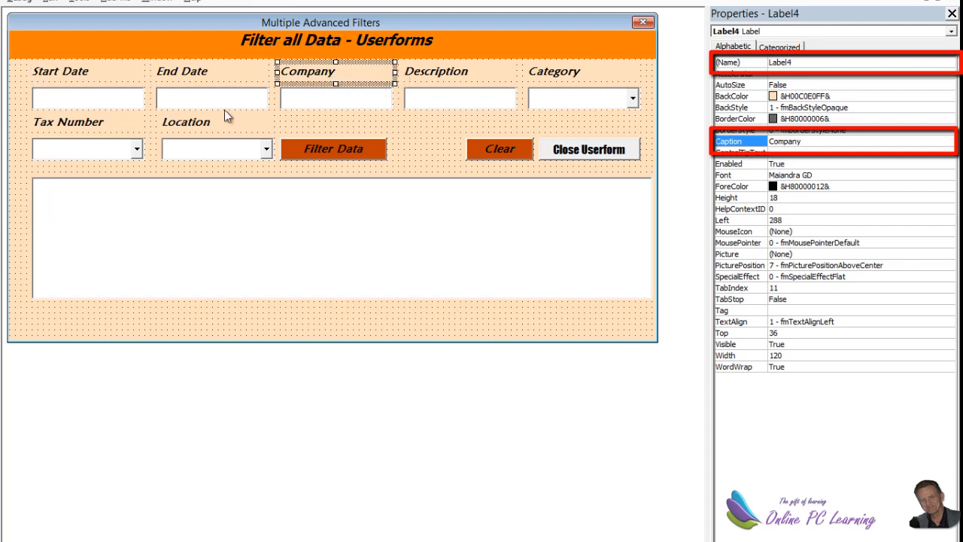
left_click(87, 98)
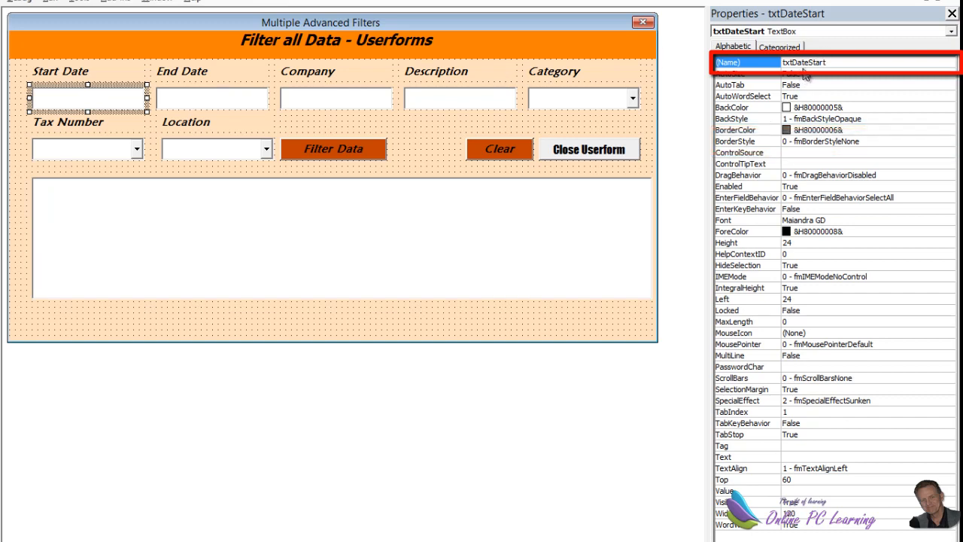
mouse_move(298, 121)
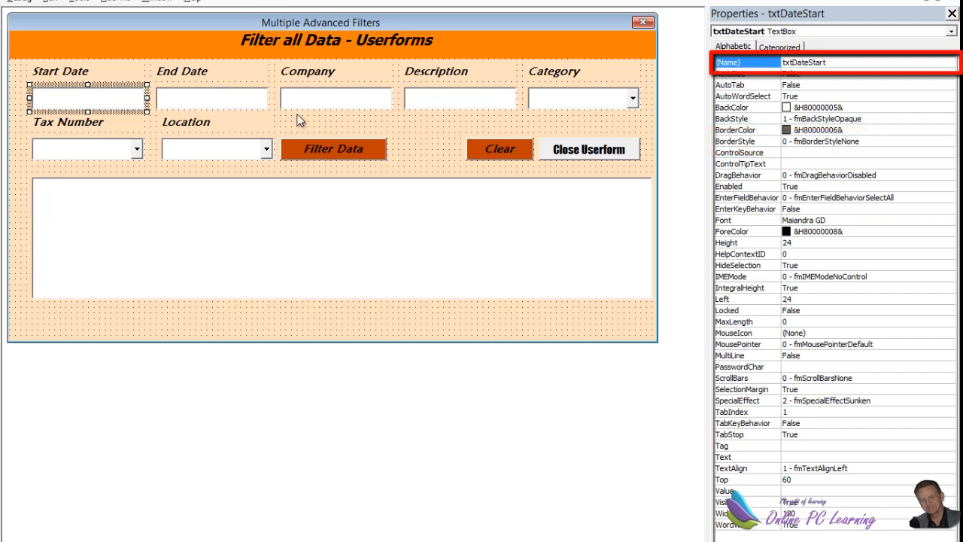
left_click(211, 98)
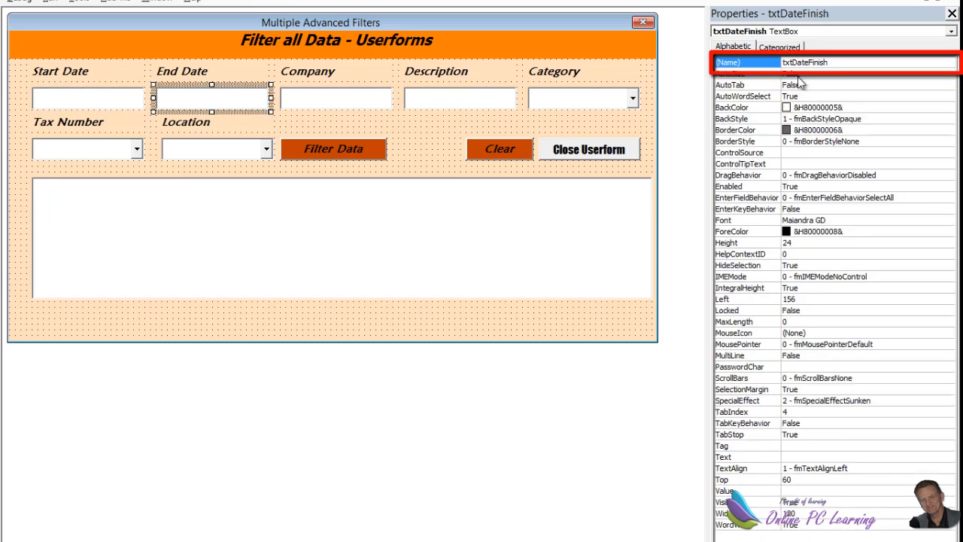
mouse_move(353, 108)
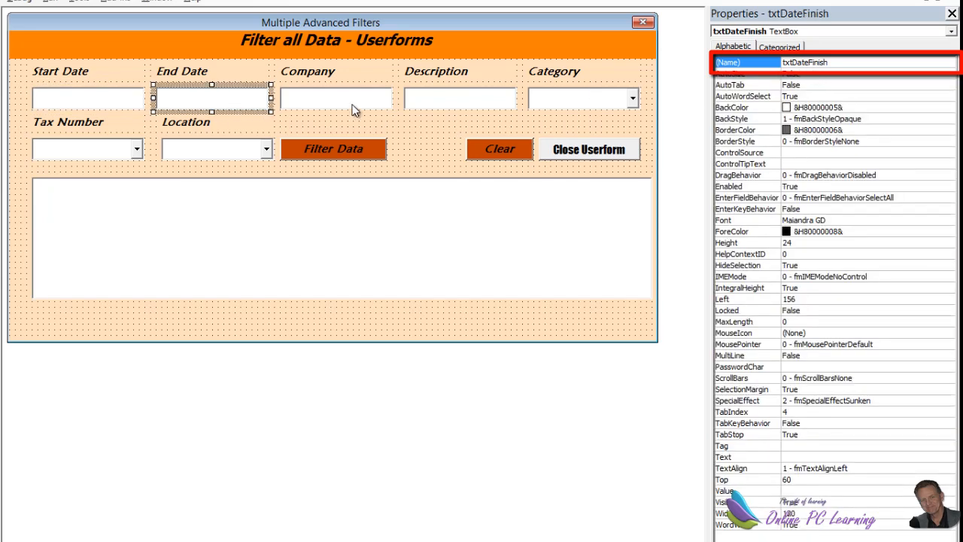
left_click(334, 98)
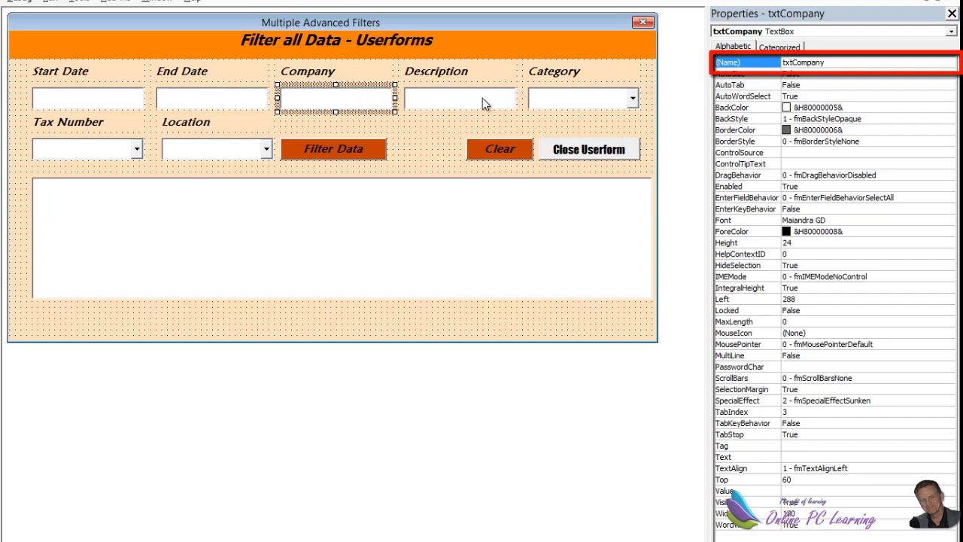
left_click(460, 98)
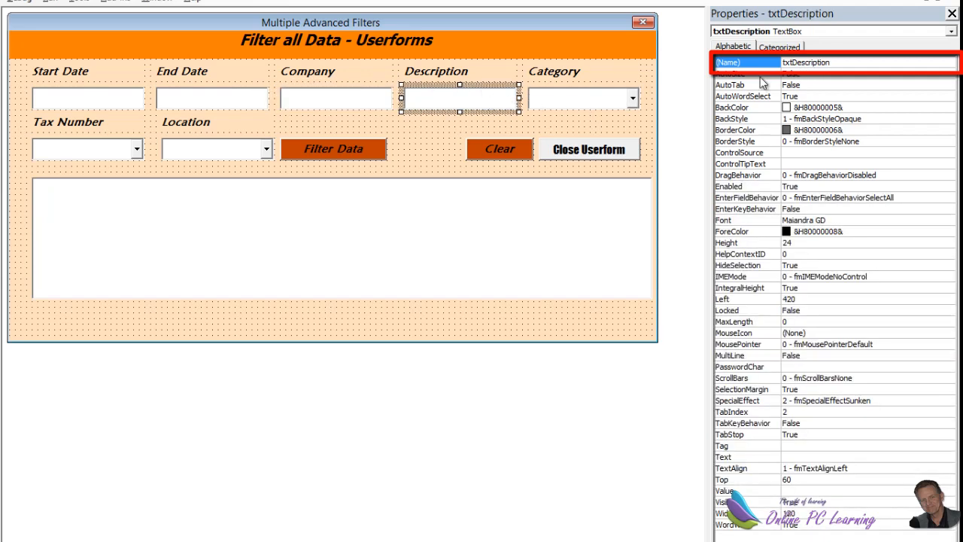
left_click(584, 98)
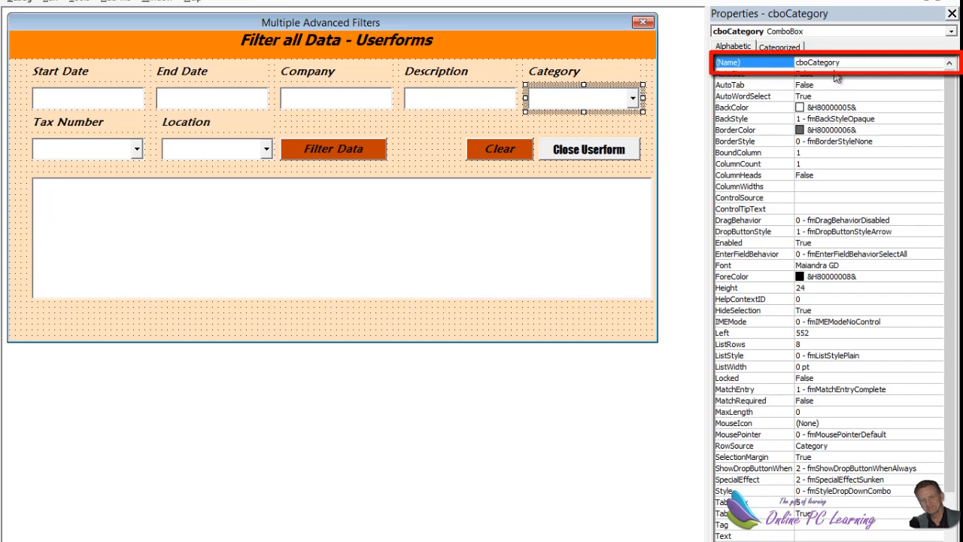
mouse_move(798, 458)
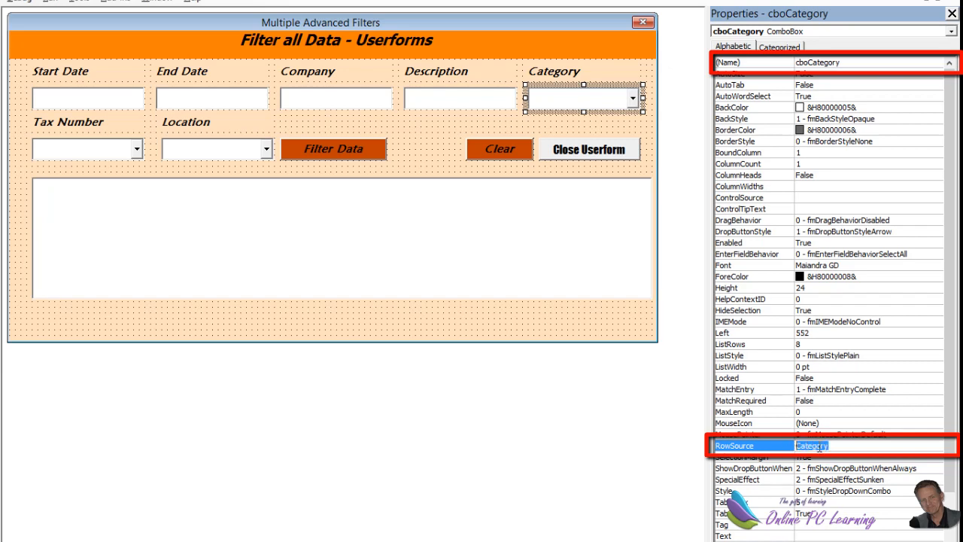
left_click(83, 149)
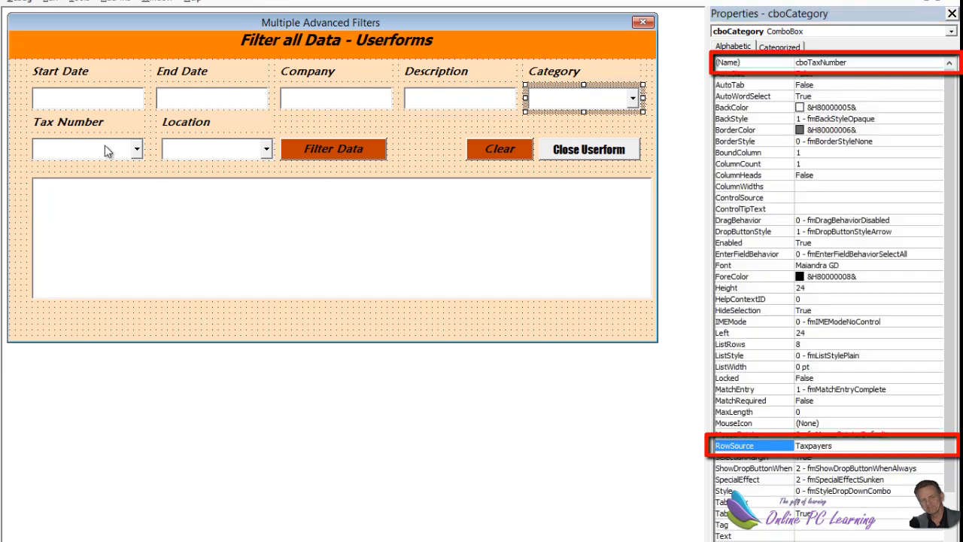
left_click(83, 148)
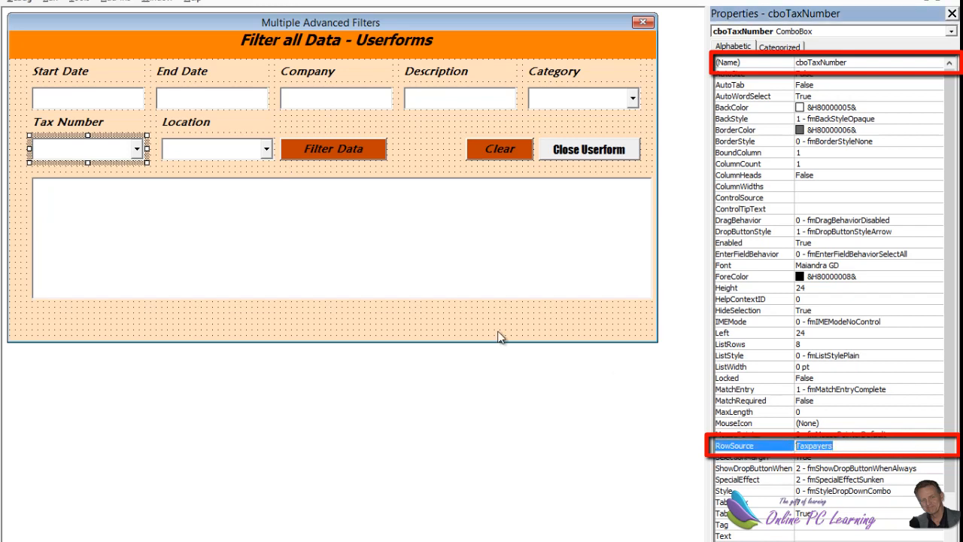
mouse_move(209, 212)
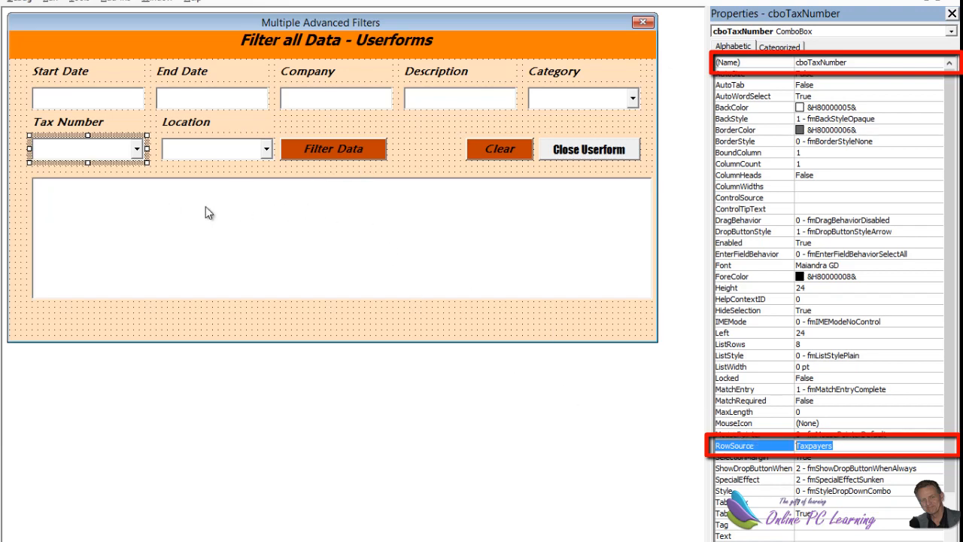
mouse_move(220, 150)
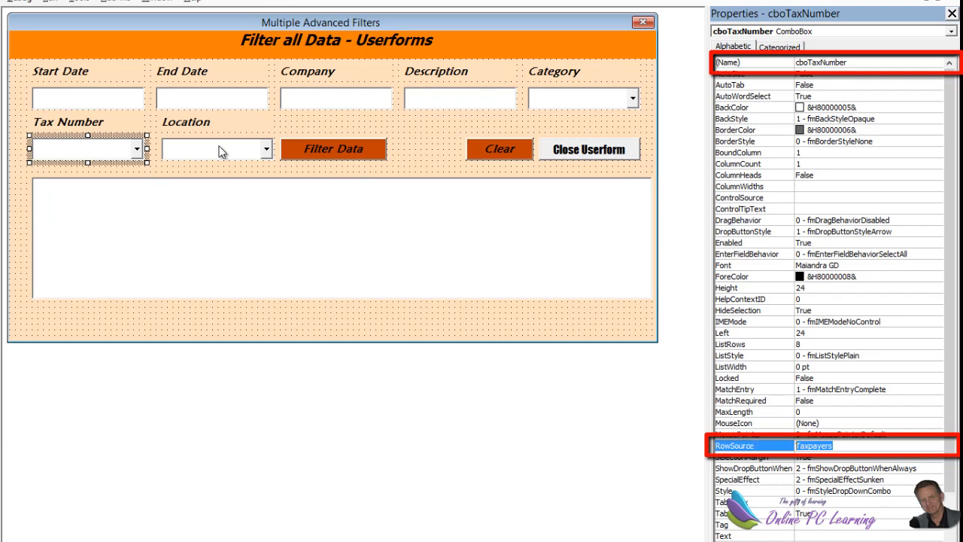
left_click(214, 149)
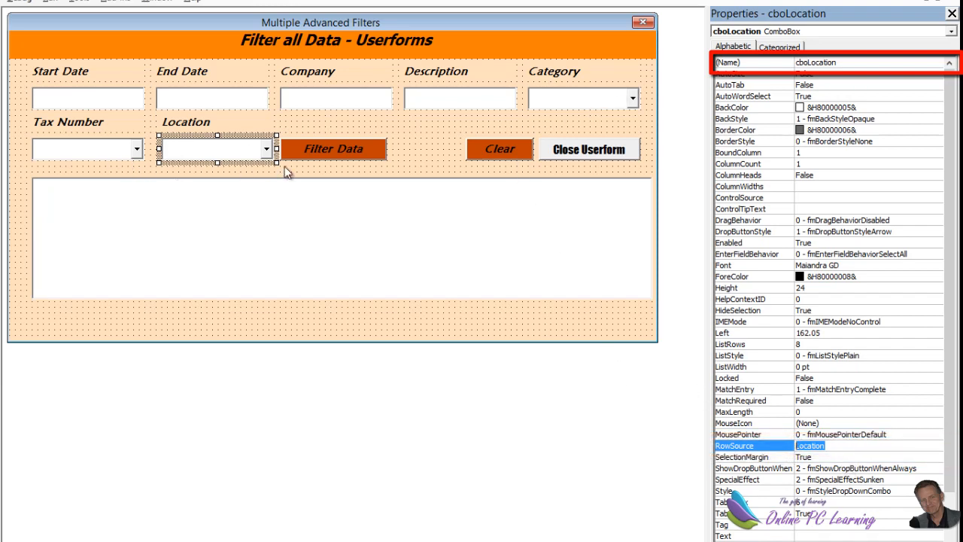
mouse_move(587, 117)
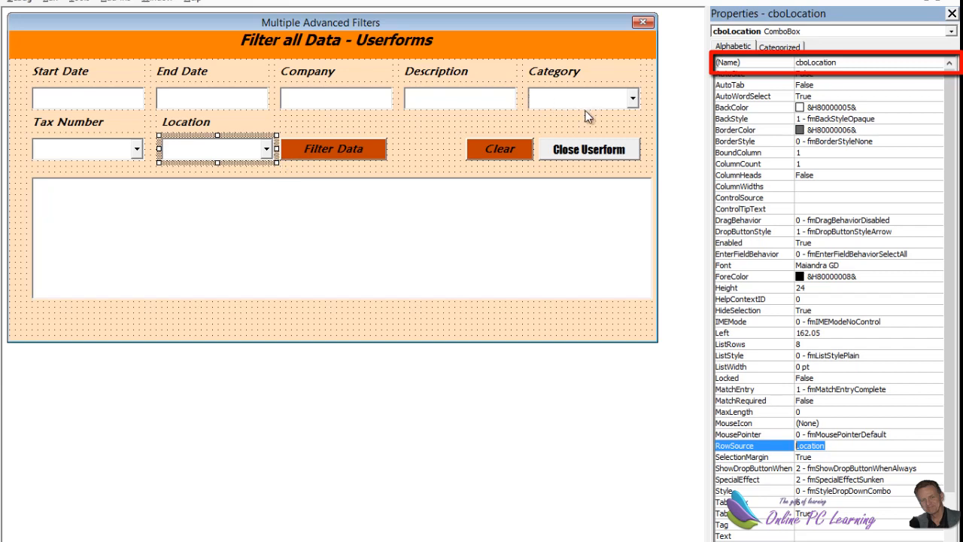
mouse_move(528, 118)
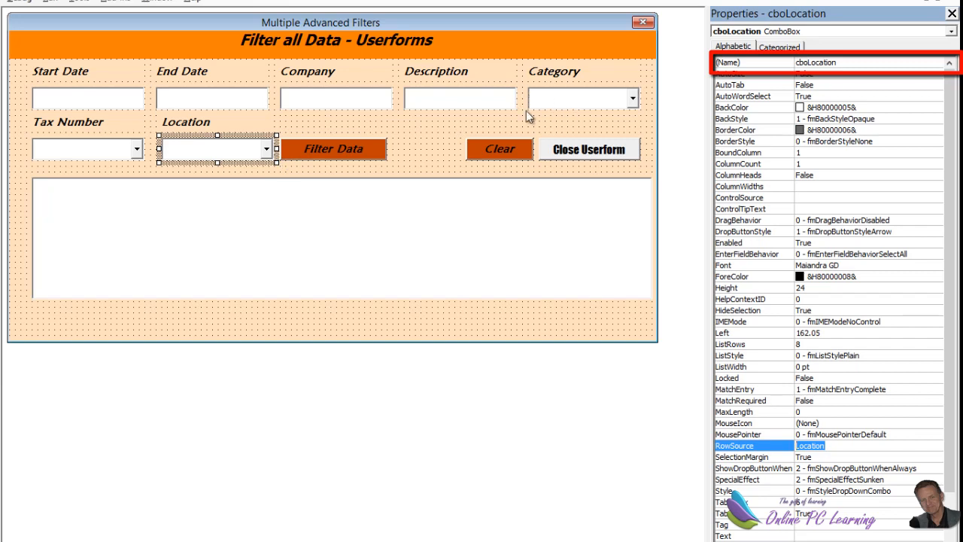
left_click(333, 149)
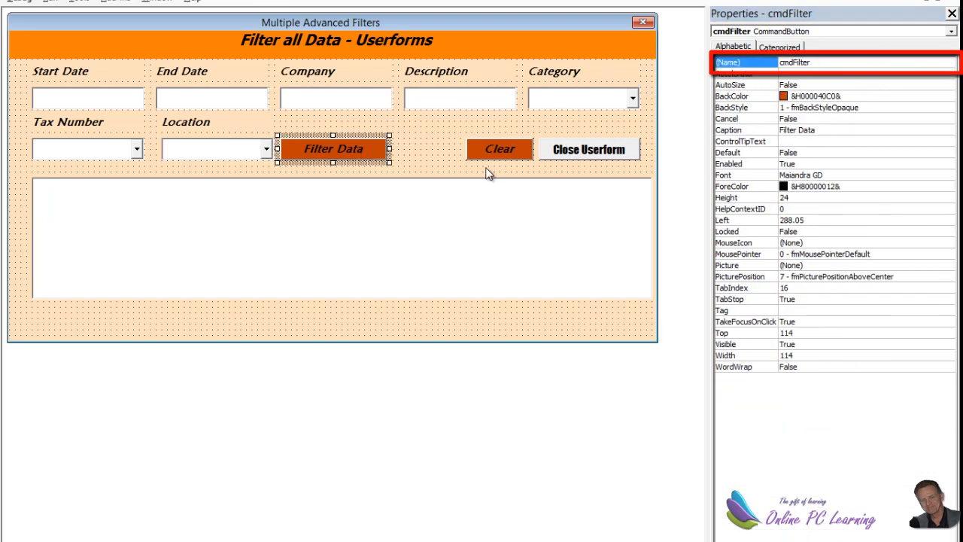
Step: Inspect the Close button and lstData list box, checking its FilterData row source
left_click(588, 149)
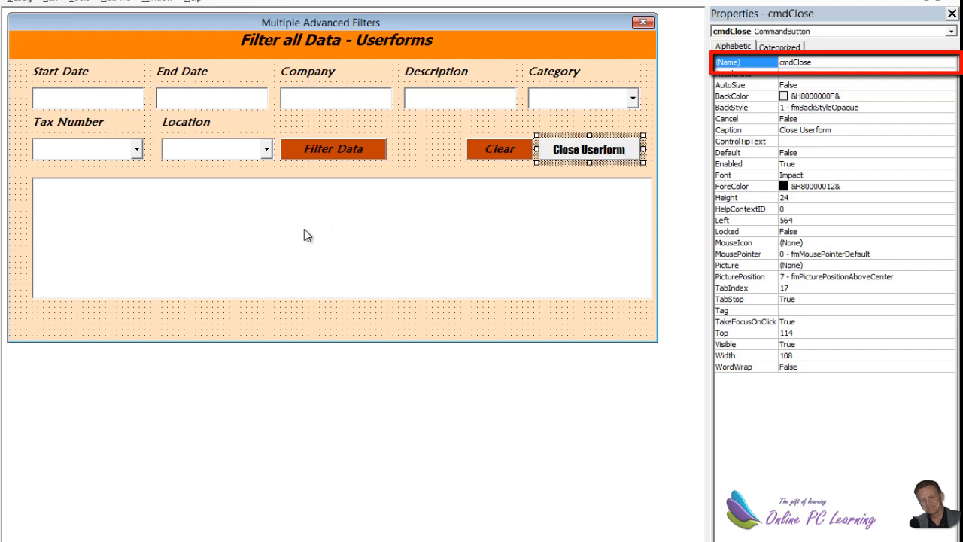
left_click(339, 238)
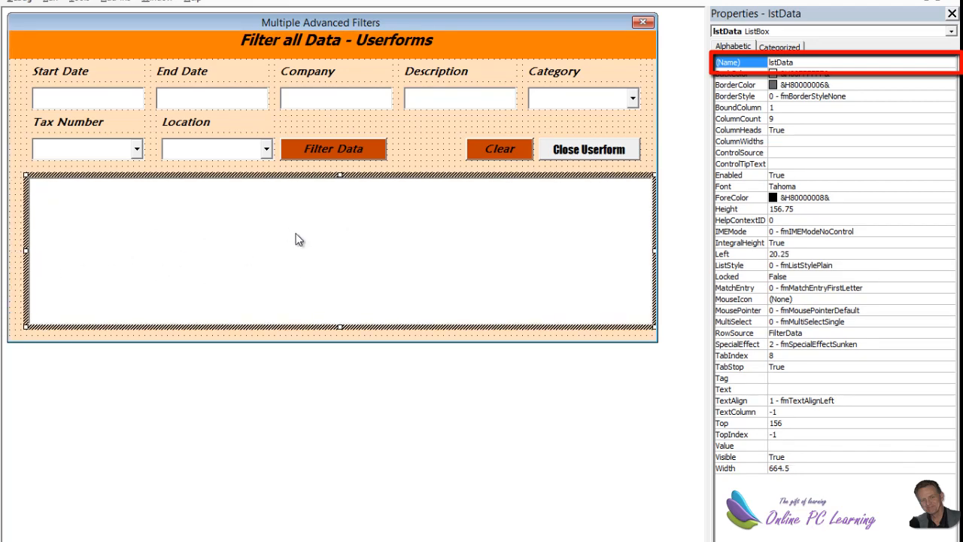
mouse_move(361, 229)
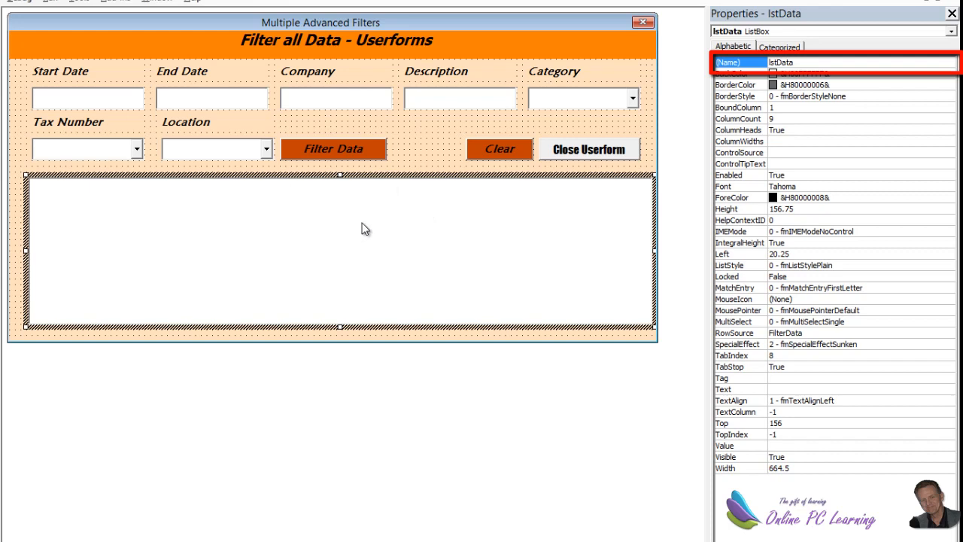
mouse_move(412, 184)
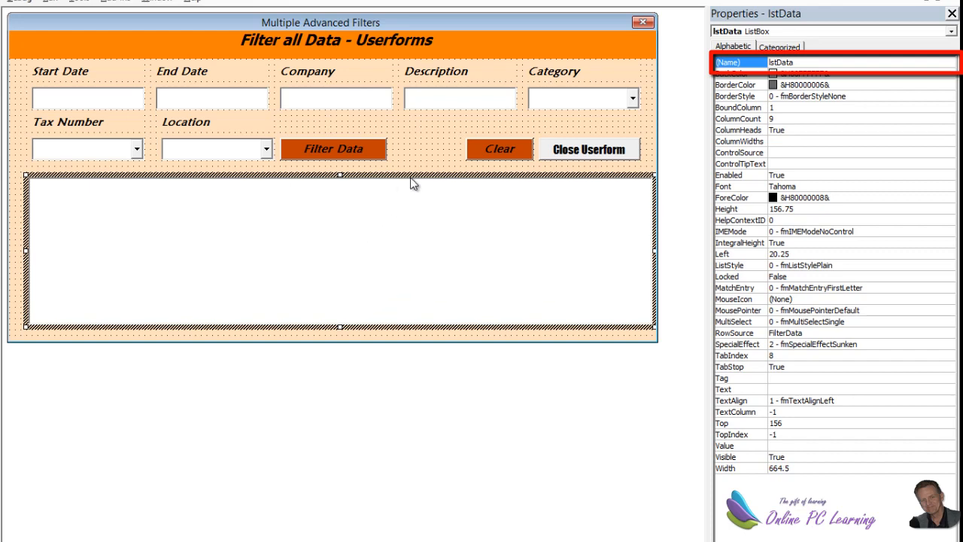
mouse_move(819, 352)
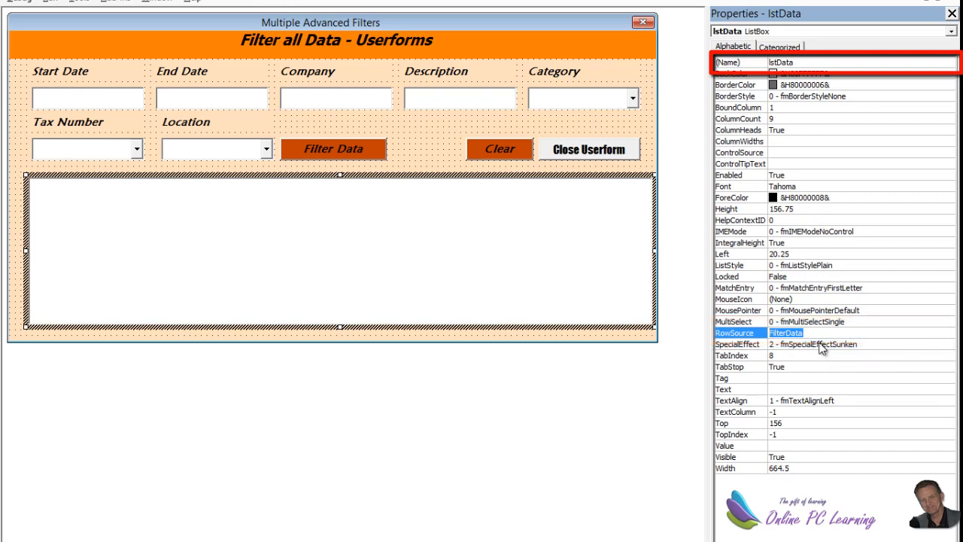
left_click(812, 333)
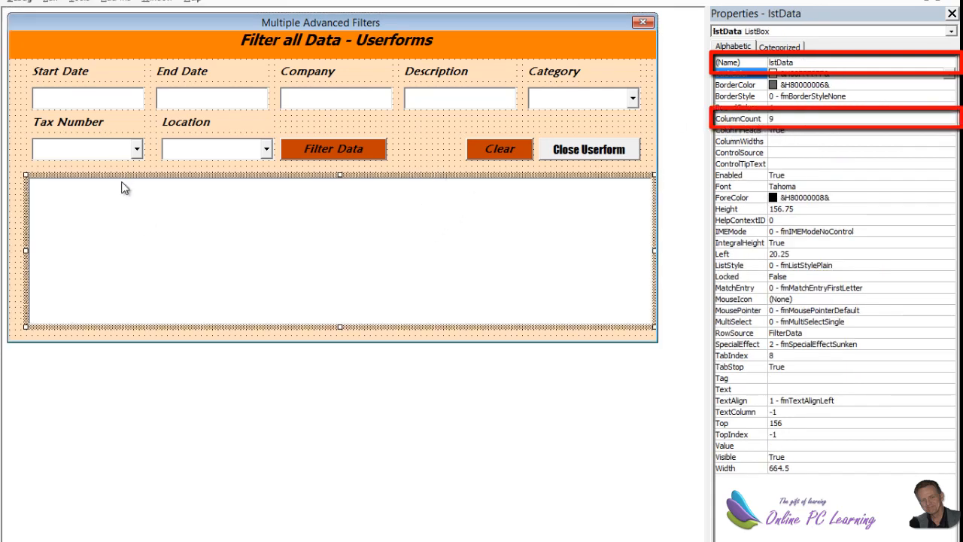
mouse_move(242, 267)
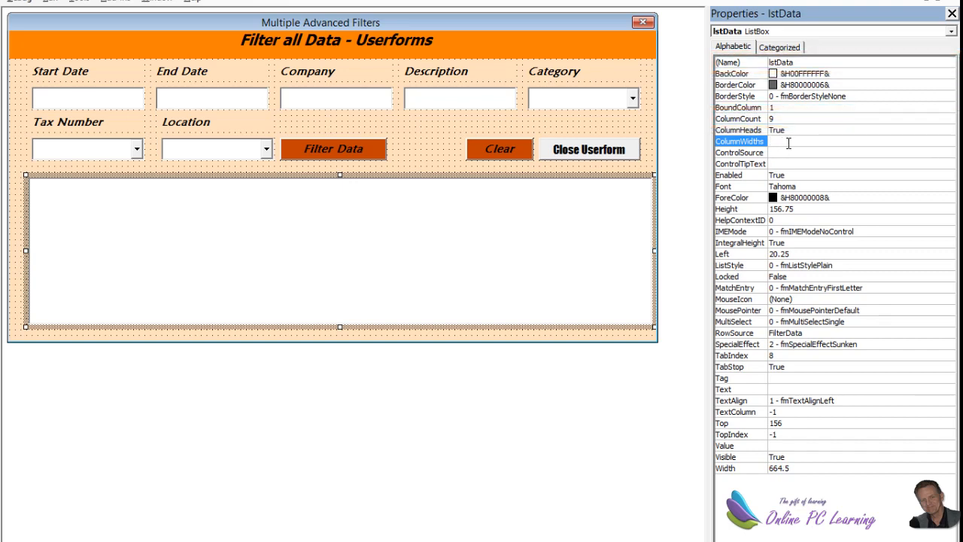
mouse_move(903, 155)
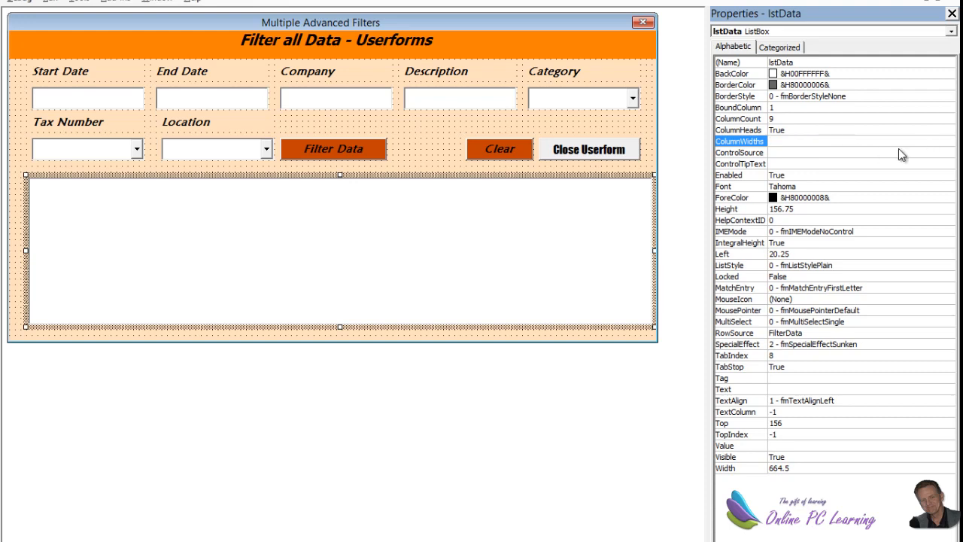
mouse_move(173, 213)
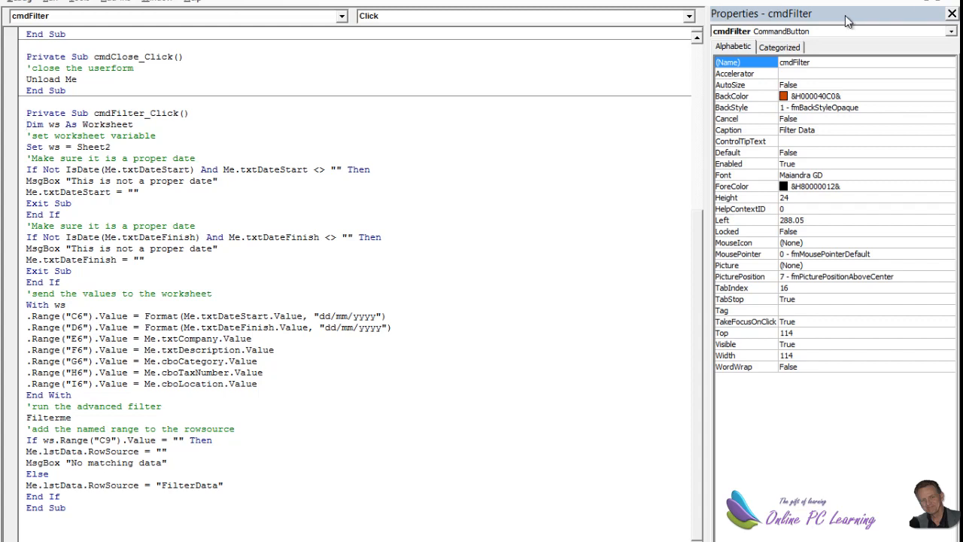
left_click(951, 13)
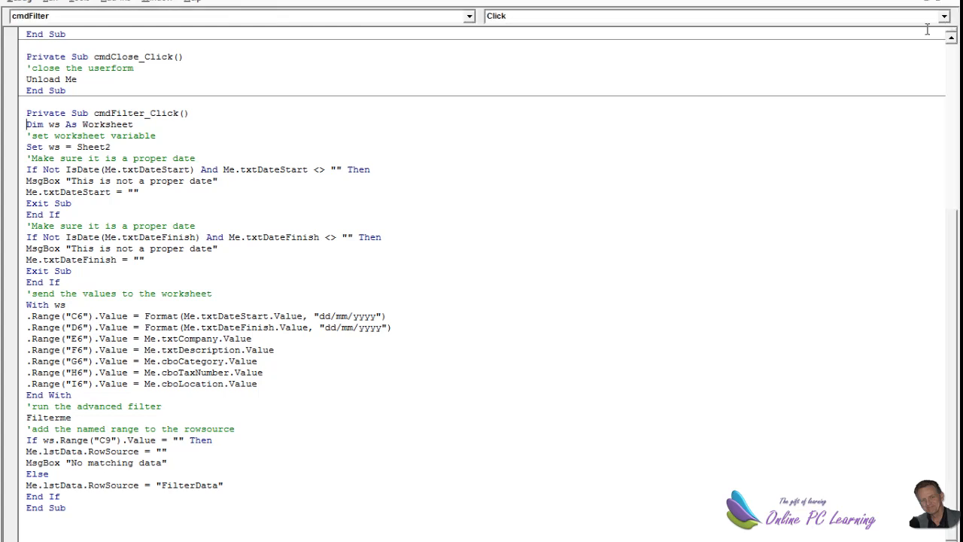
mouse_move(158, 128)
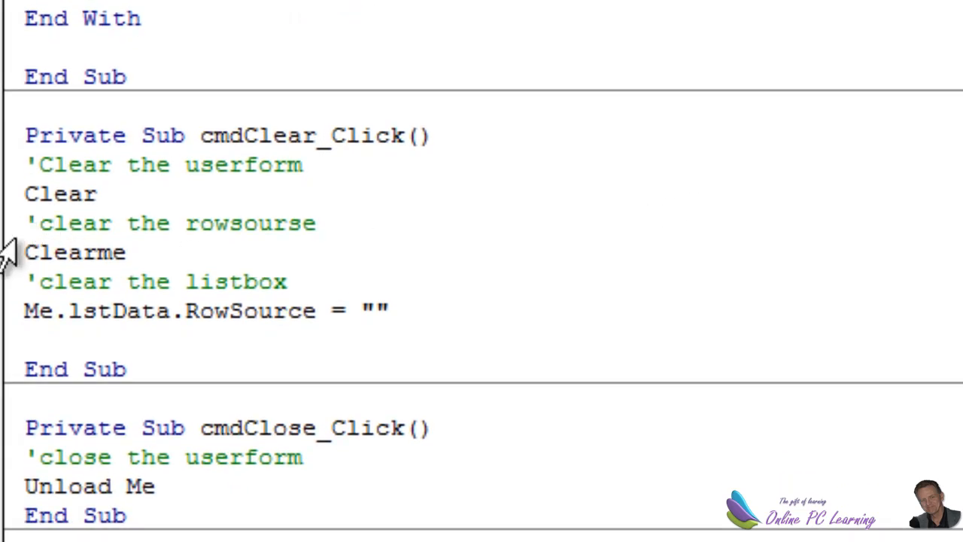
double_click(76, 253)
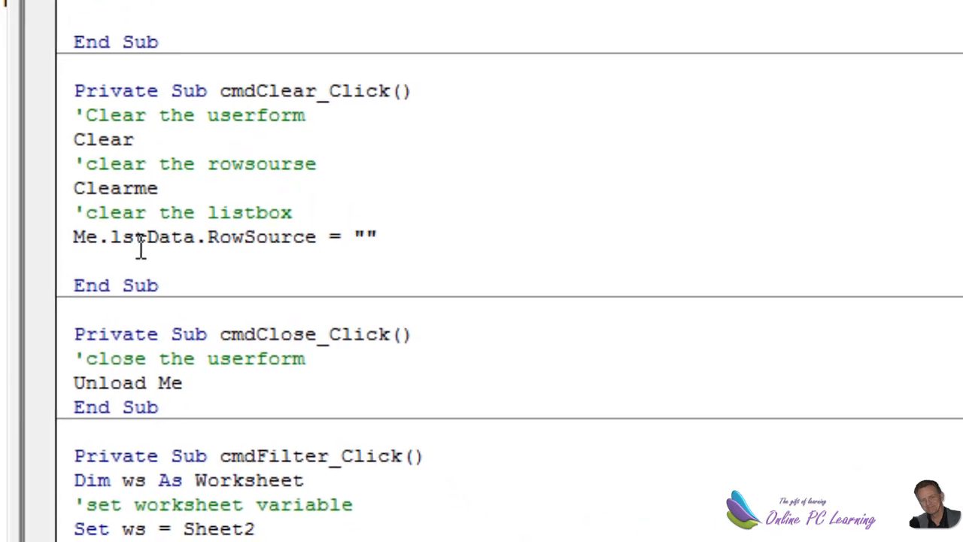
scroll("down", 3)
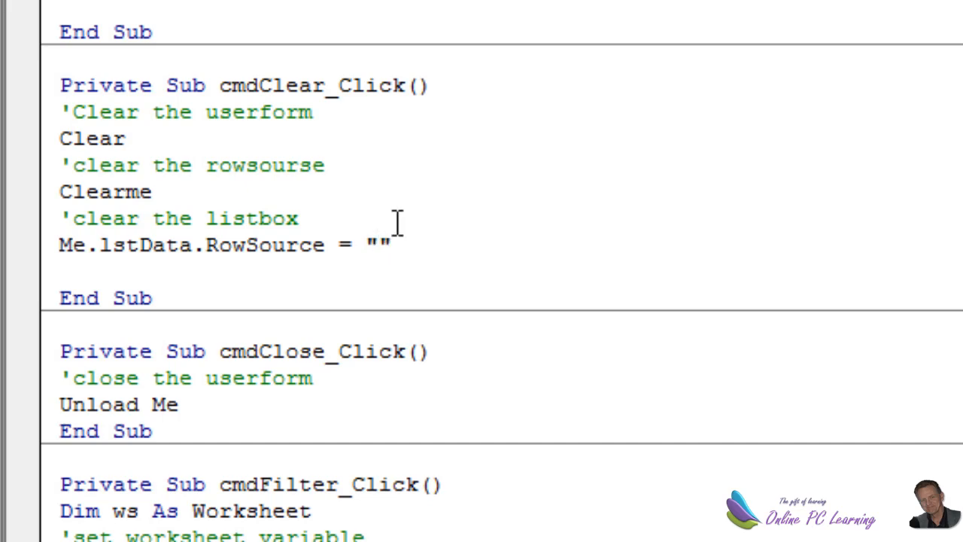
scroll("down", 3)
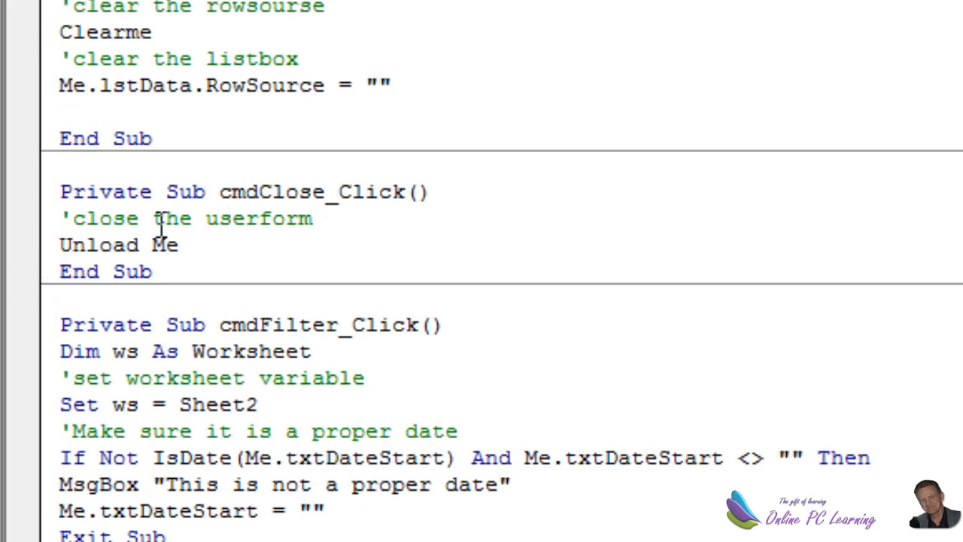
mouse_move(258, 234)
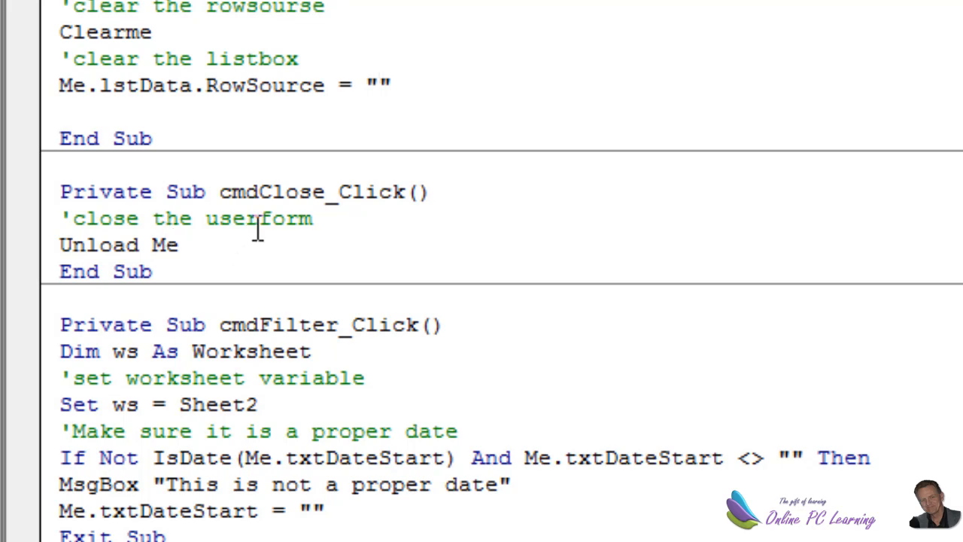
scroll("down", 3)
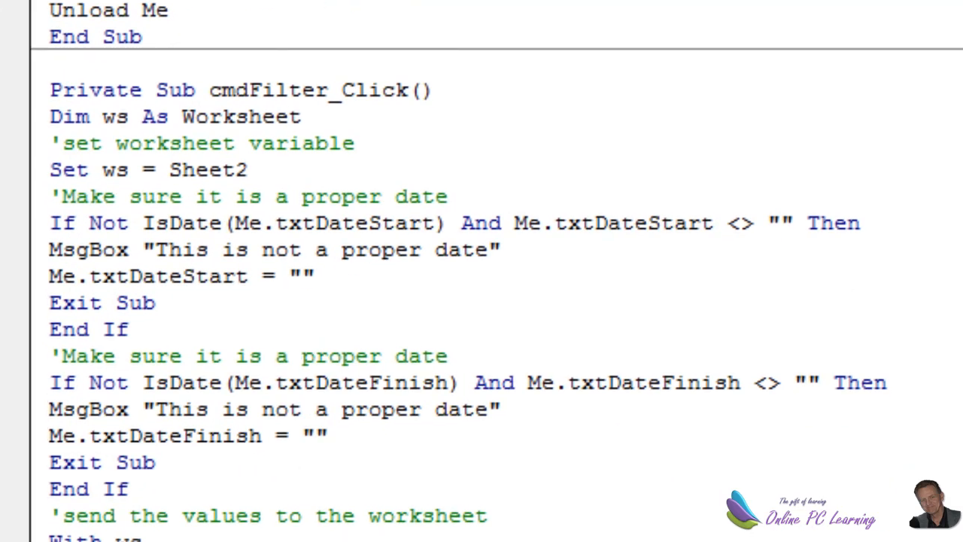
scroll("down", 3)
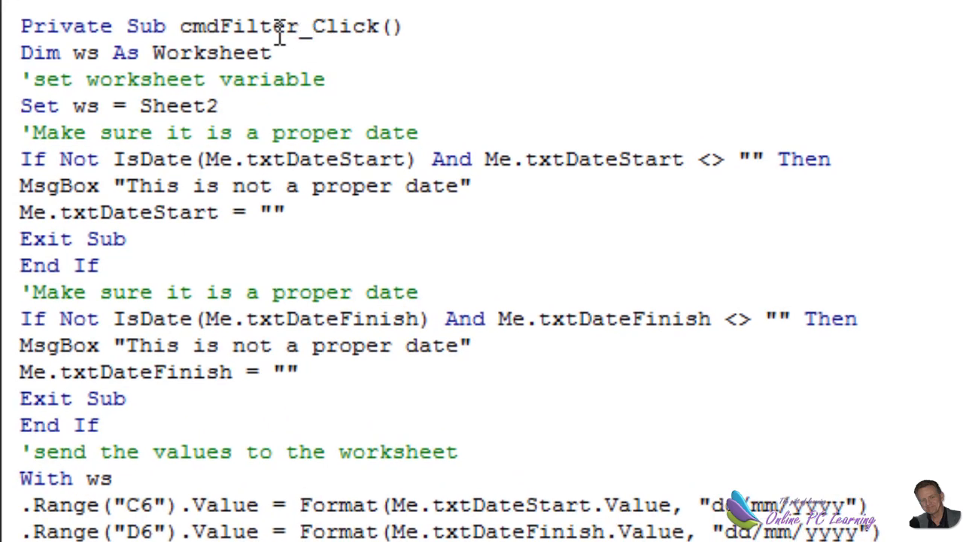
mouse_move(282, 186)
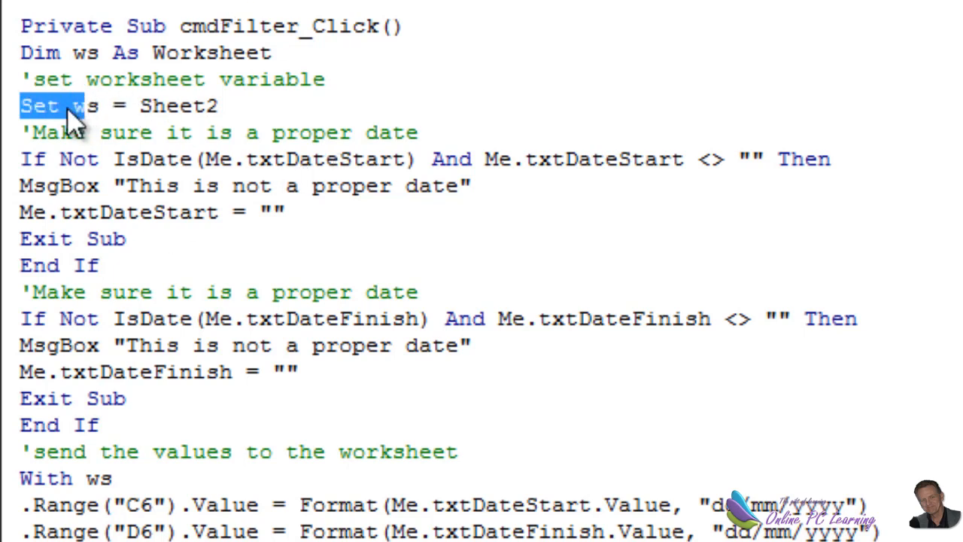
left_click_drag(67, 106, 234, 105)
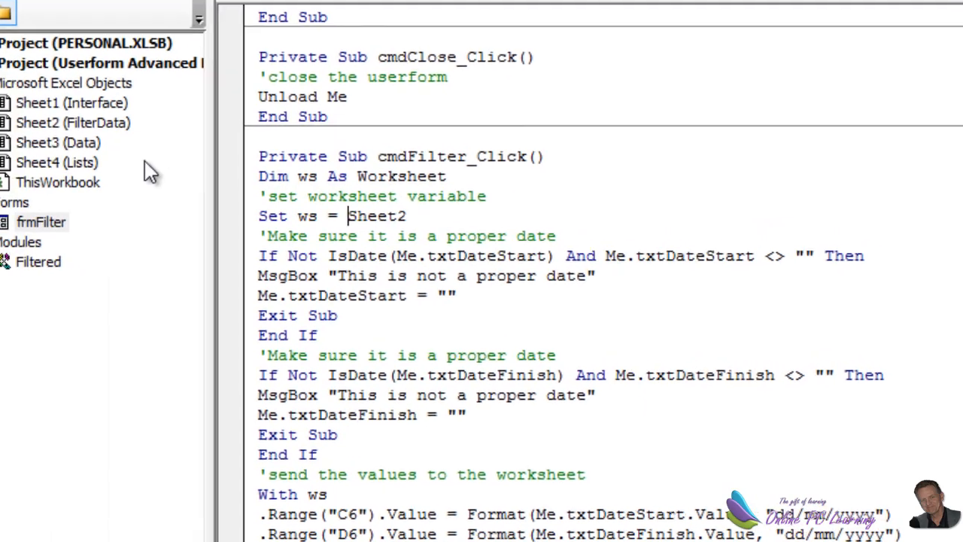
left_click(117, 155)
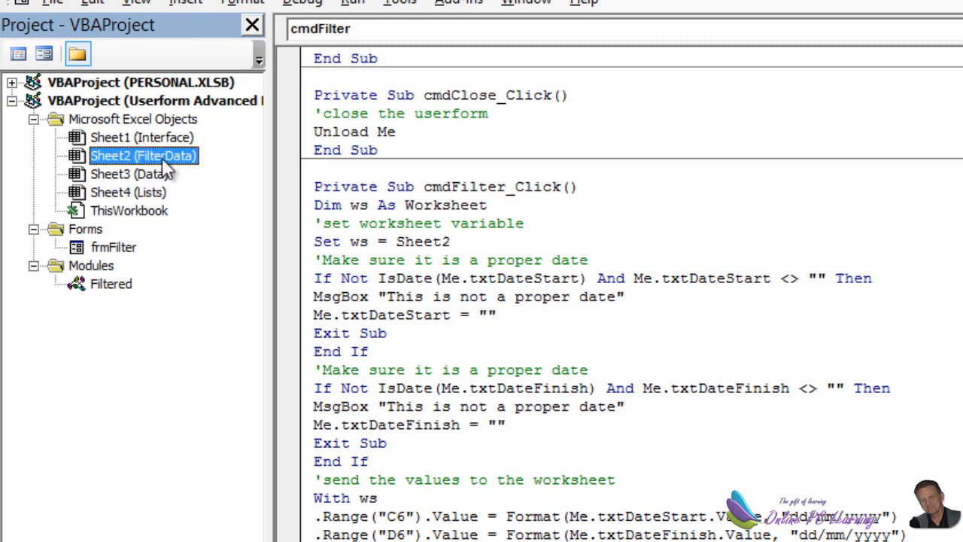
mouse_move(147, 162)
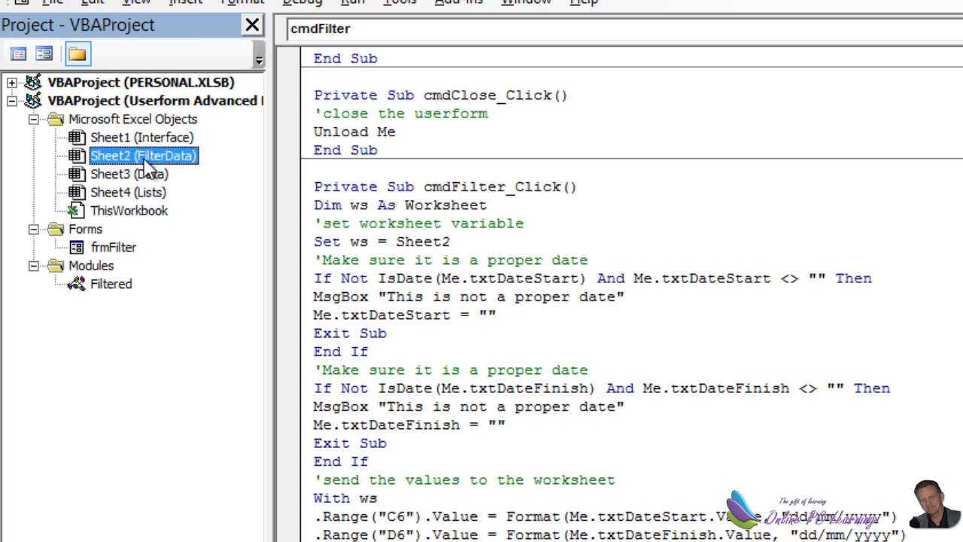
mouse_move(113, 174)
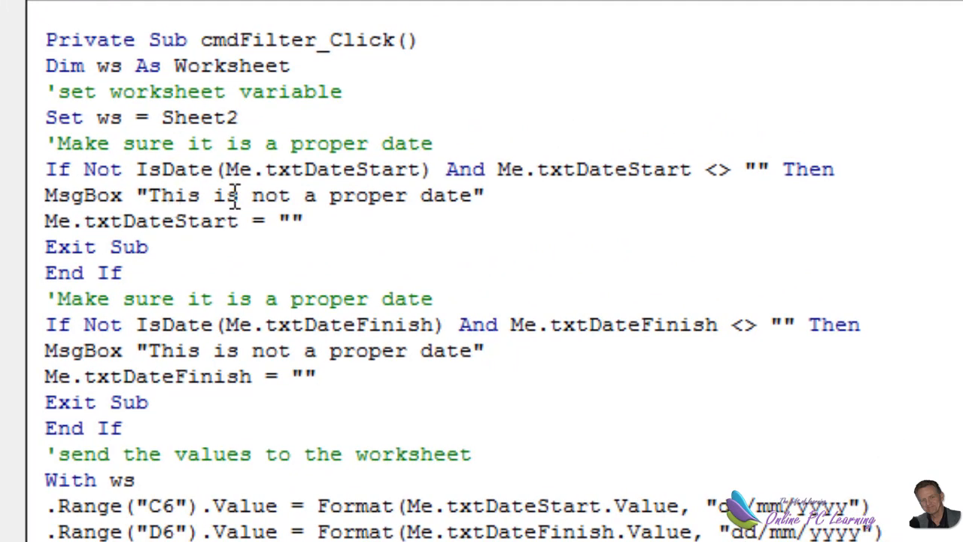
mouse_move(593, 167)
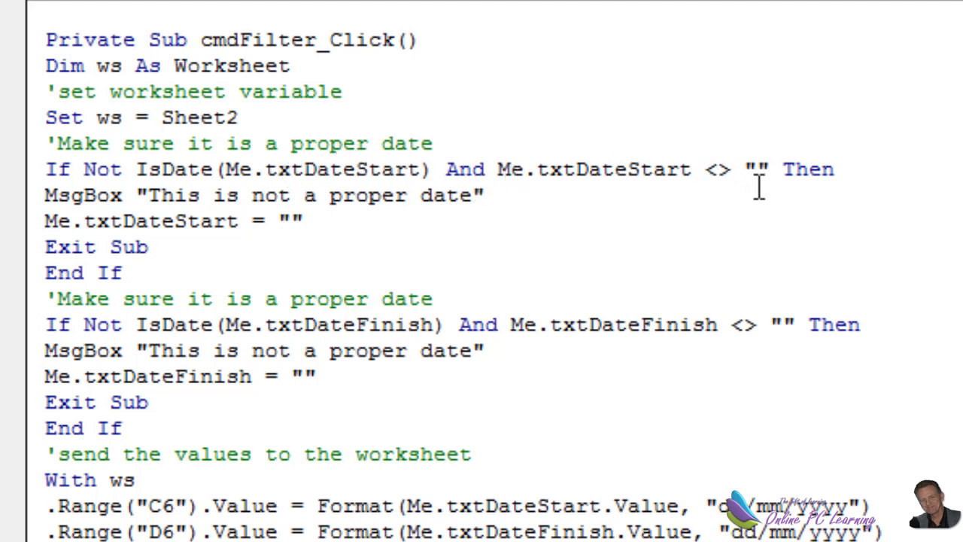
mouse_move(187, 228)
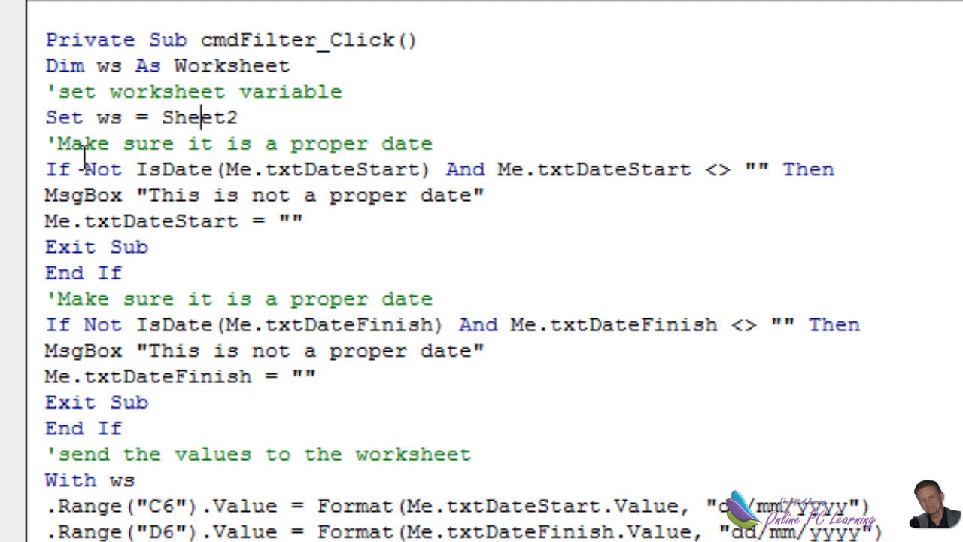
mouse_move(46, 158)
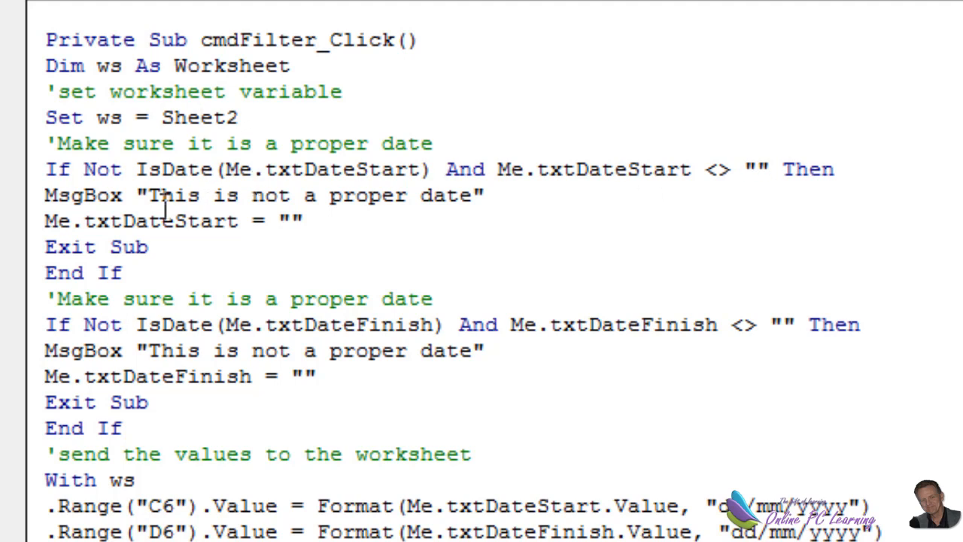
mouse_move(23, 249)
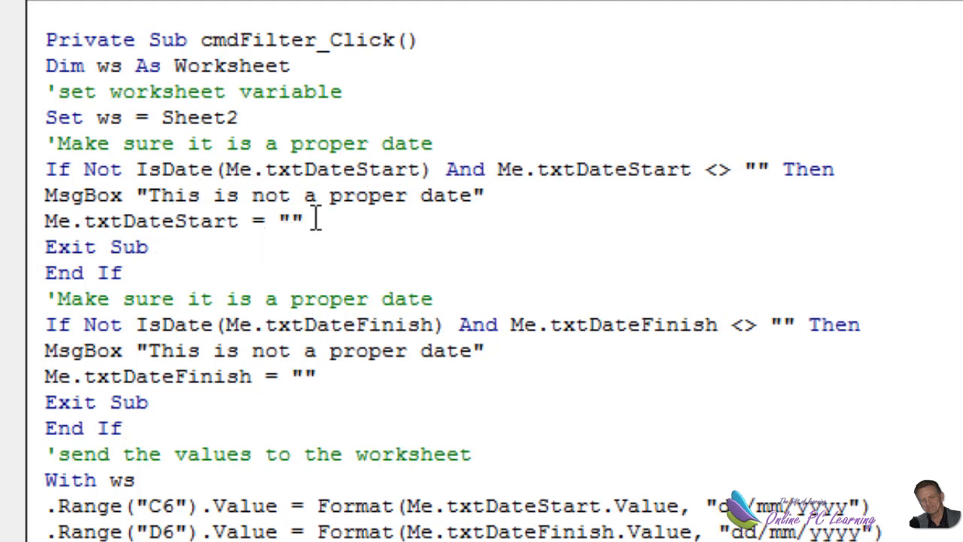
mouse_move(96, 259)
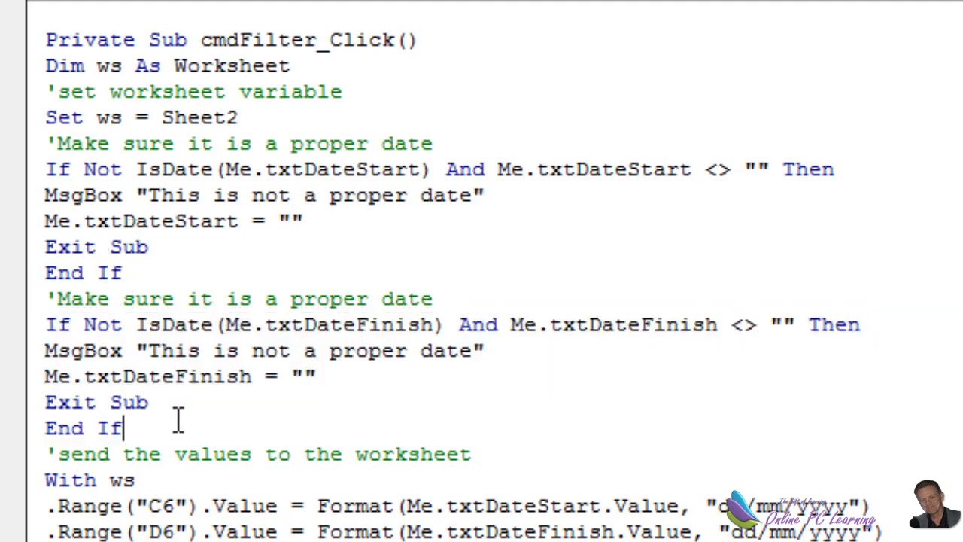
scroll("down", 3)
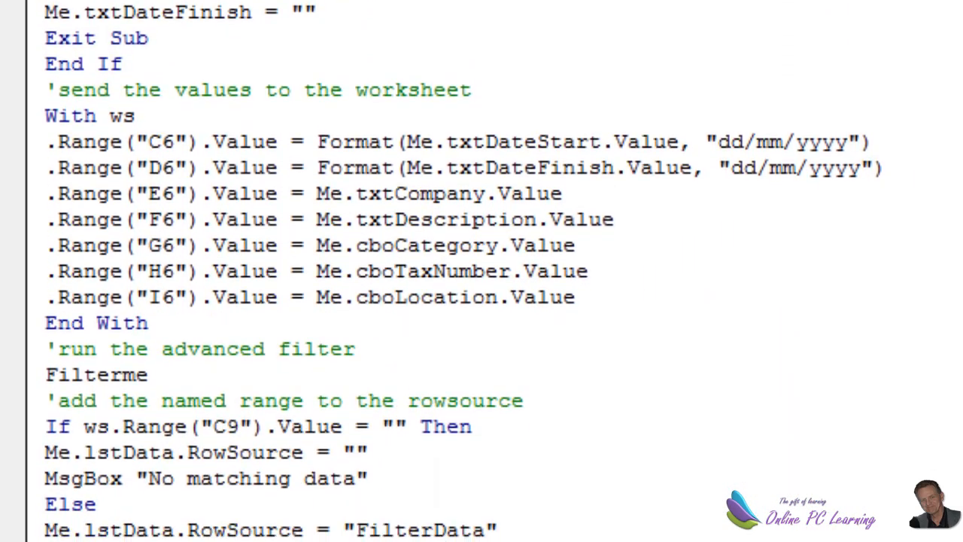
scroll("down", 3)
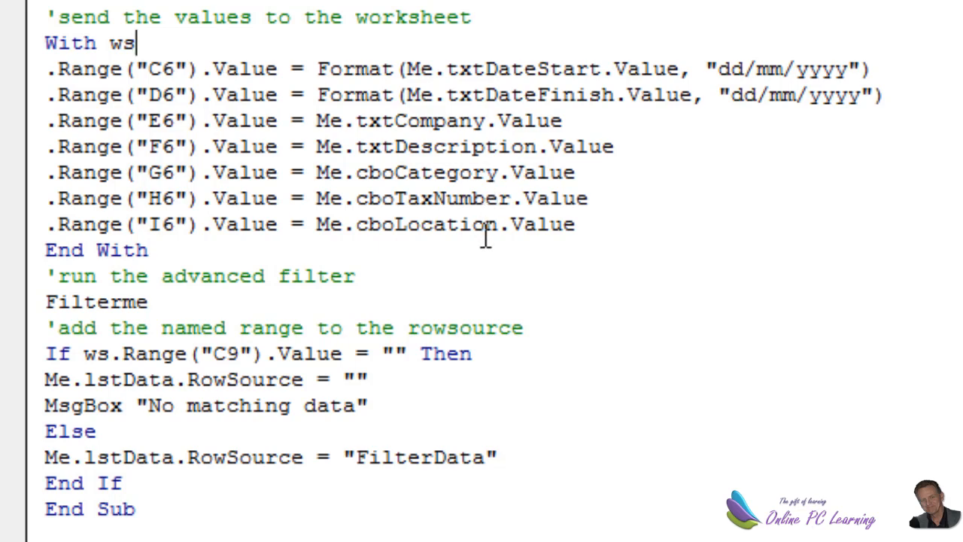
scroll("down", 3)
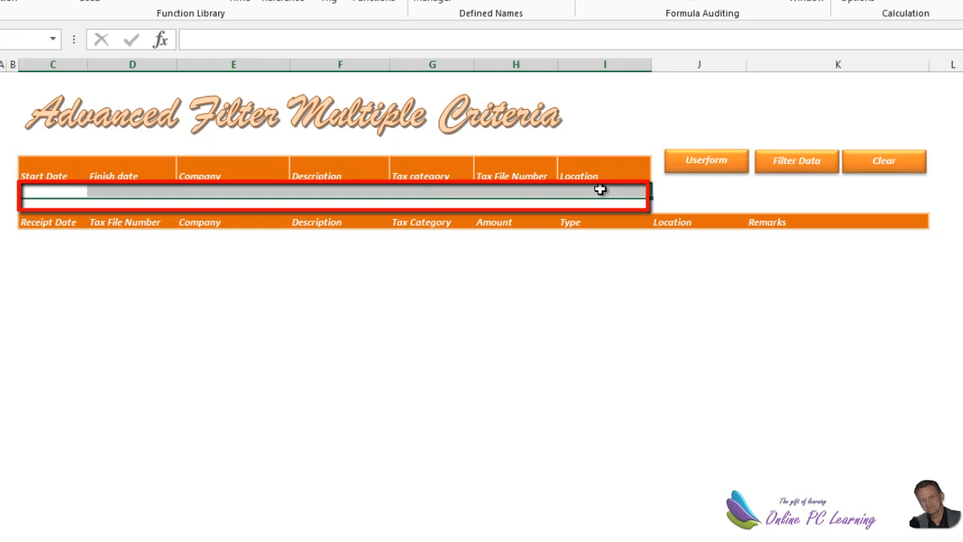
left_click(72, 190)
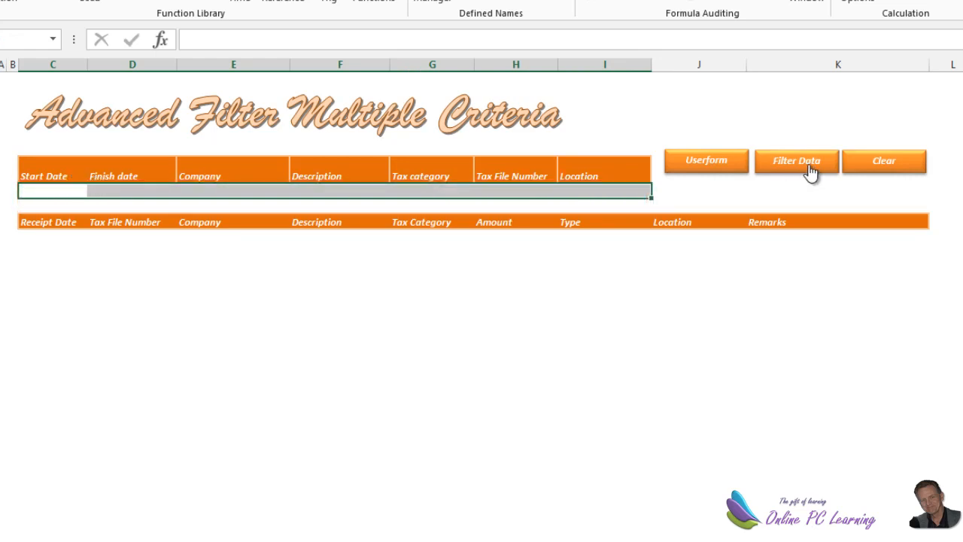
left_click(798, 161)
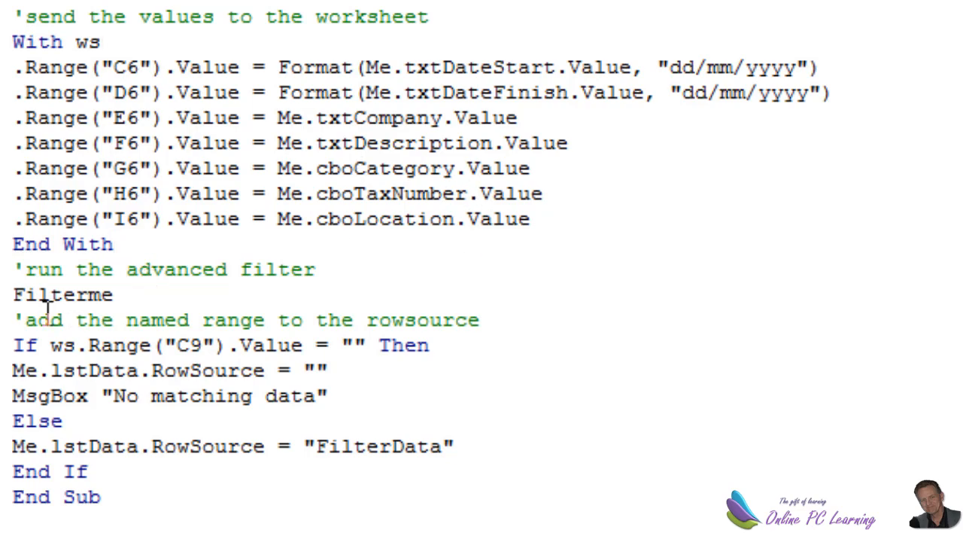
Step: Scroll through cmdFilter's ending code and select the empty-results If/Else block
double_click(62, 293)
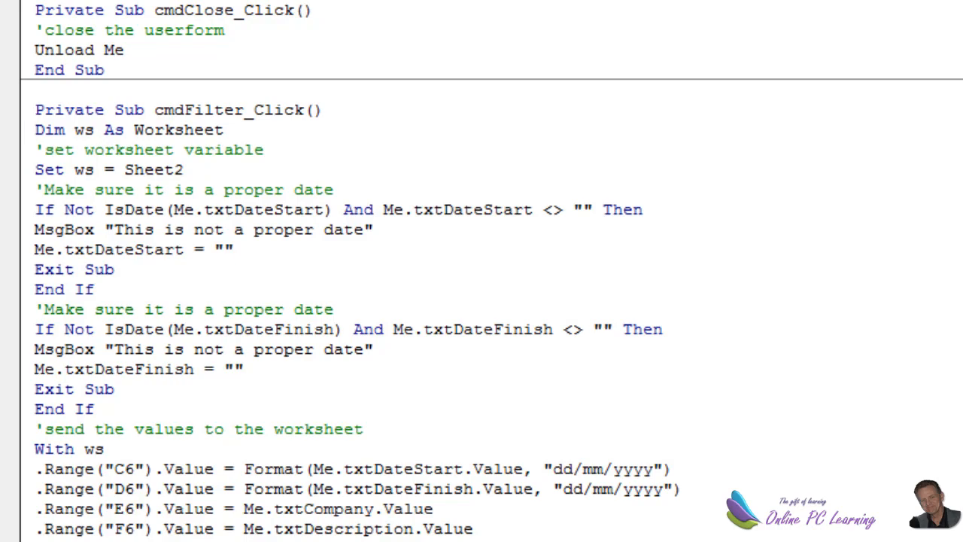
scroll("down", 3)
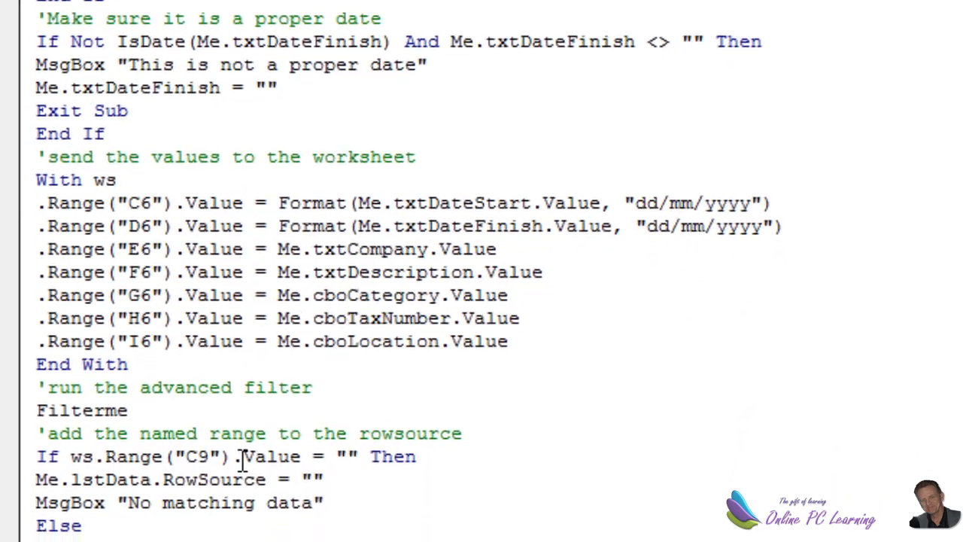
scroll("down", 3)
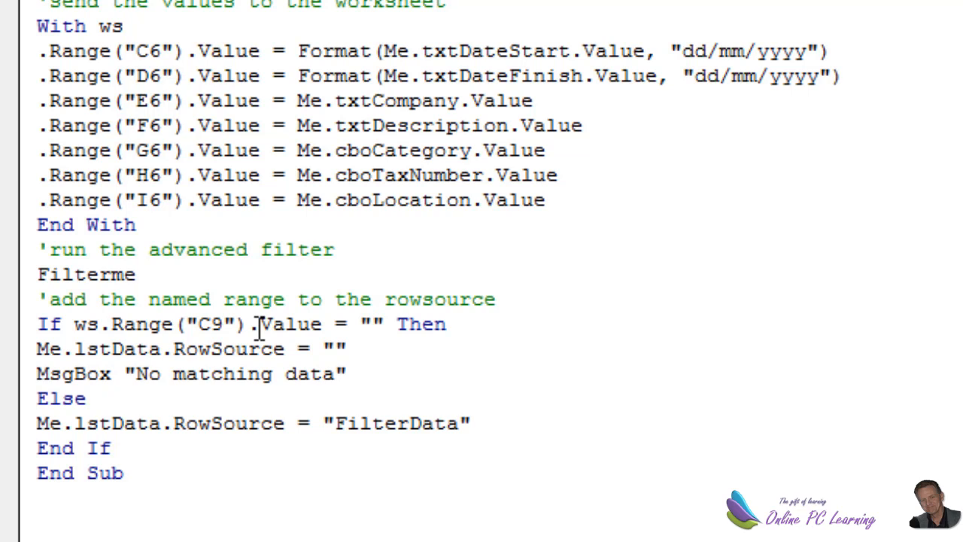
mouse_move(30, 349)
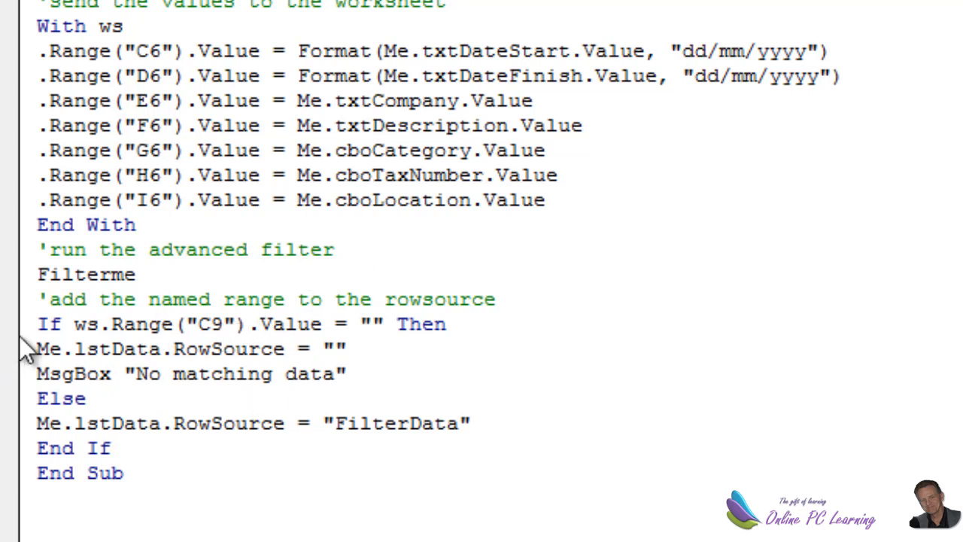
left_click(211, 323)
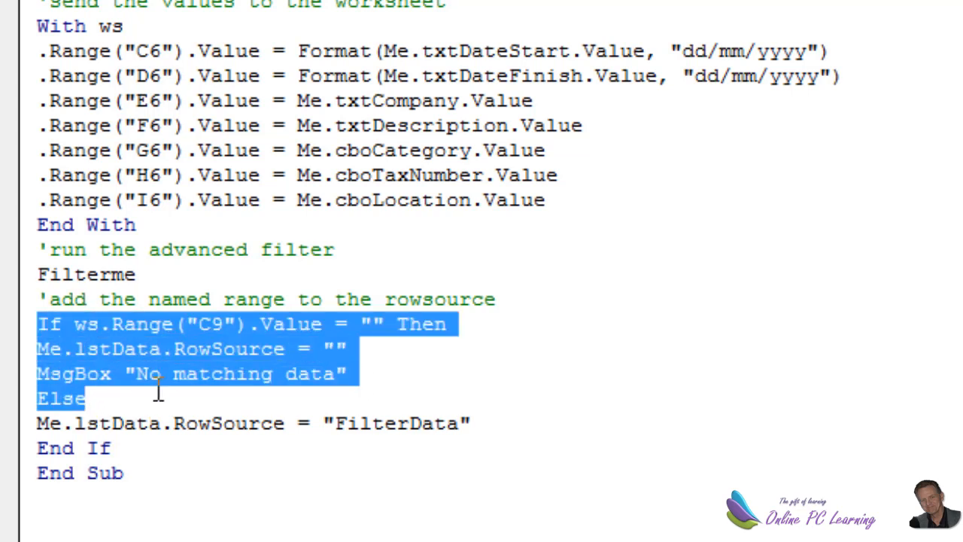
Step: Highlight the FilterData named range used as the list box row source
left_click(389, 423)
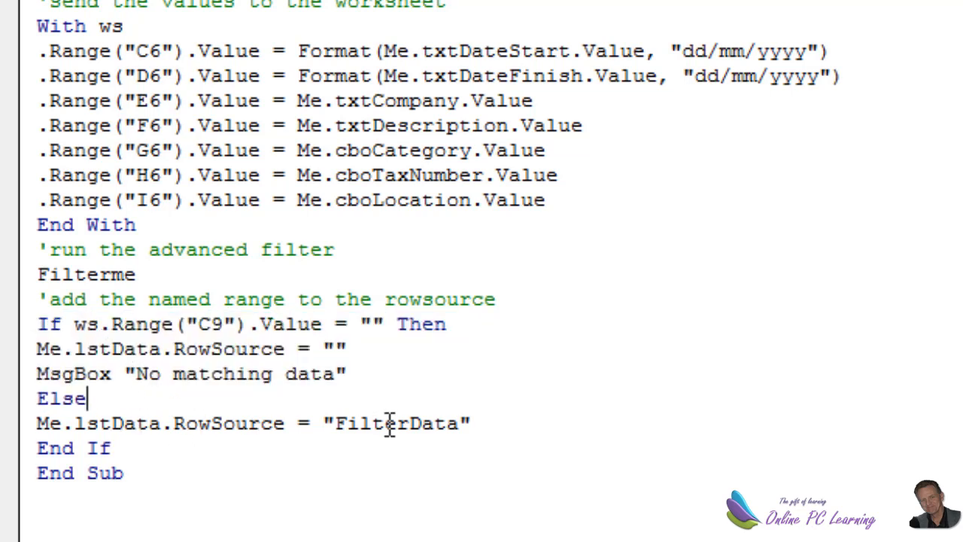
double_click(391, 423)
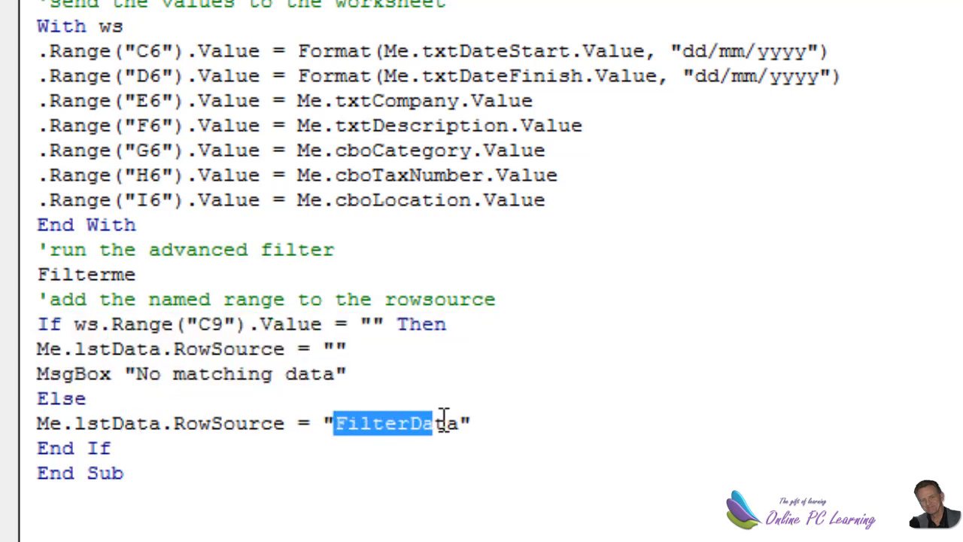
left_click(489, 423)
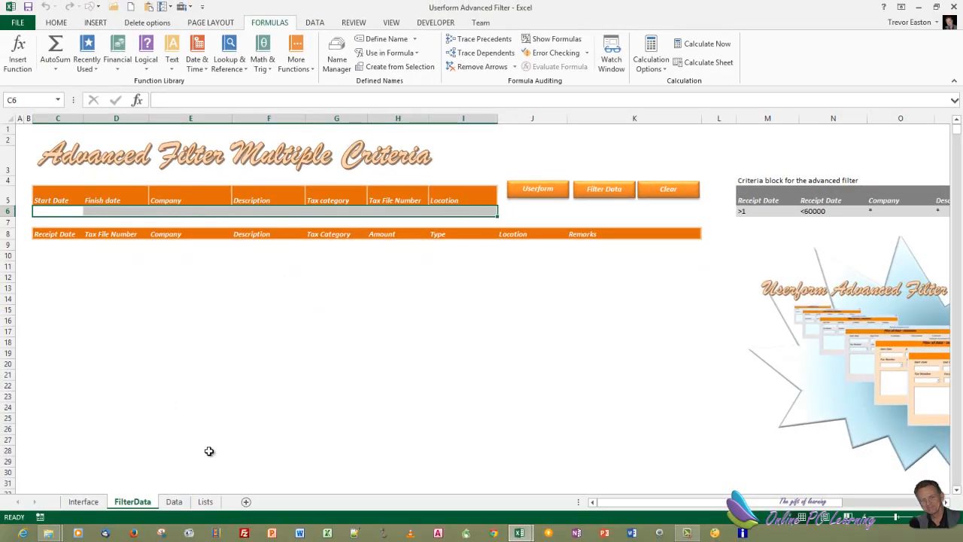
Step: Assign the ShowMe macro to the Interface sheet's Userform shape and launch the form from it
left_click(83, 501)
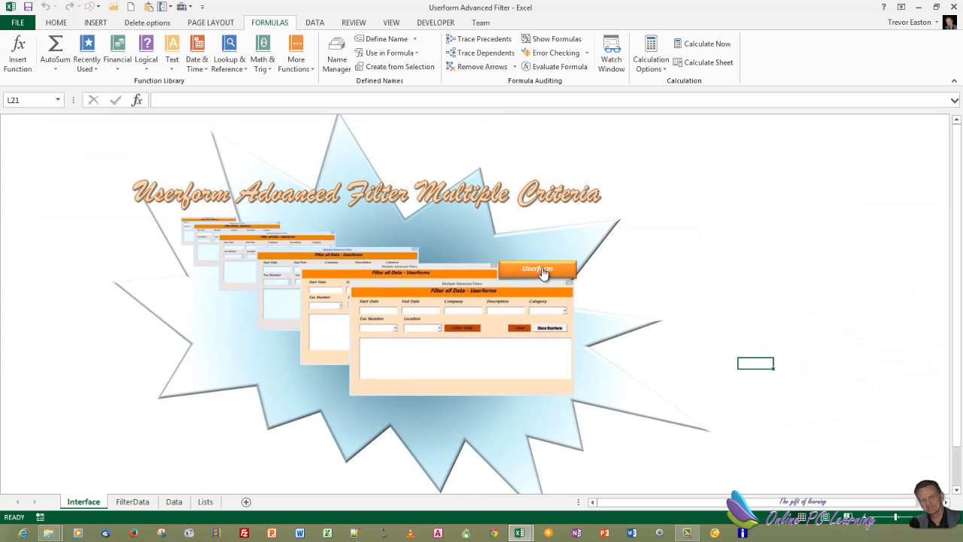
left_click(537, 268)
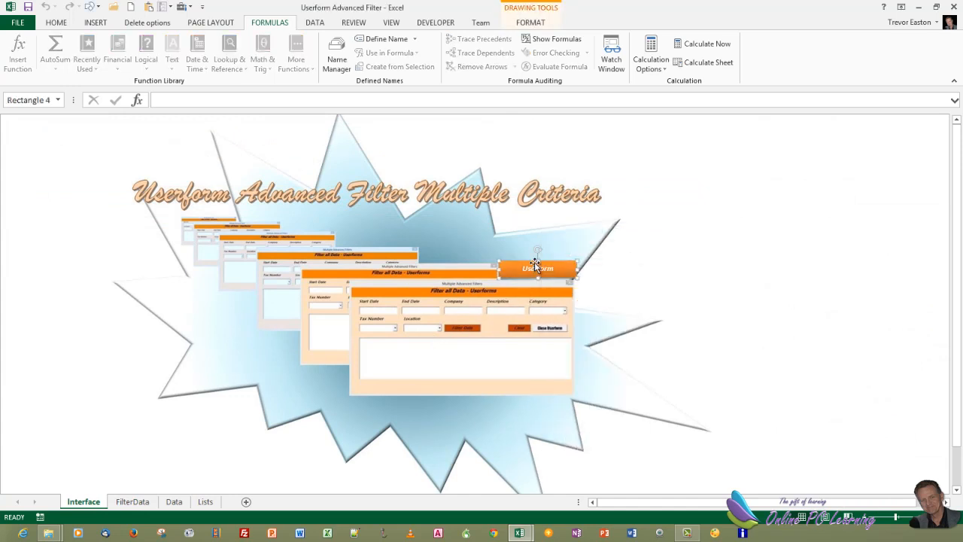
right_click(539, 267)
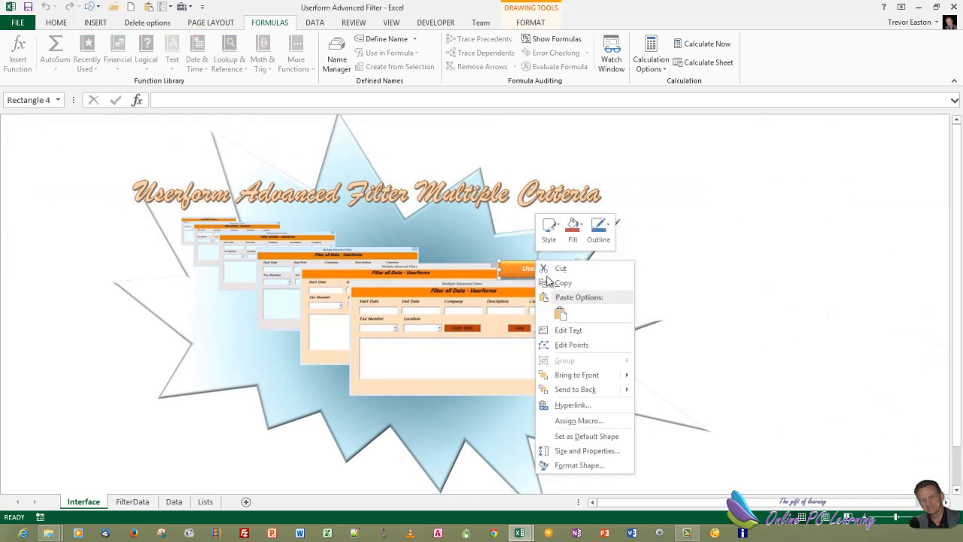
left_click(579, 419)
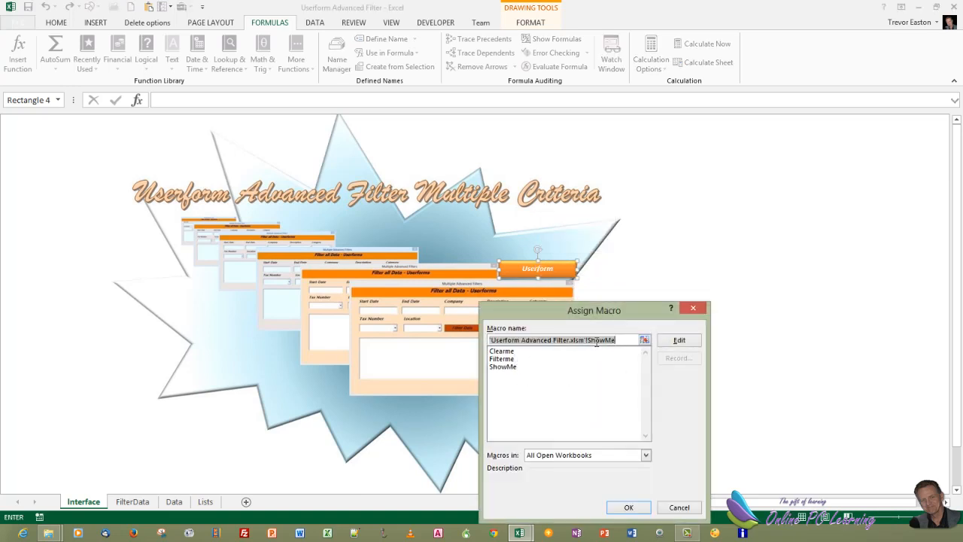
left_click(629, 507)
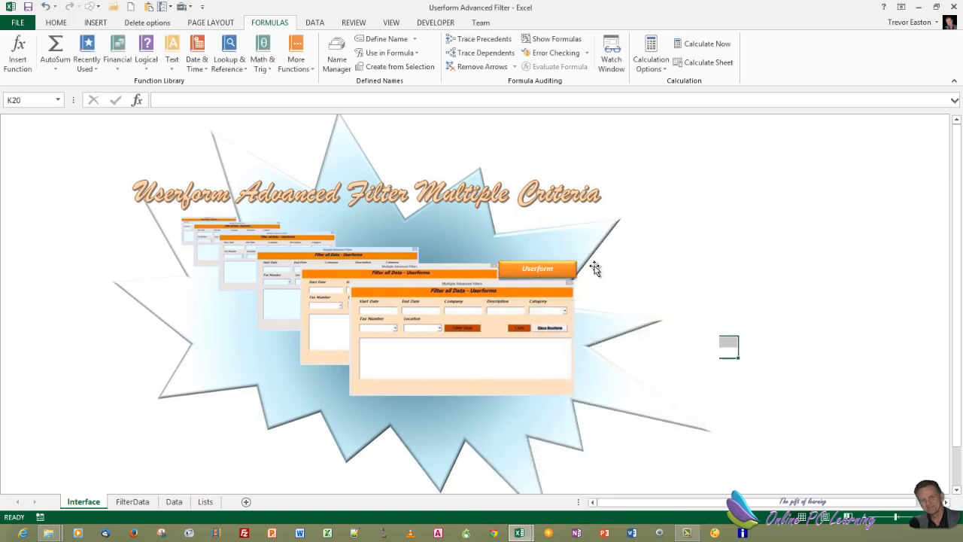
left_click(537, 268)
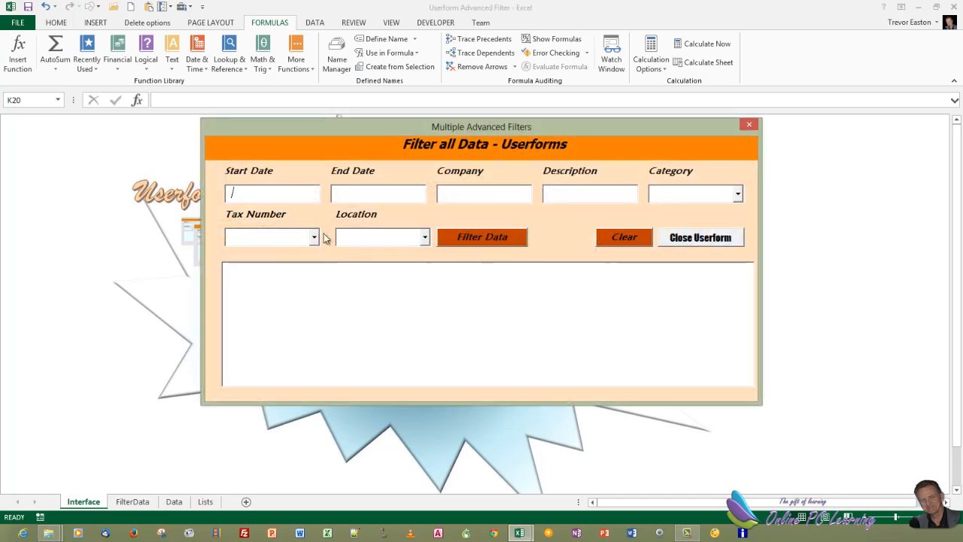
left_click(313, 238)
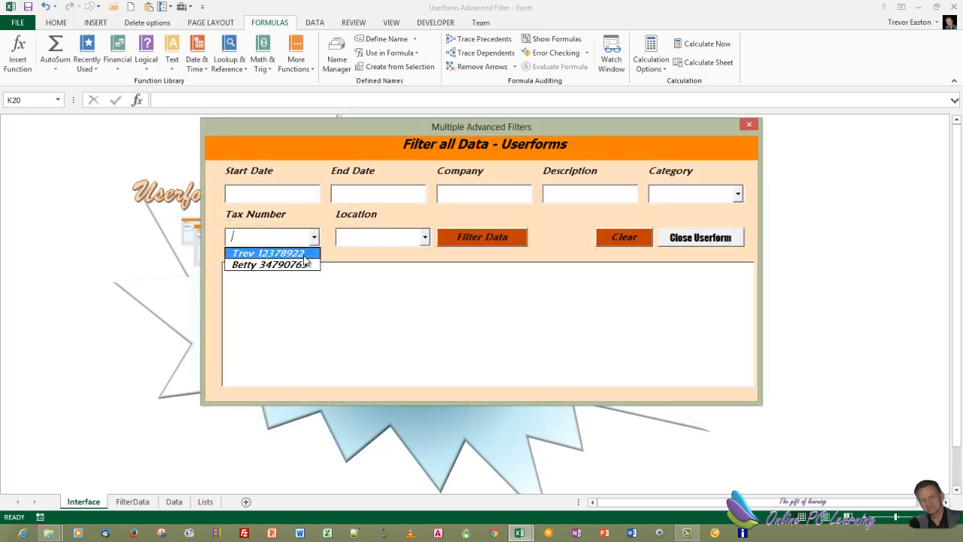
left_click(267, 253)
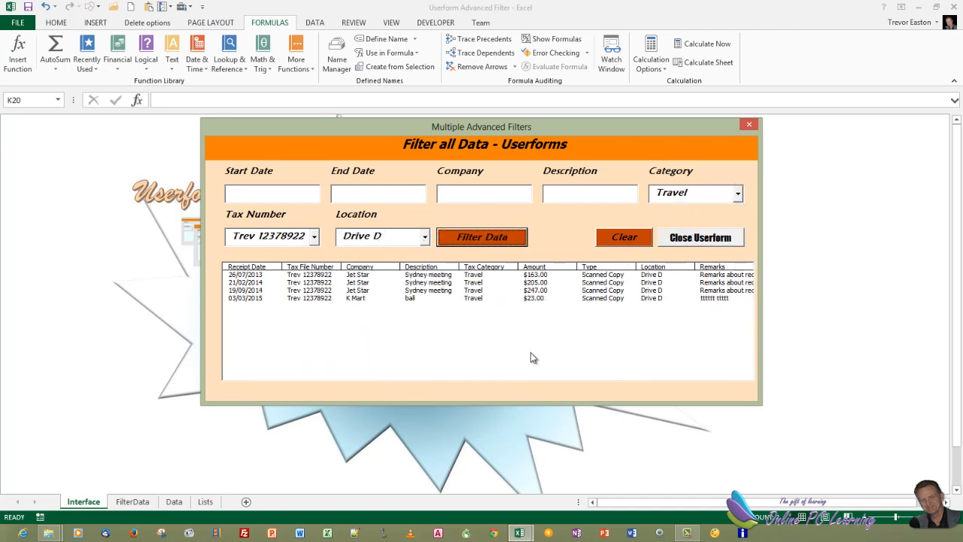
mouse_move(536, 344)
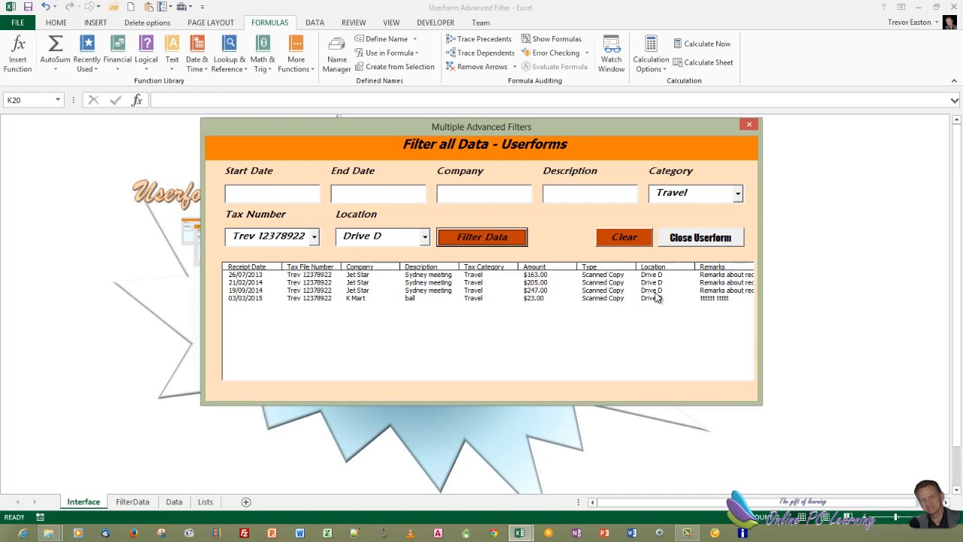
left_click(623, 238)
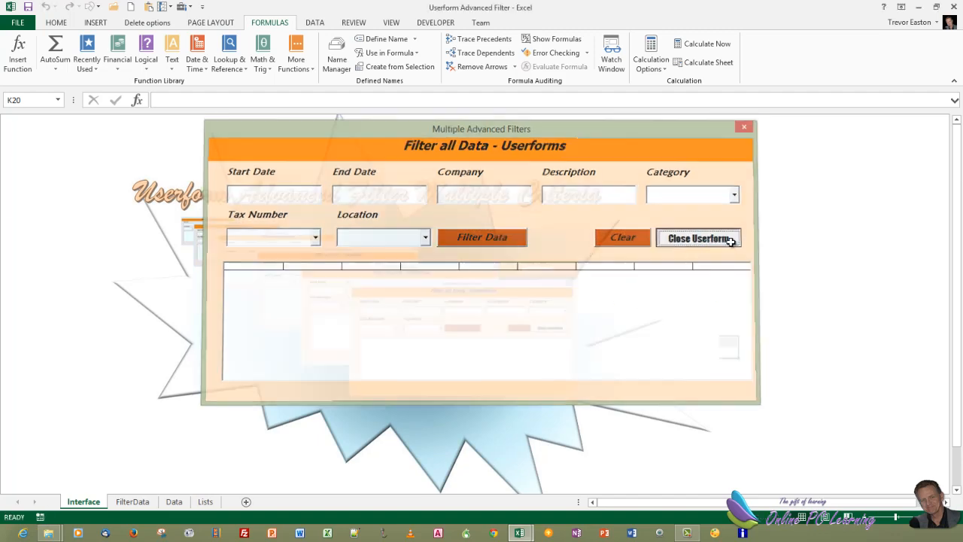
left_click(698, 238)
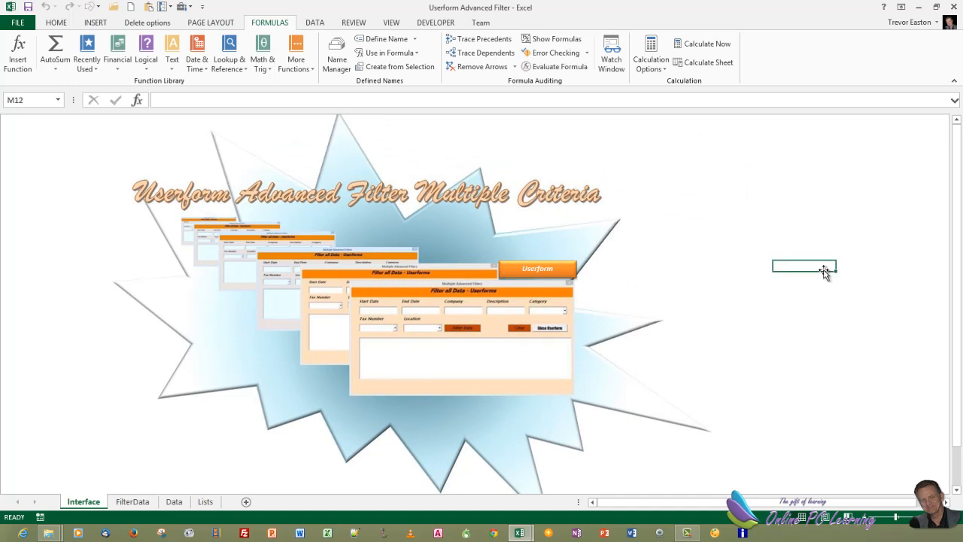